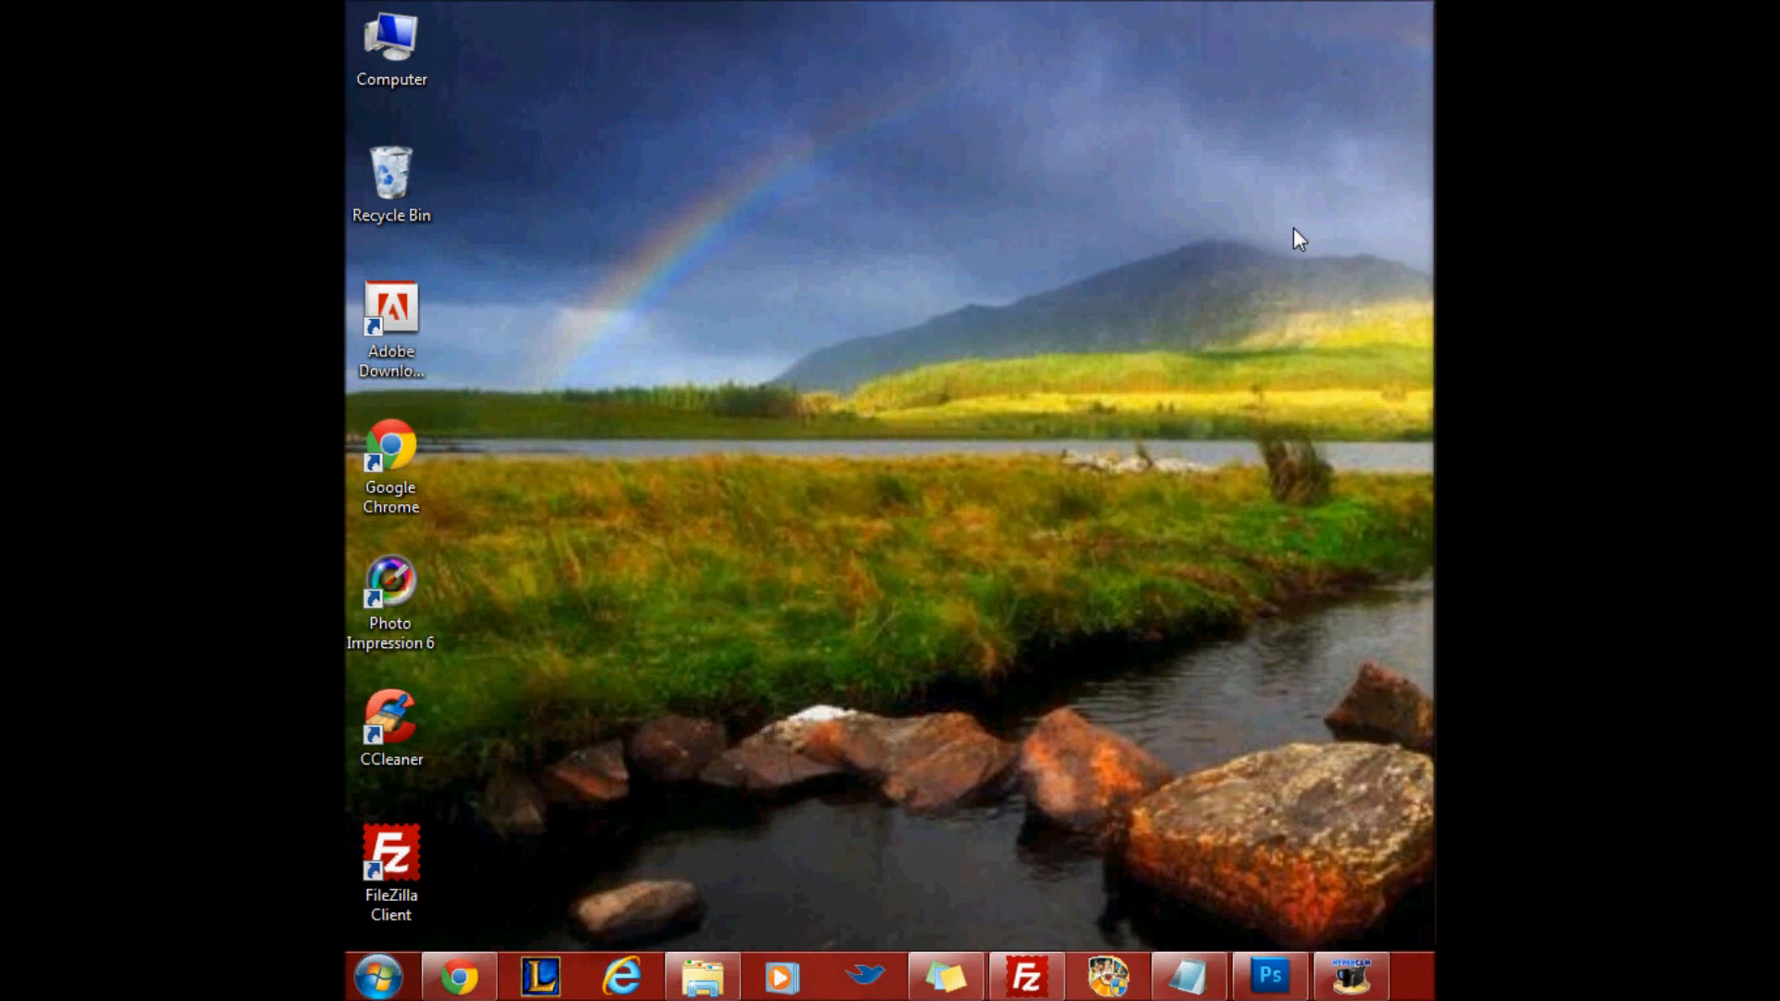
pyautogui.moveTo(1266, 315)
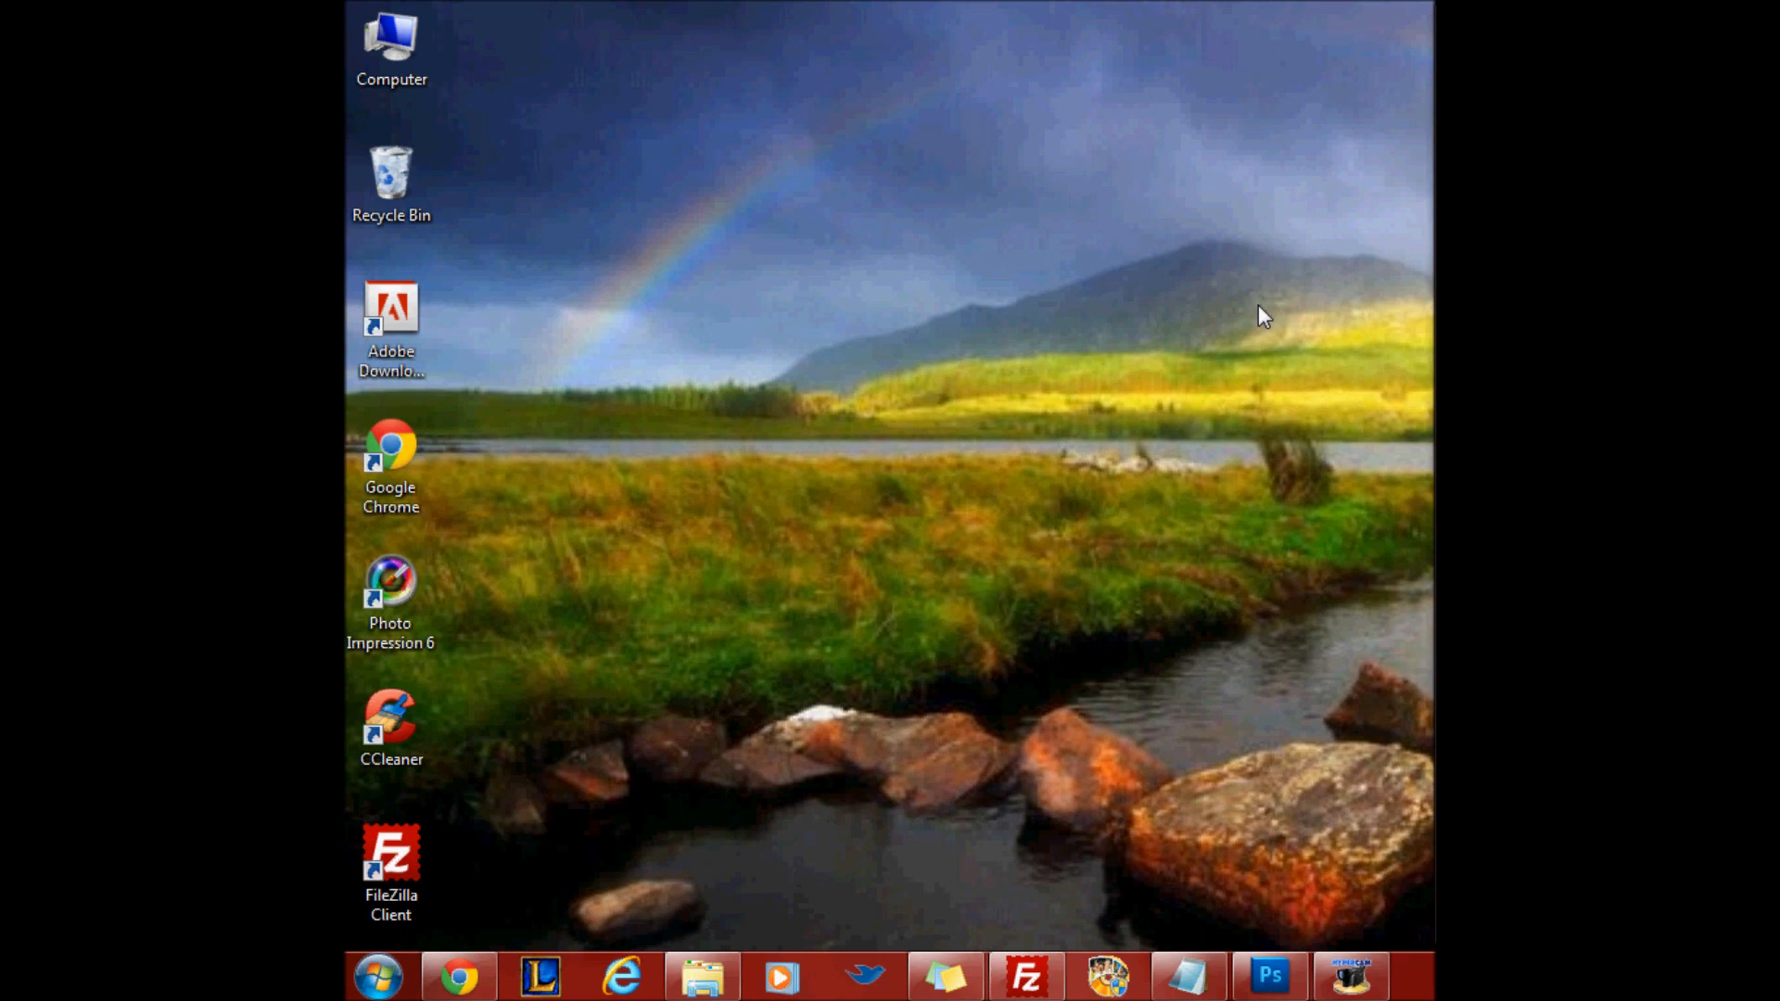
pyautogui.moveTo(1326, 263)
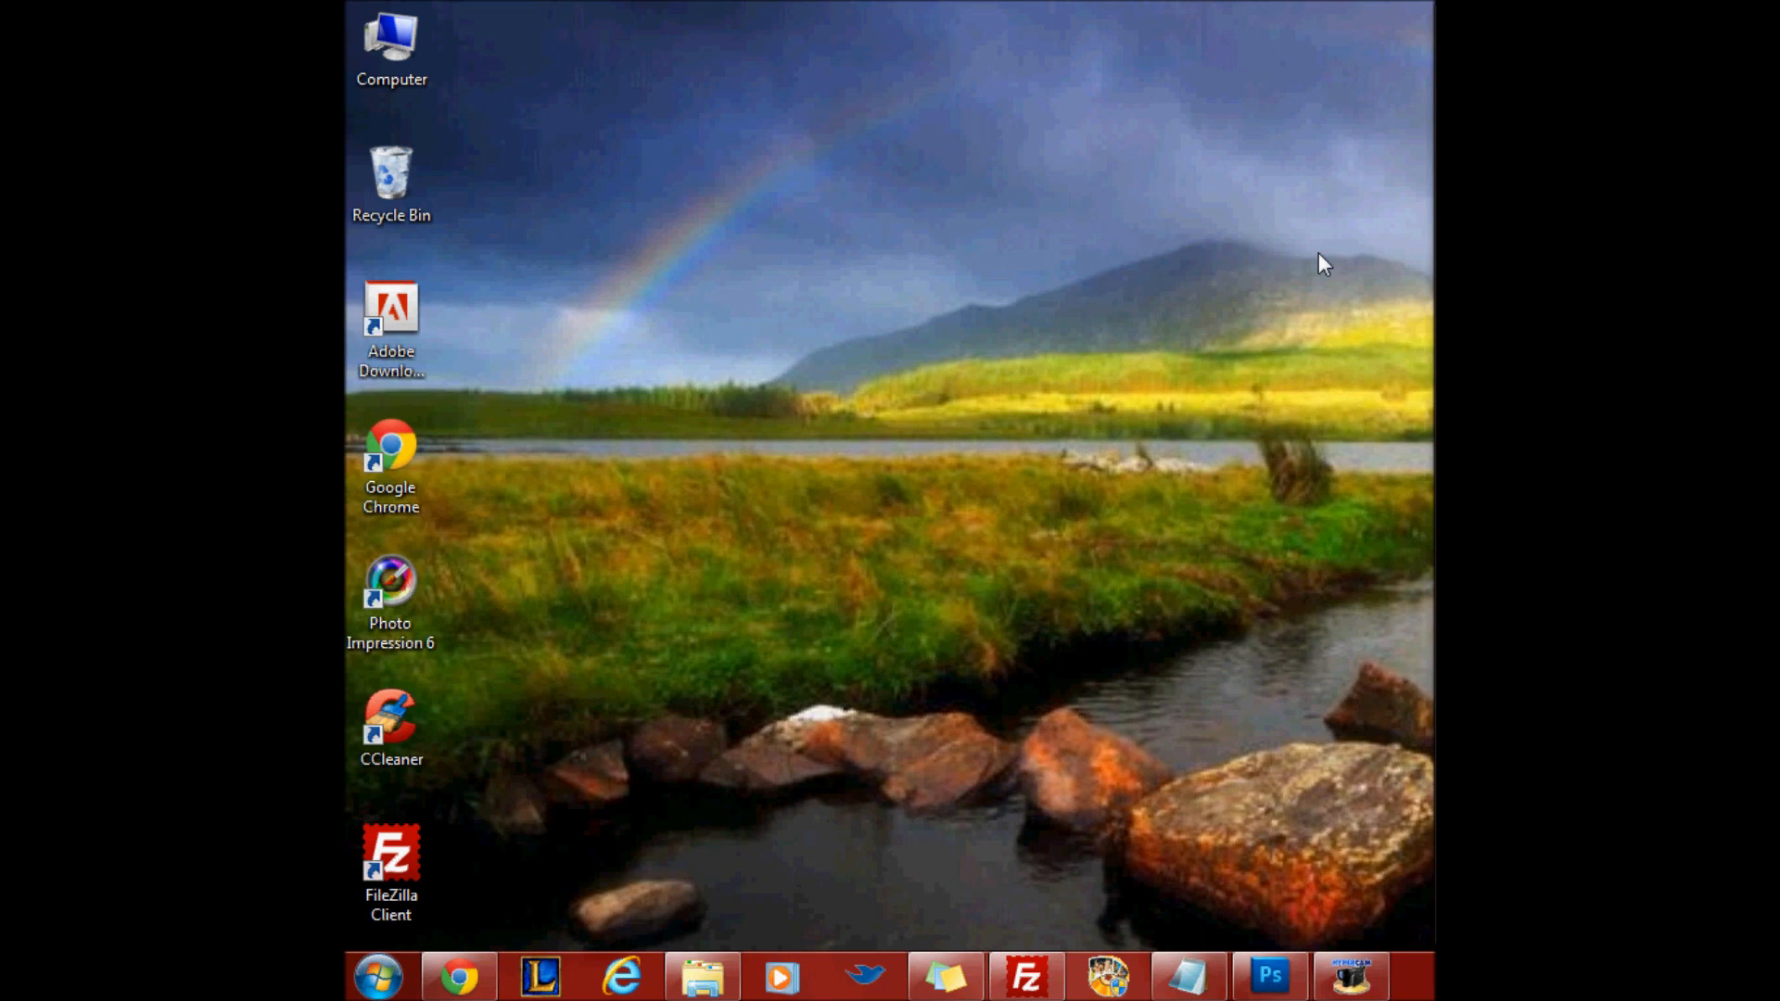
pyautogui.moveTo(1044, 354)
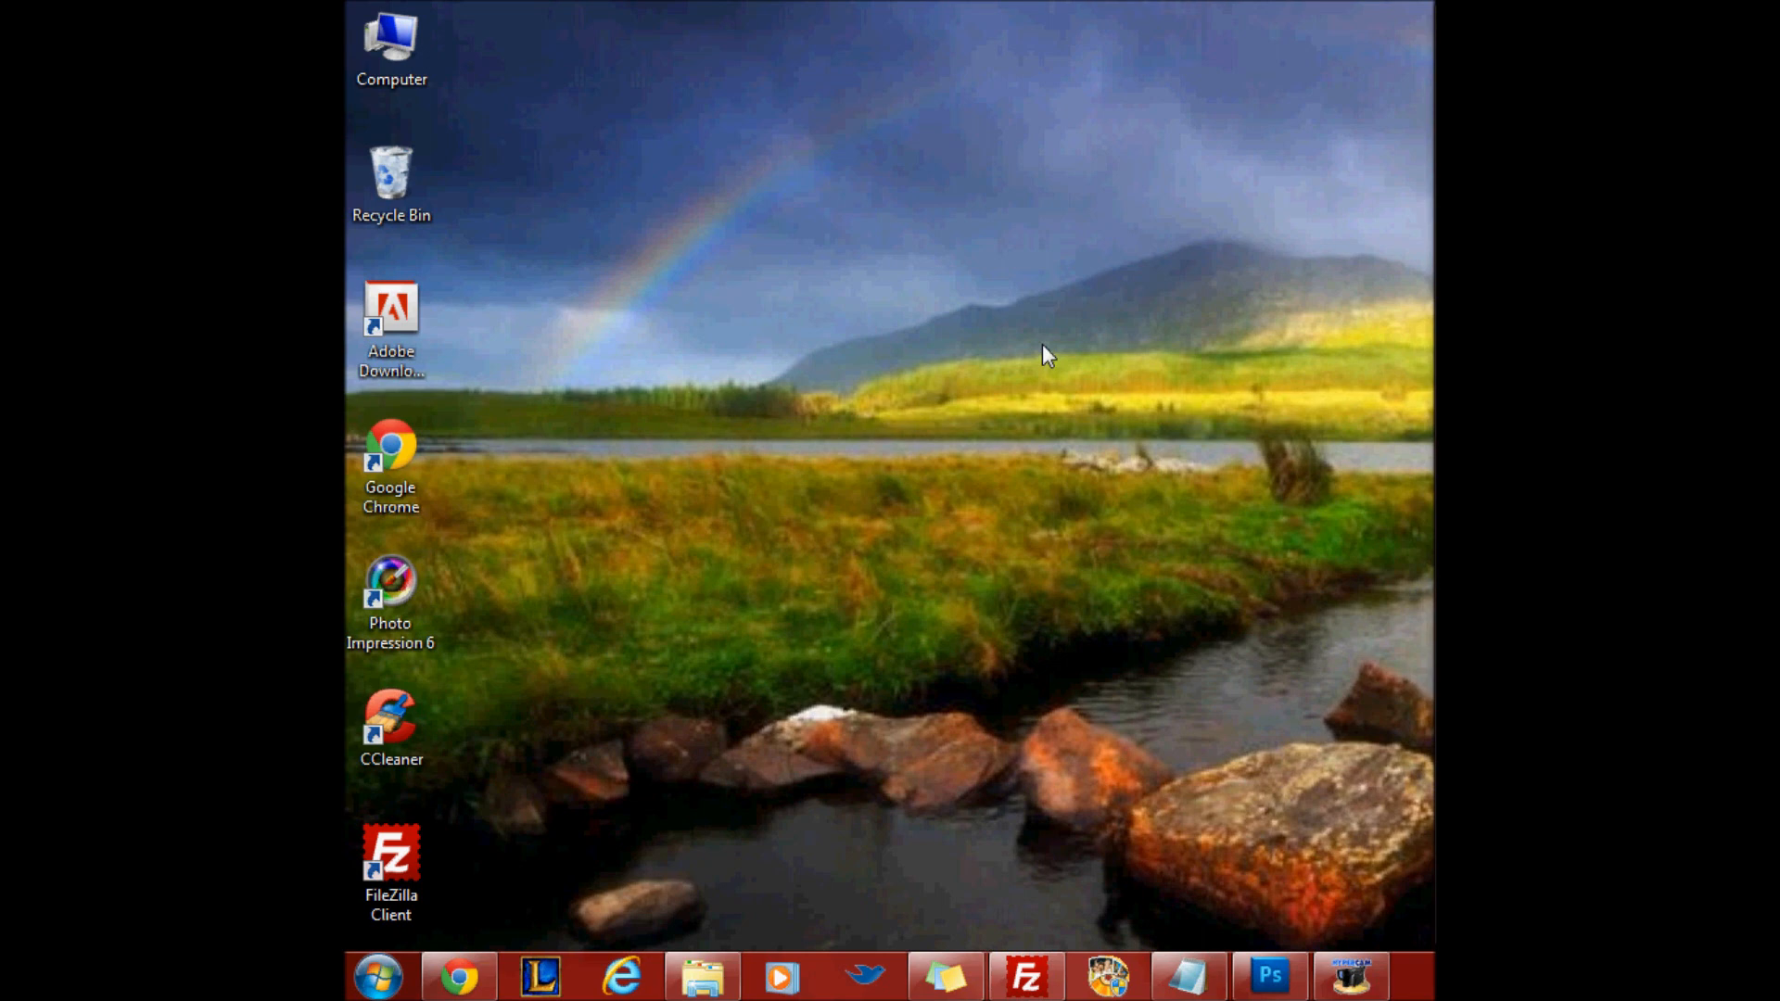
pyautogui.moveTo(1058, 325)
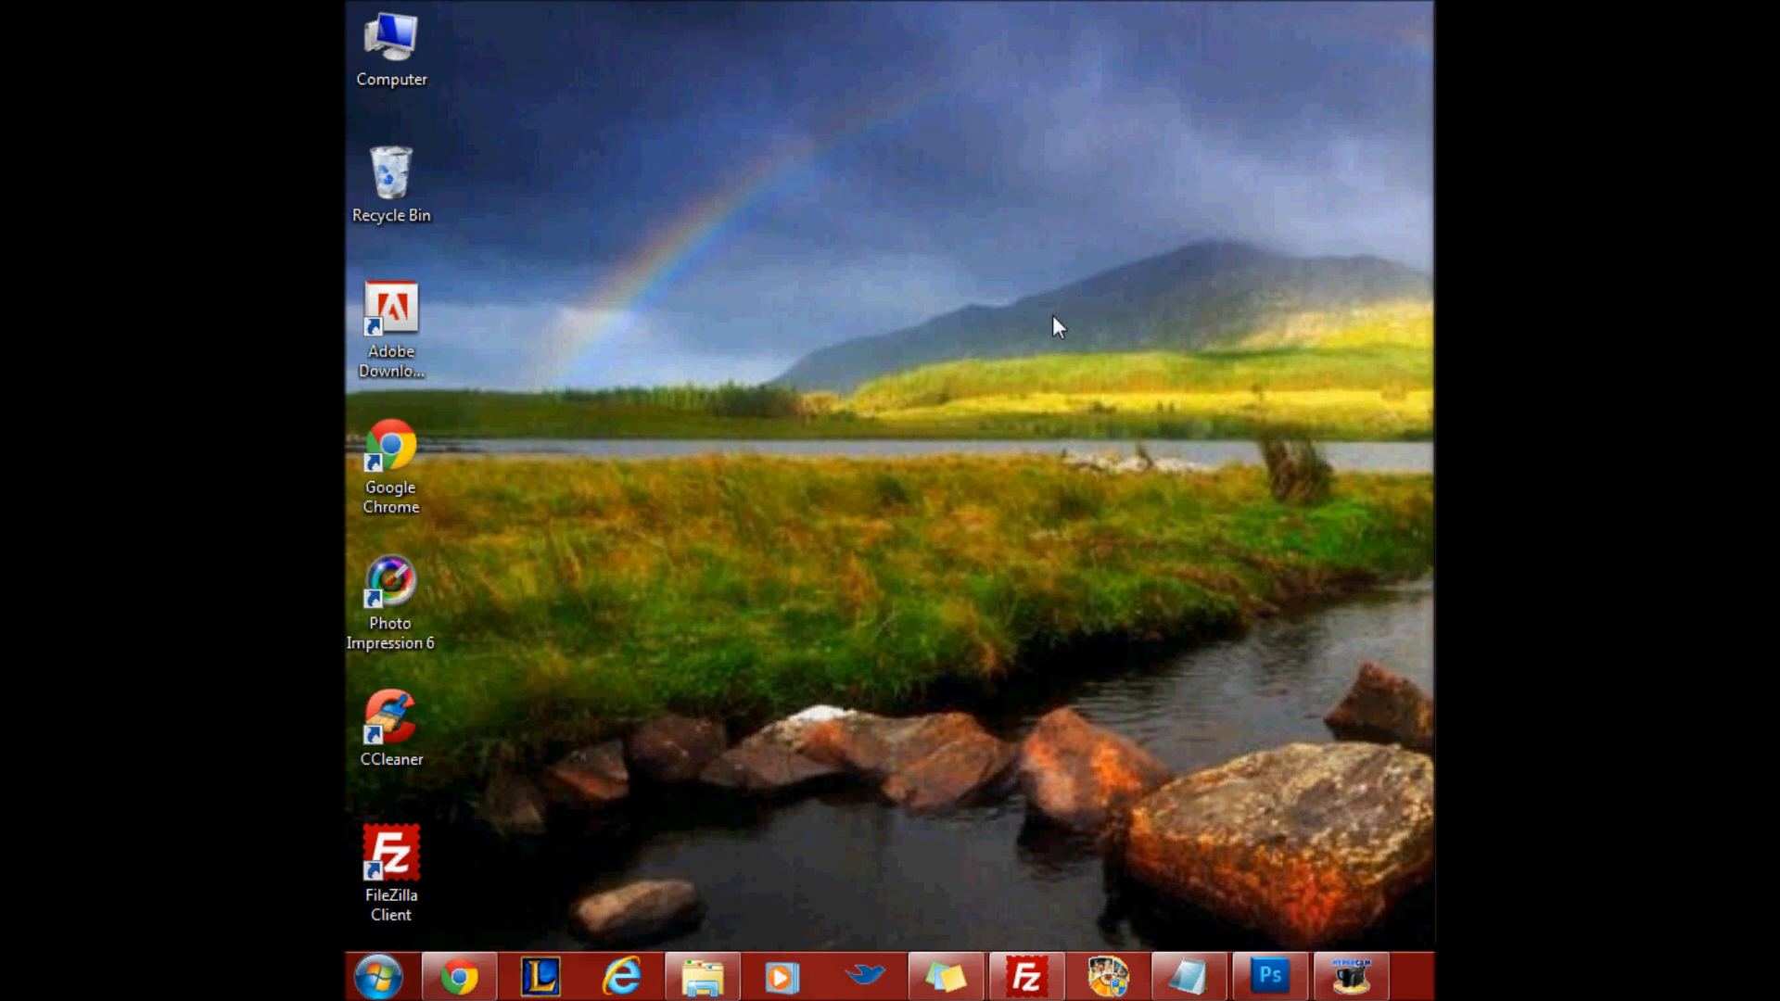
# Bring up the forum in Chrome and enter the Admin CP dashboard
pyautogui.click(457, 975)
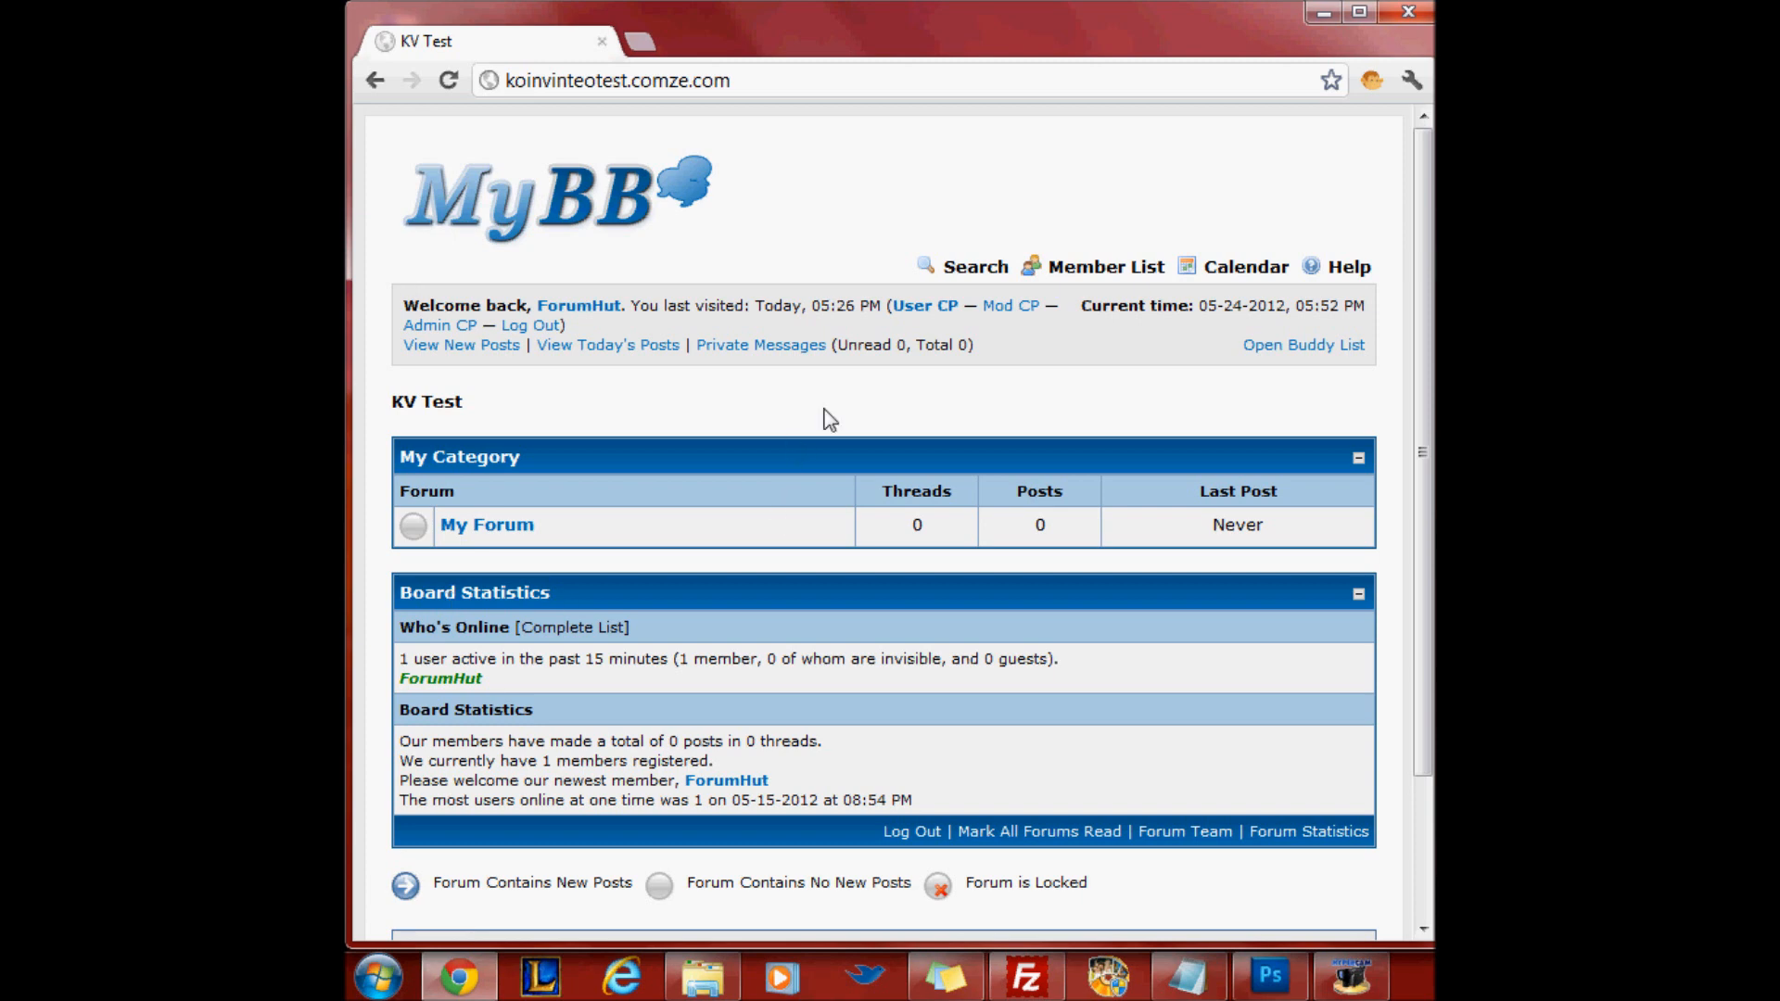
pyautogui.click(439, 325)
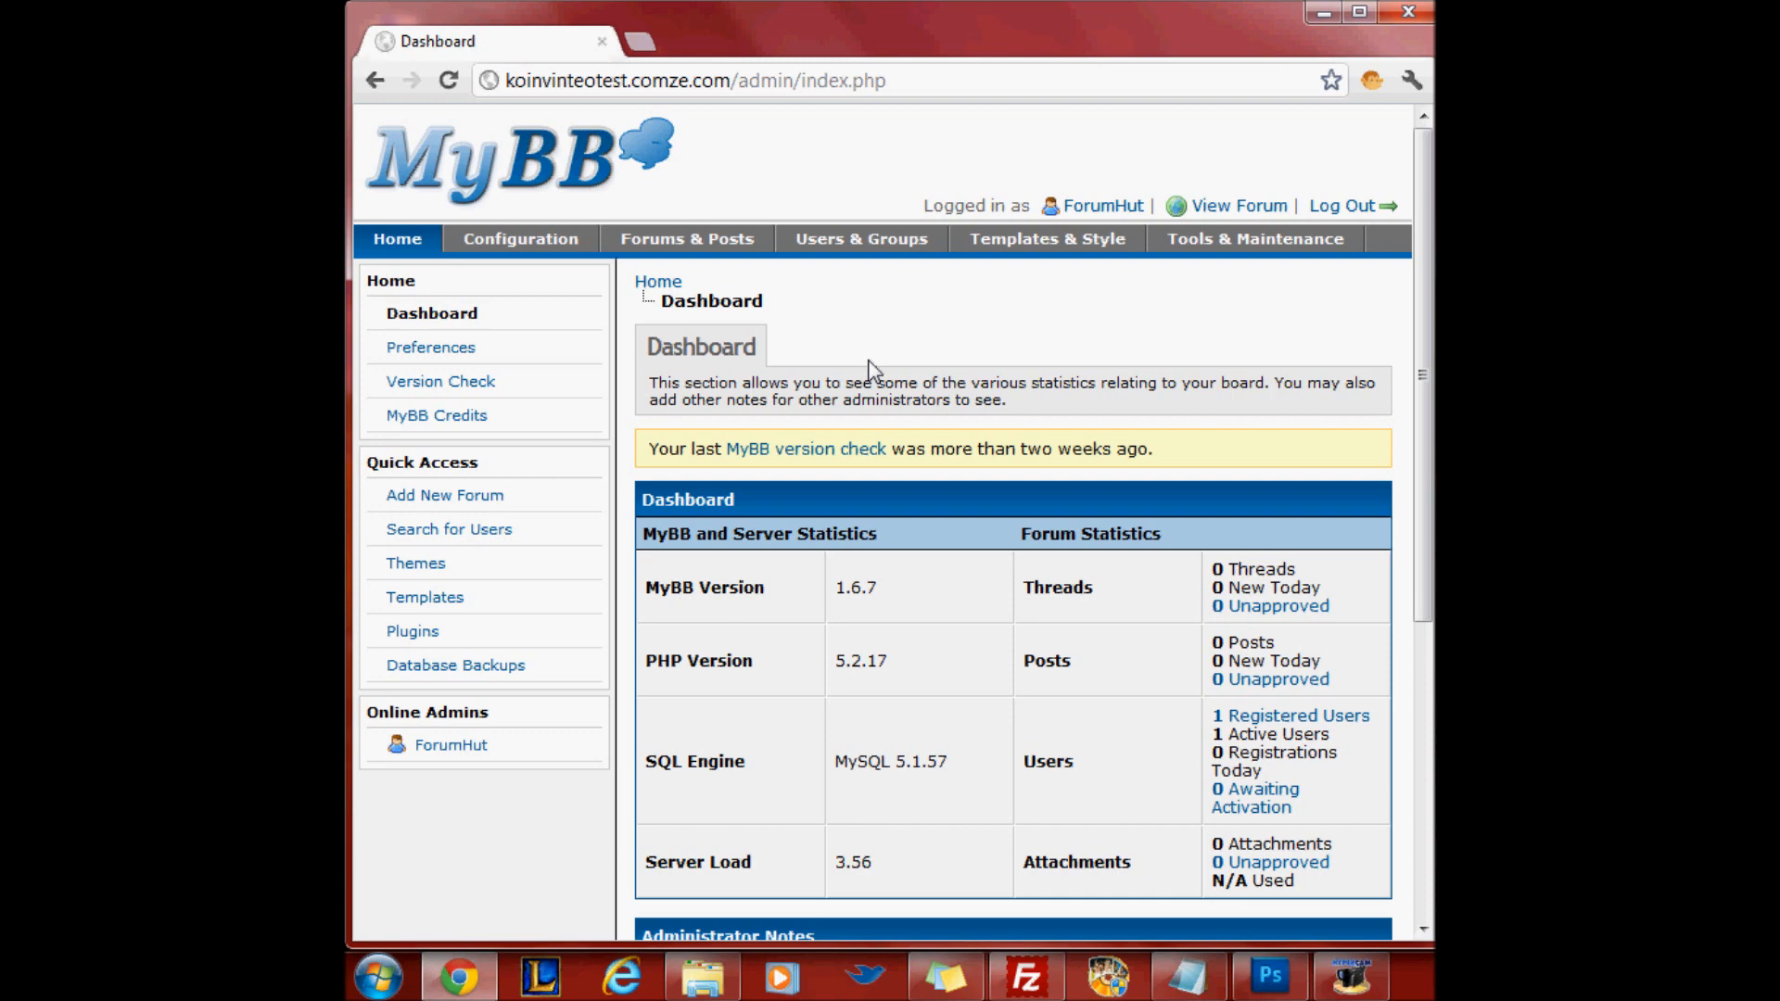
pyautogui.moveTo(1308, 131)
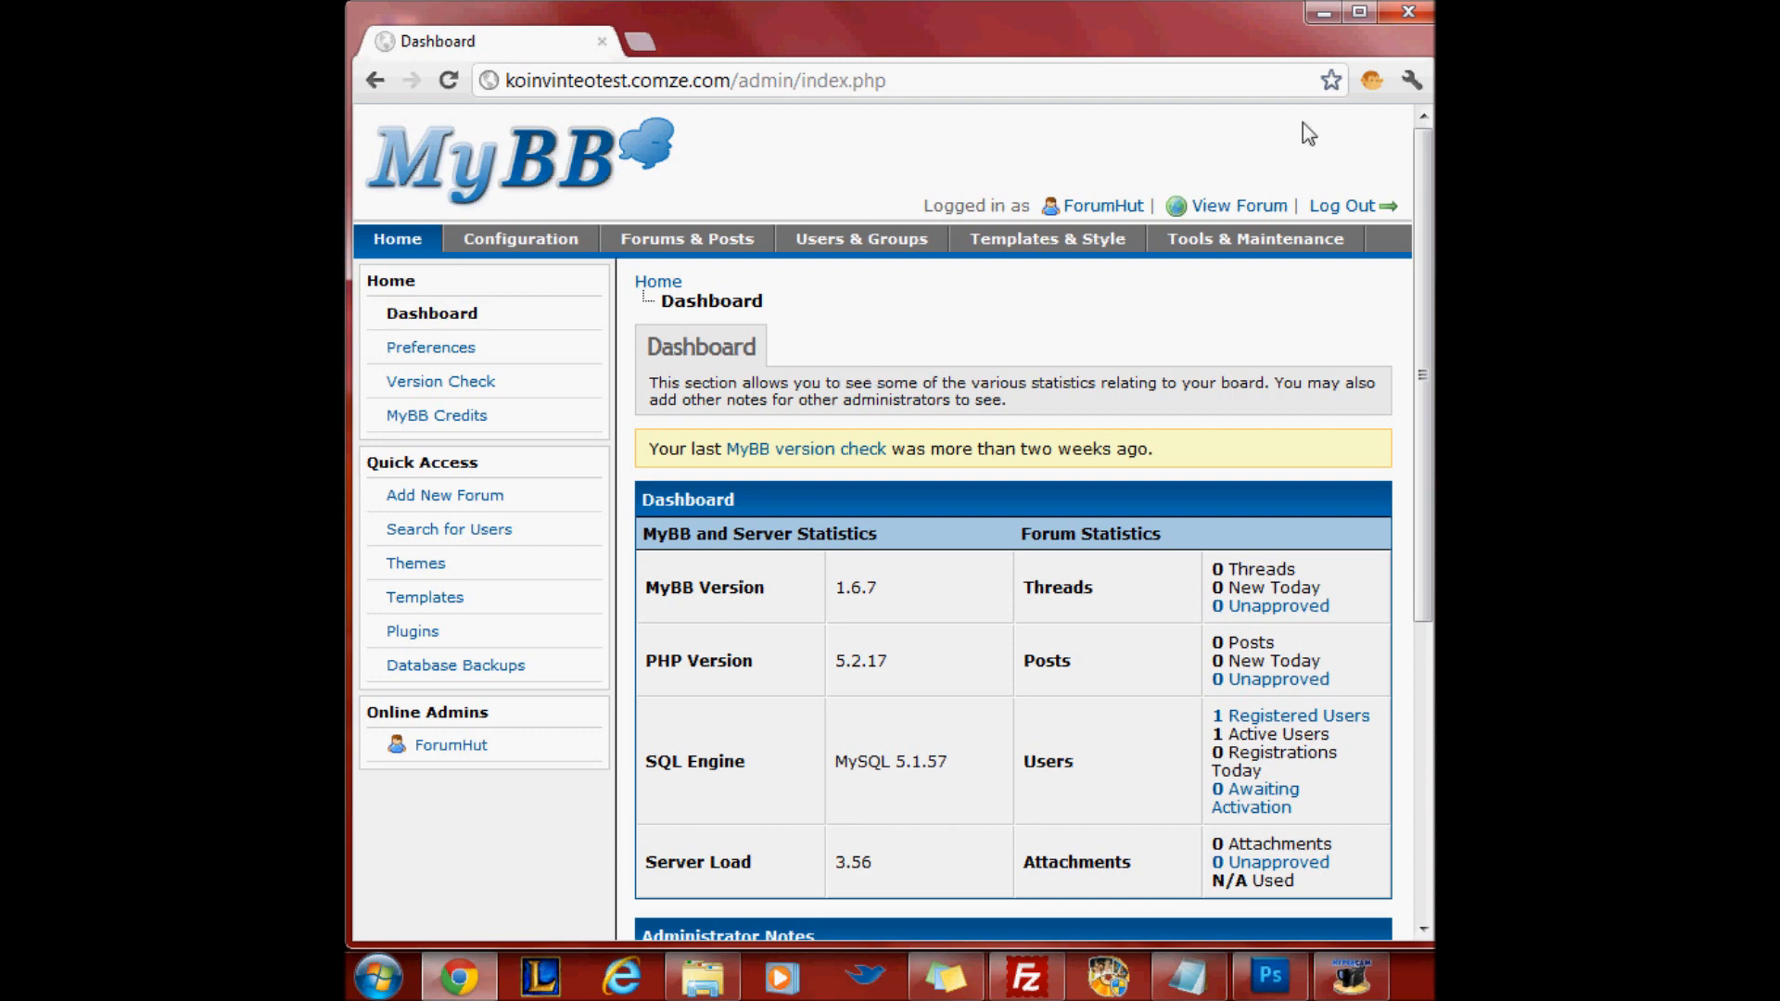
pyautogui.moveTo(621, 52)
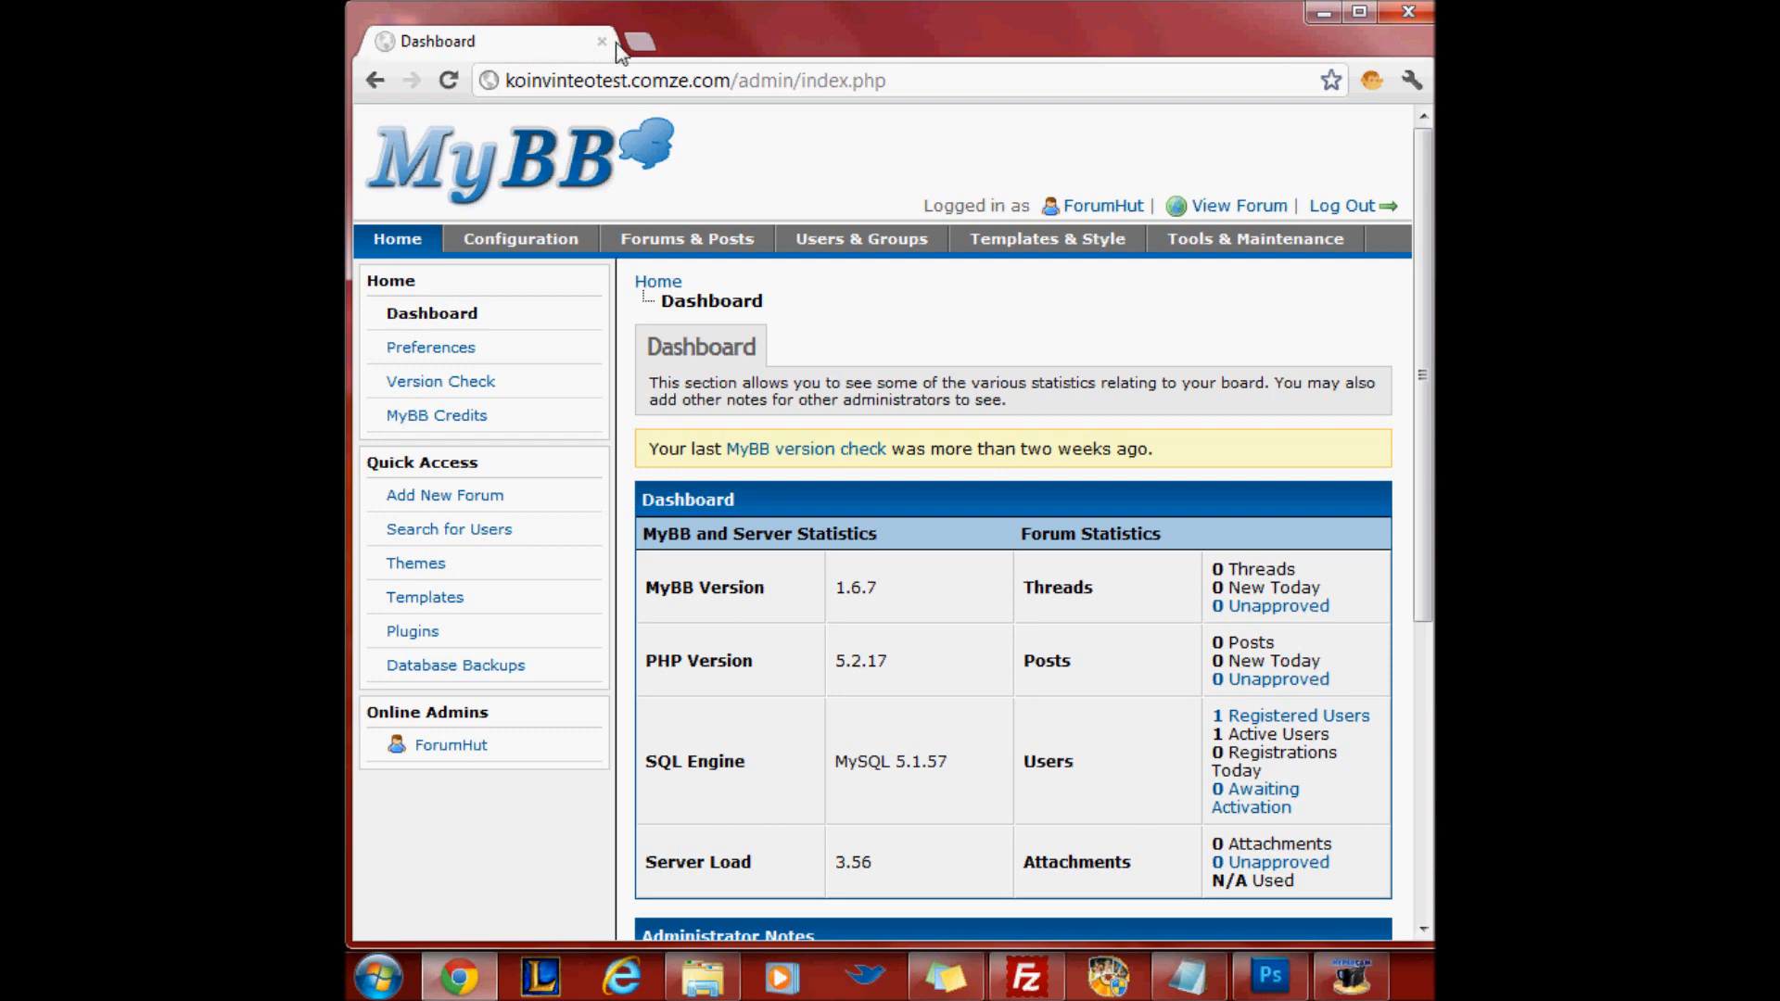
# Load mods.mybb.com/themes in a new tab and move to page 2 of themes
pyautogui.click(645, 40)
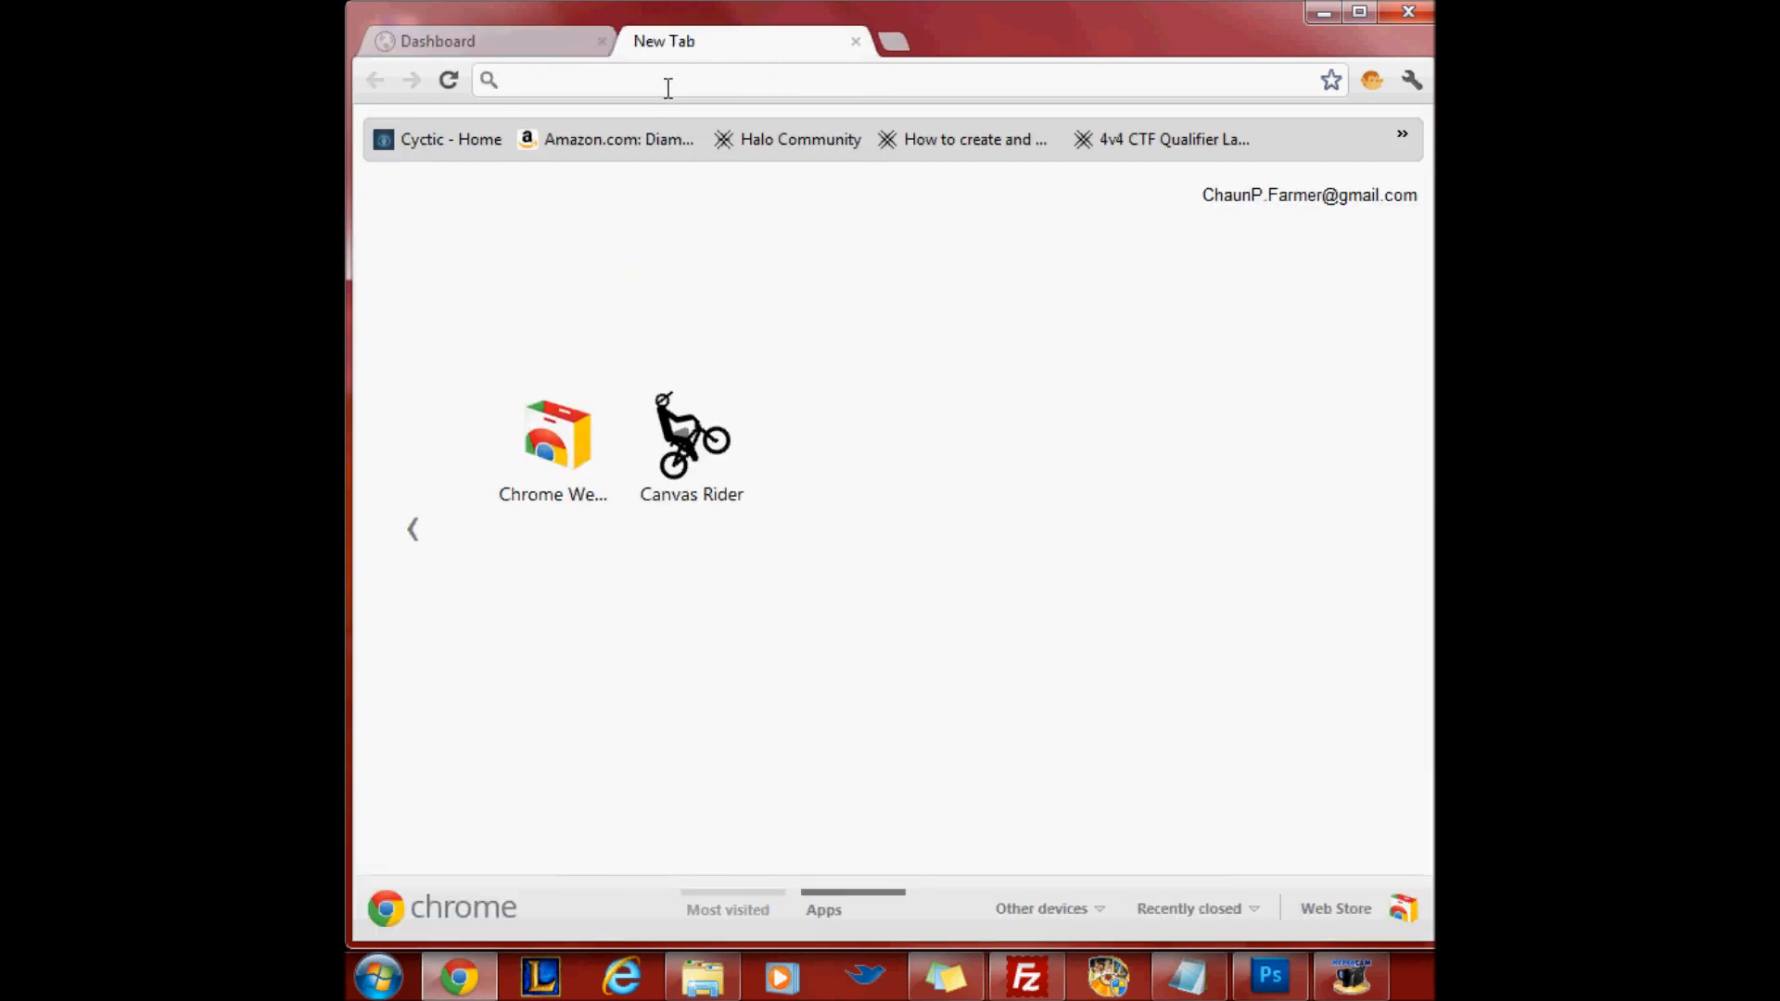
pyautogui.write('http://mods.mybb.com/themes')
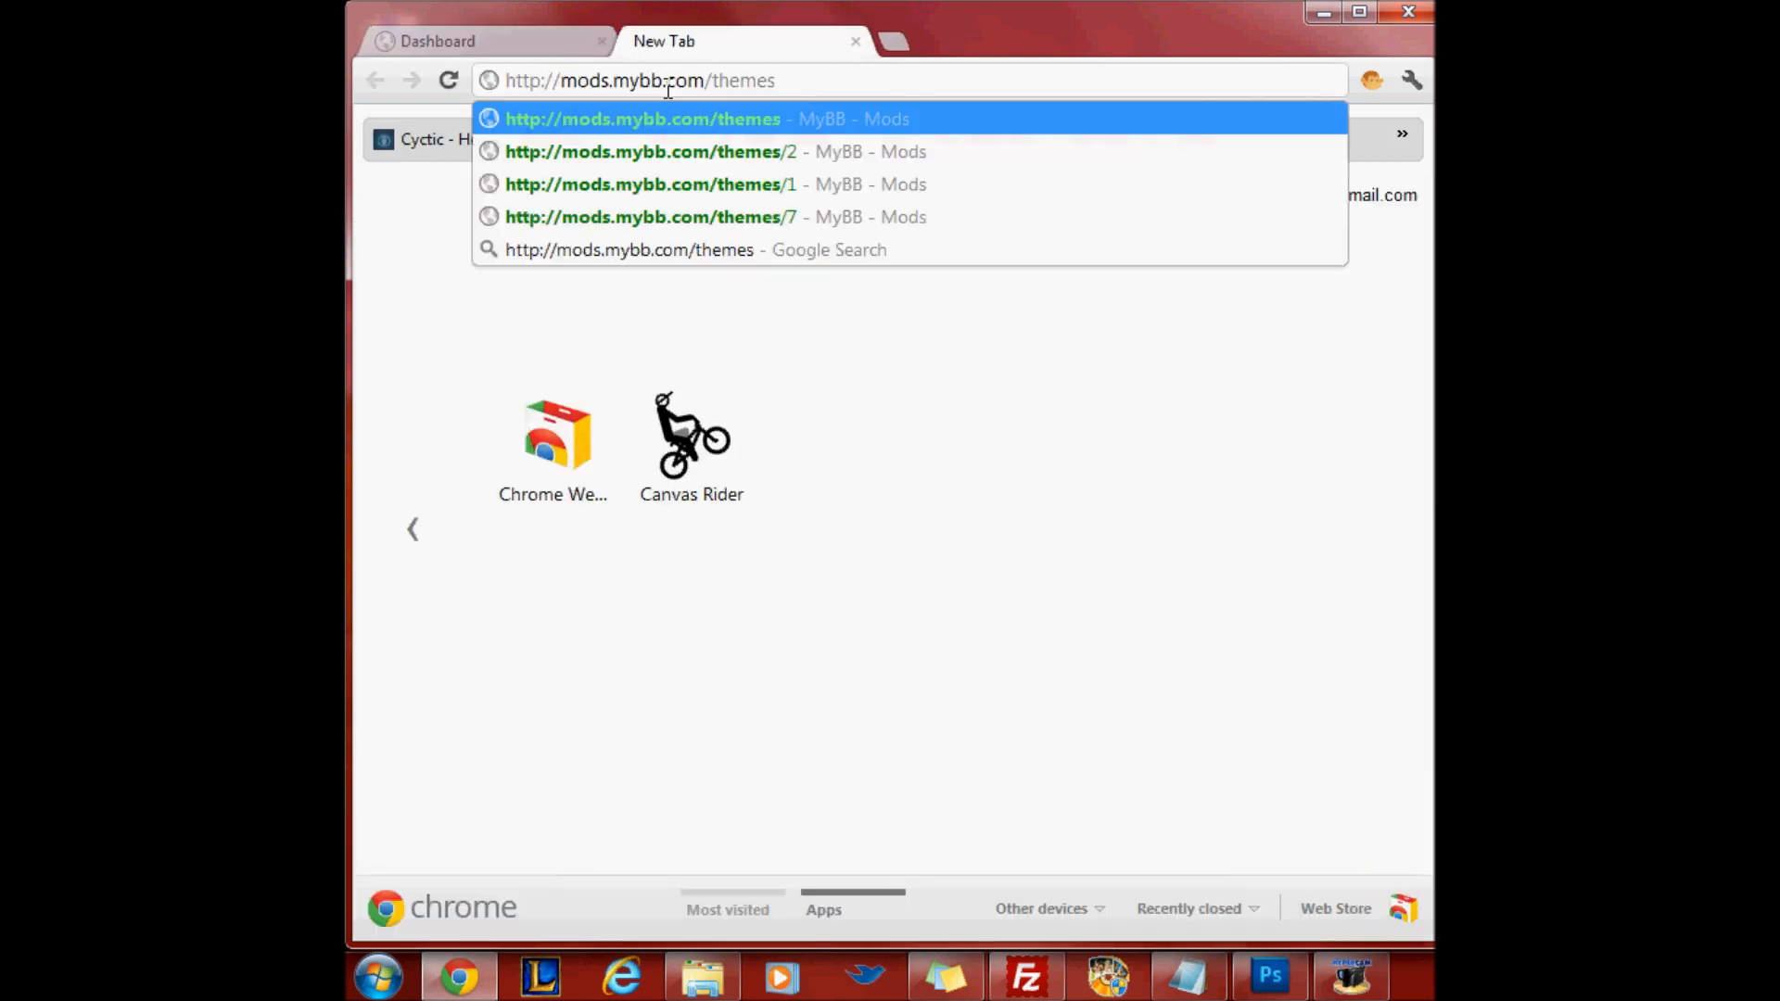
pyautogui.click(641, 117)
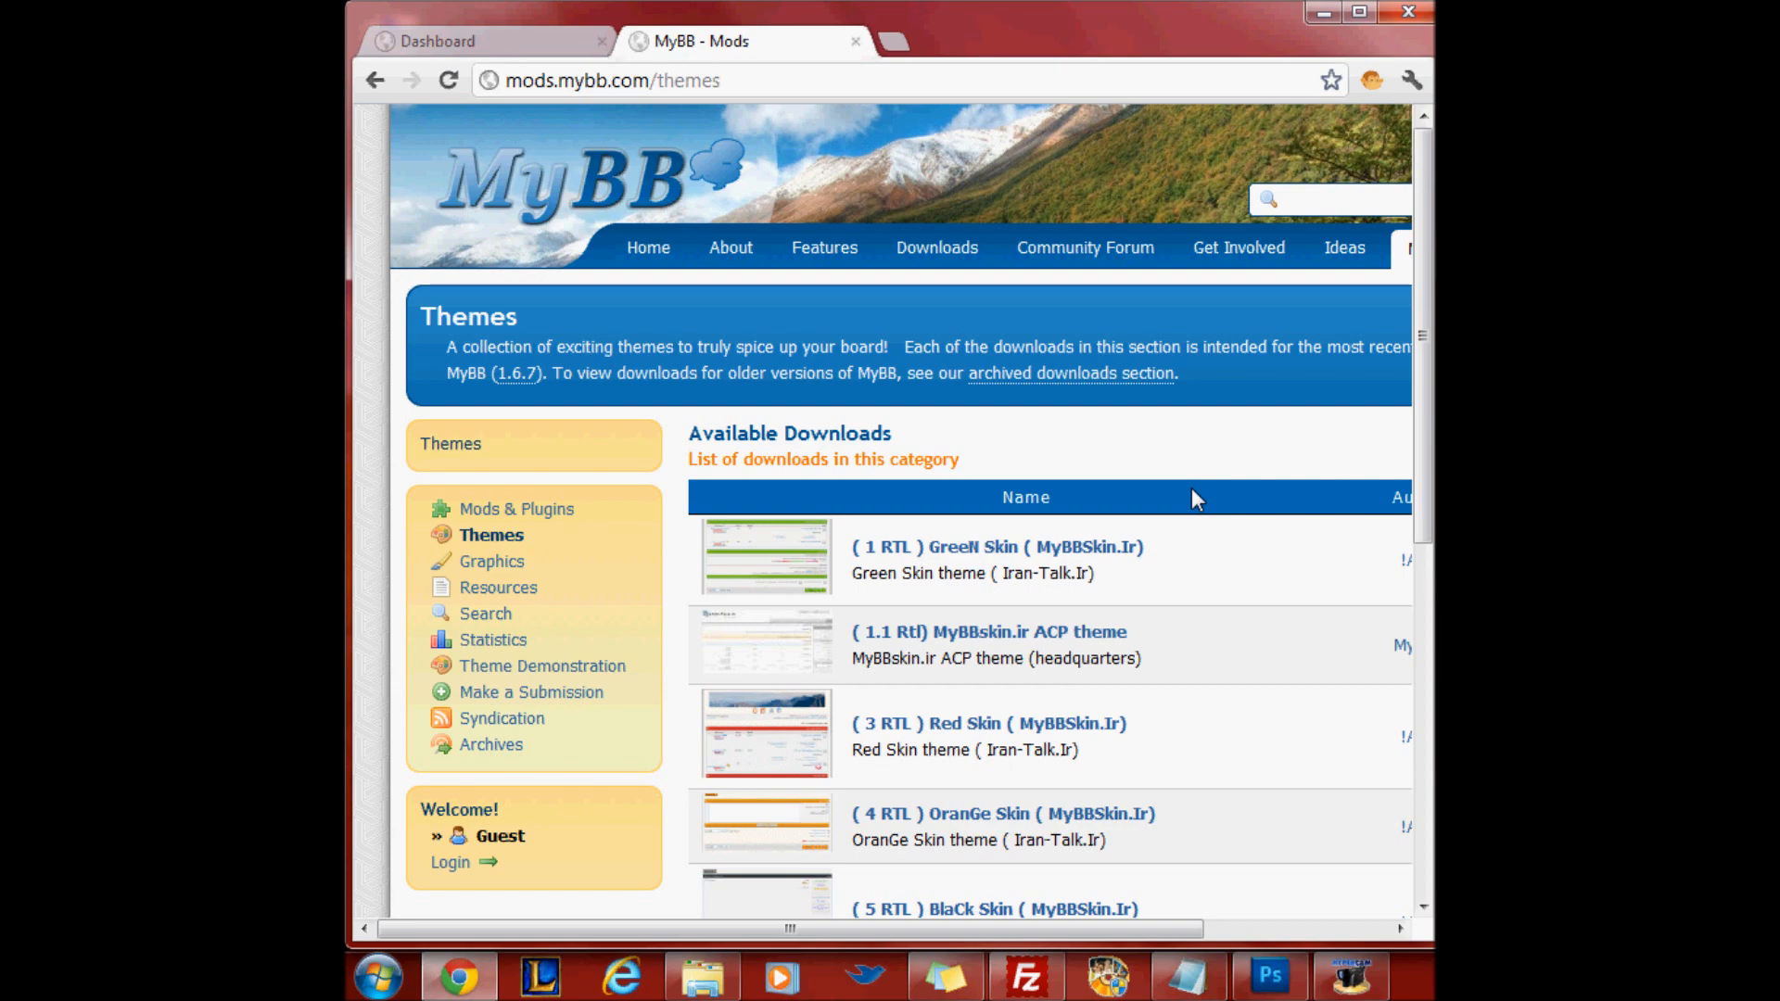
pyautogui.moveTo(1240, 443)
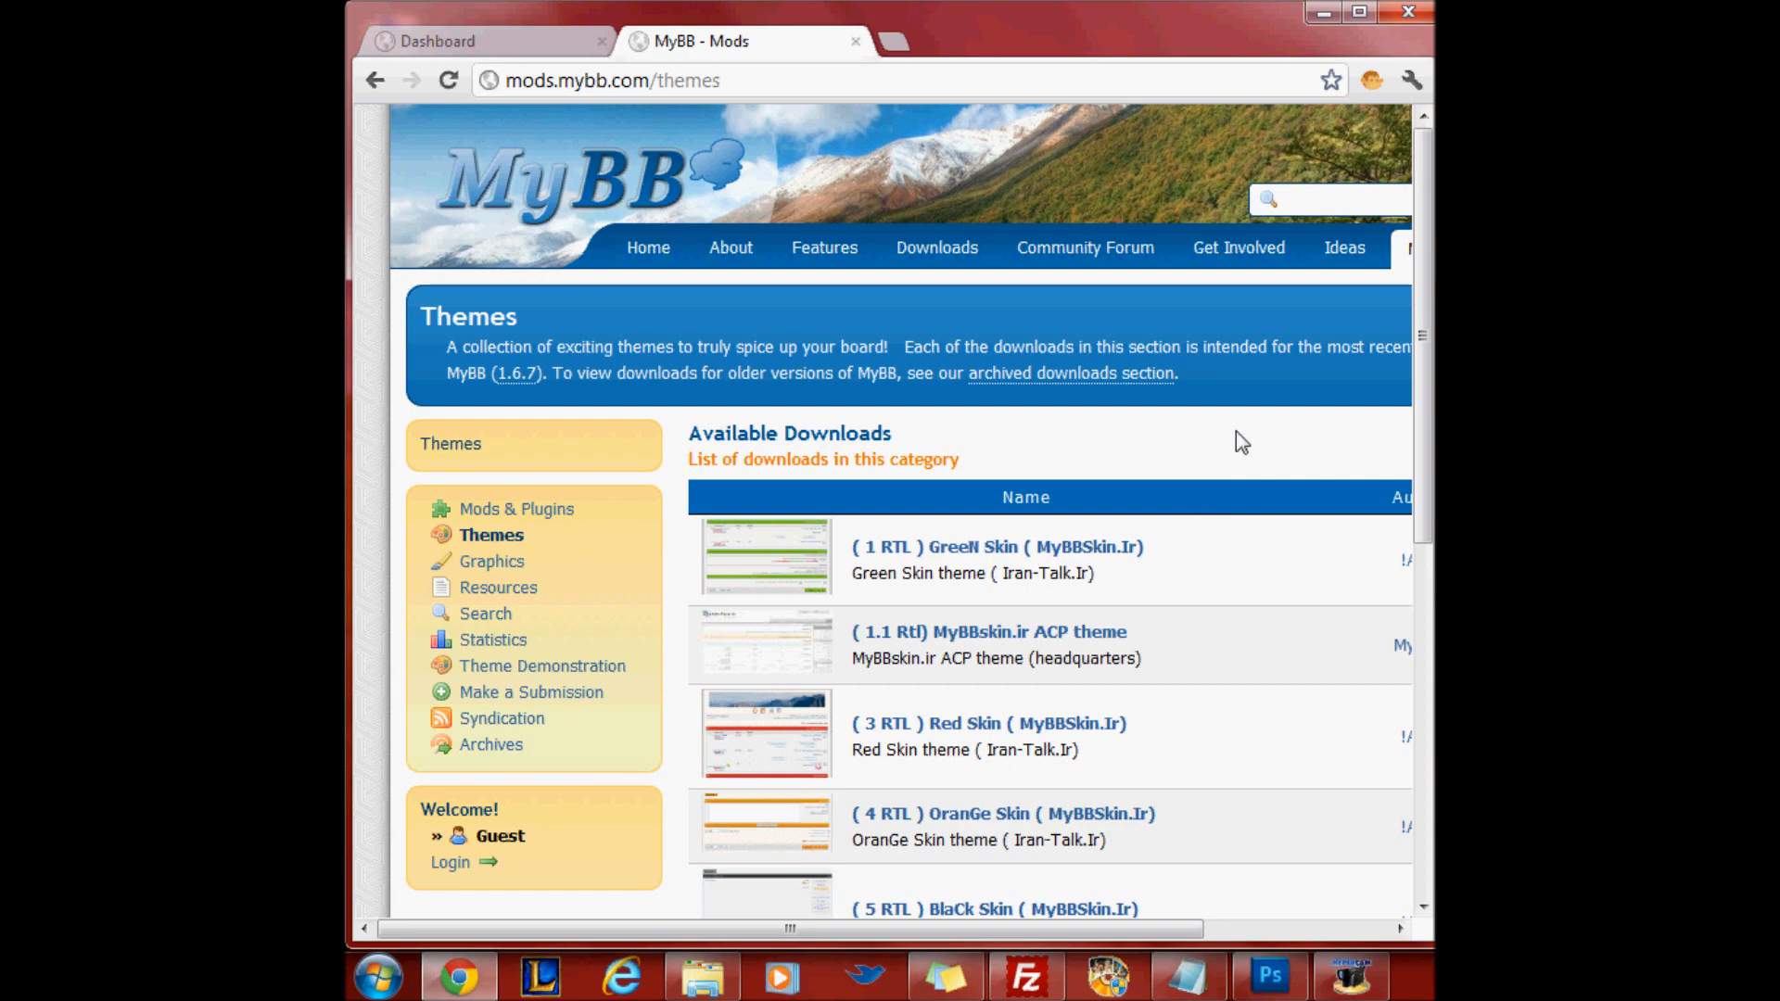
pyautogui.scroll(-3)
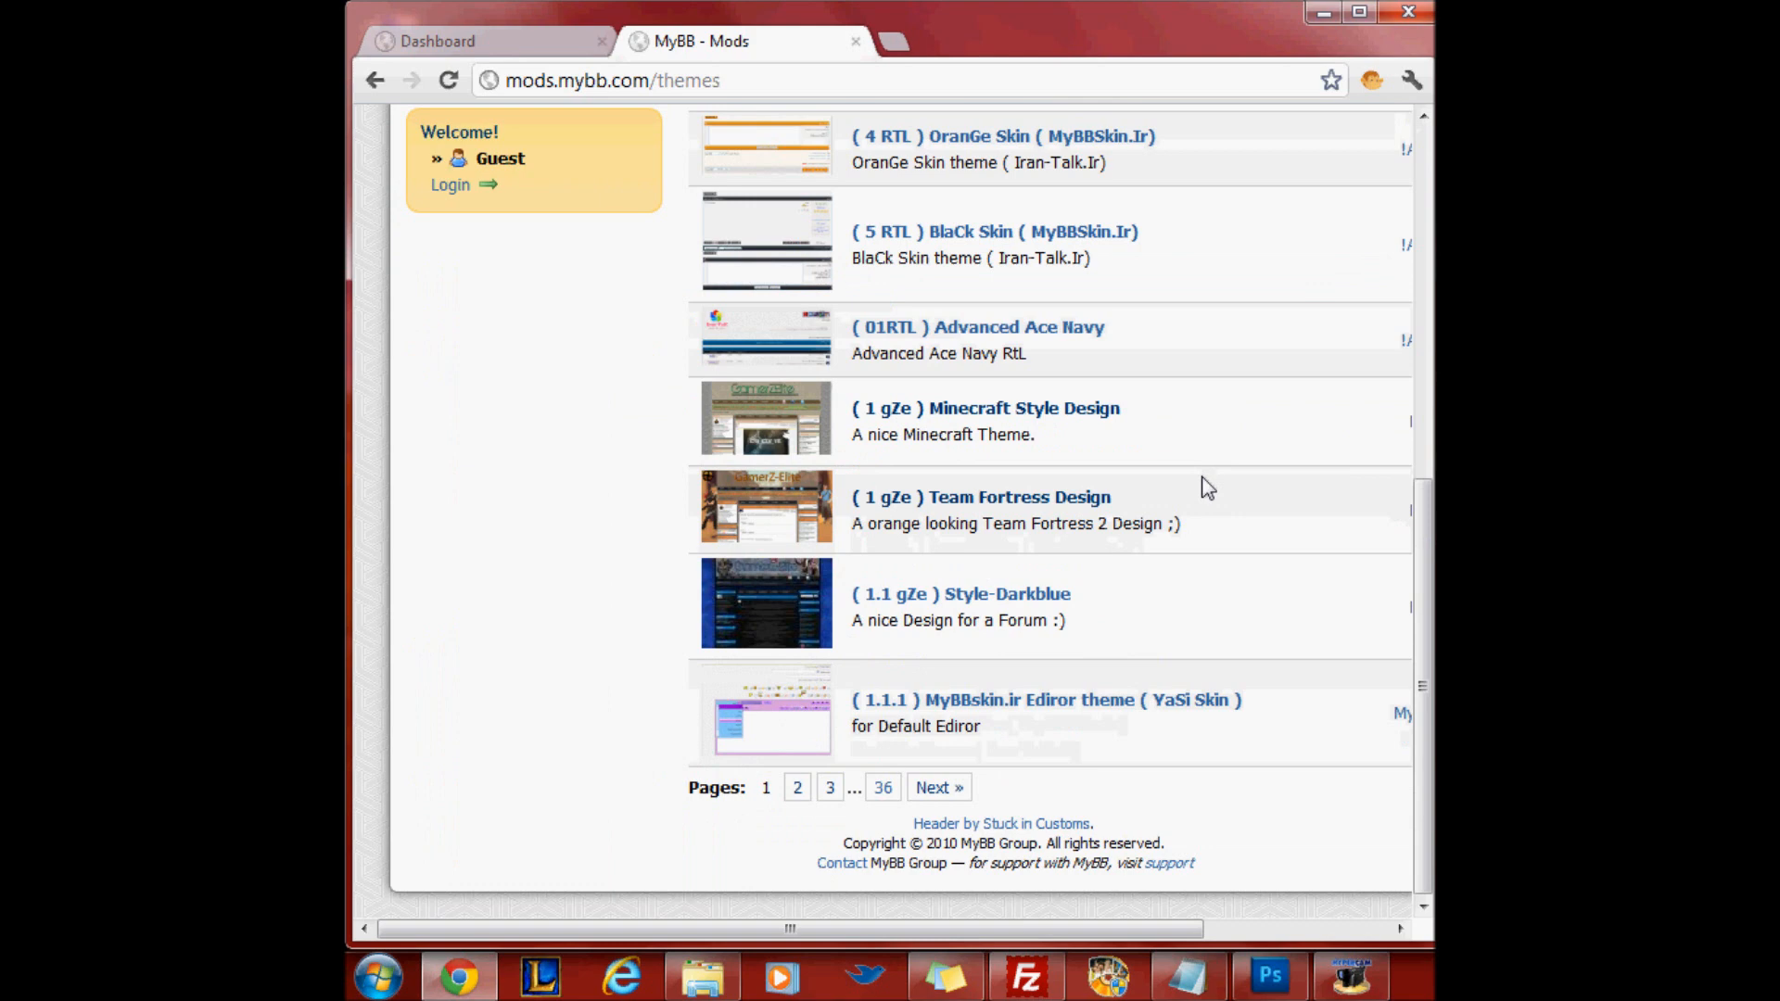
pyautogui.click(937, 787)
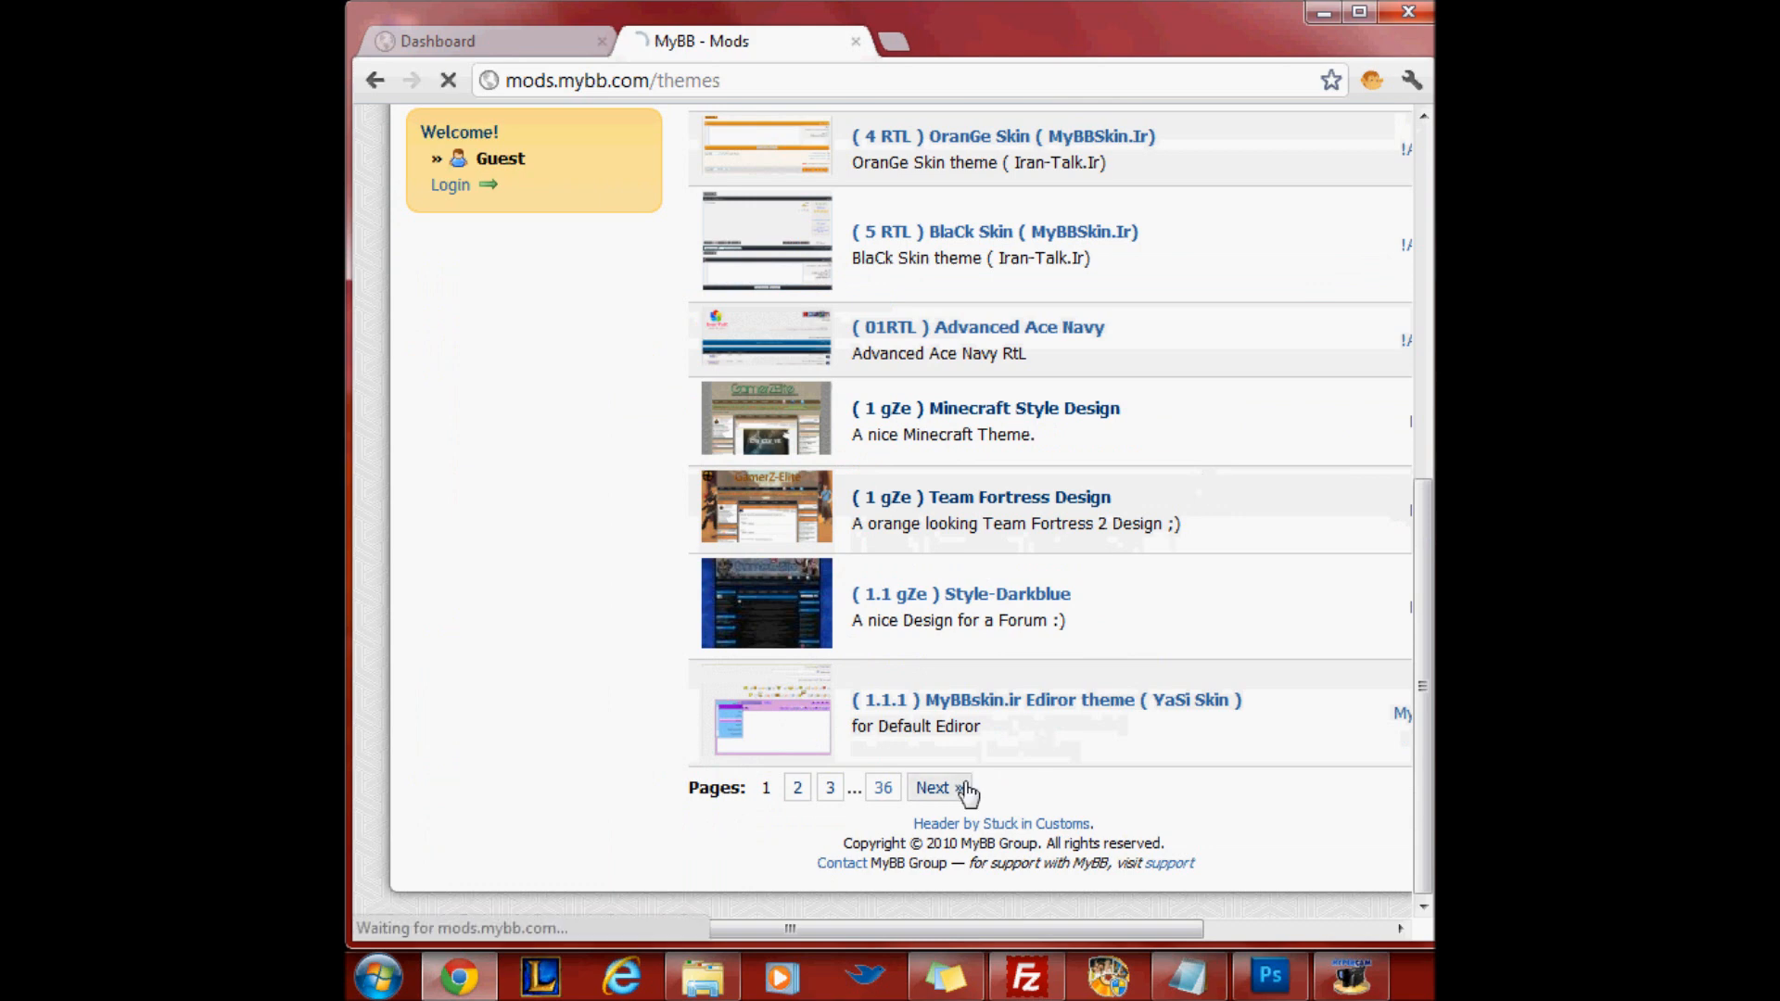
pyautogui.click(934, 787)
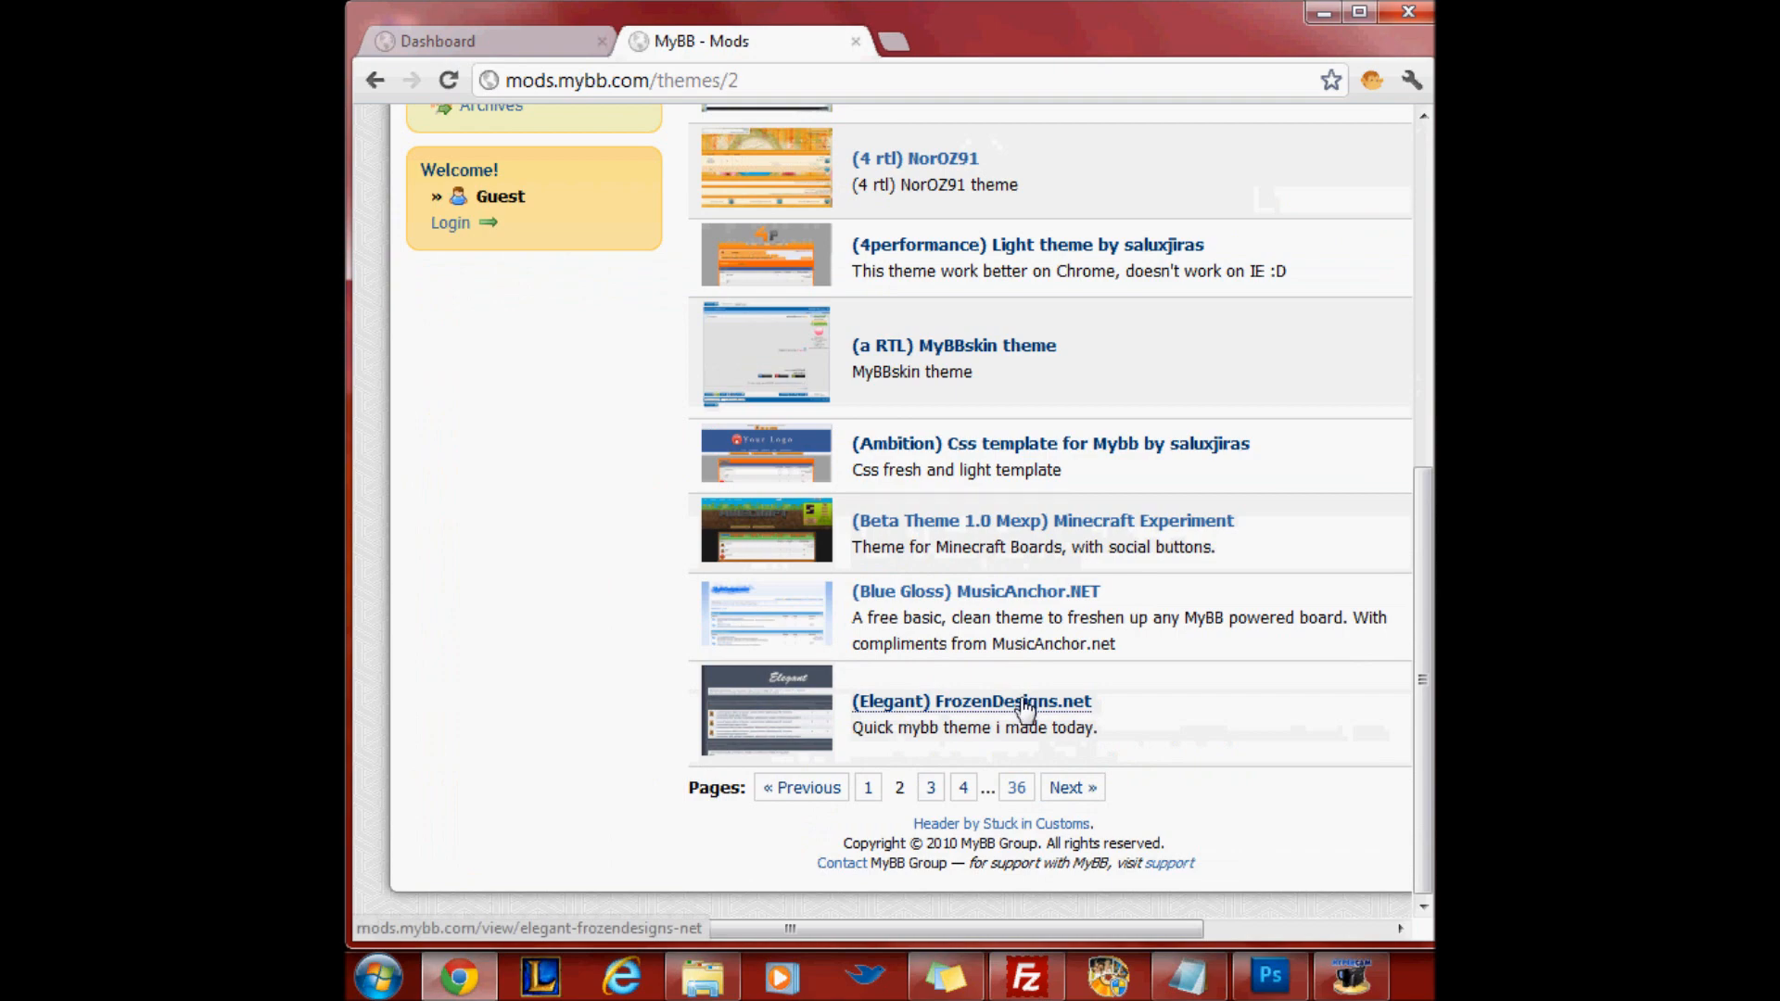
# Download the (Elegant) FrozenDesigns.net theme zip after agreeing to its license
pyautogui.click(971, 701)
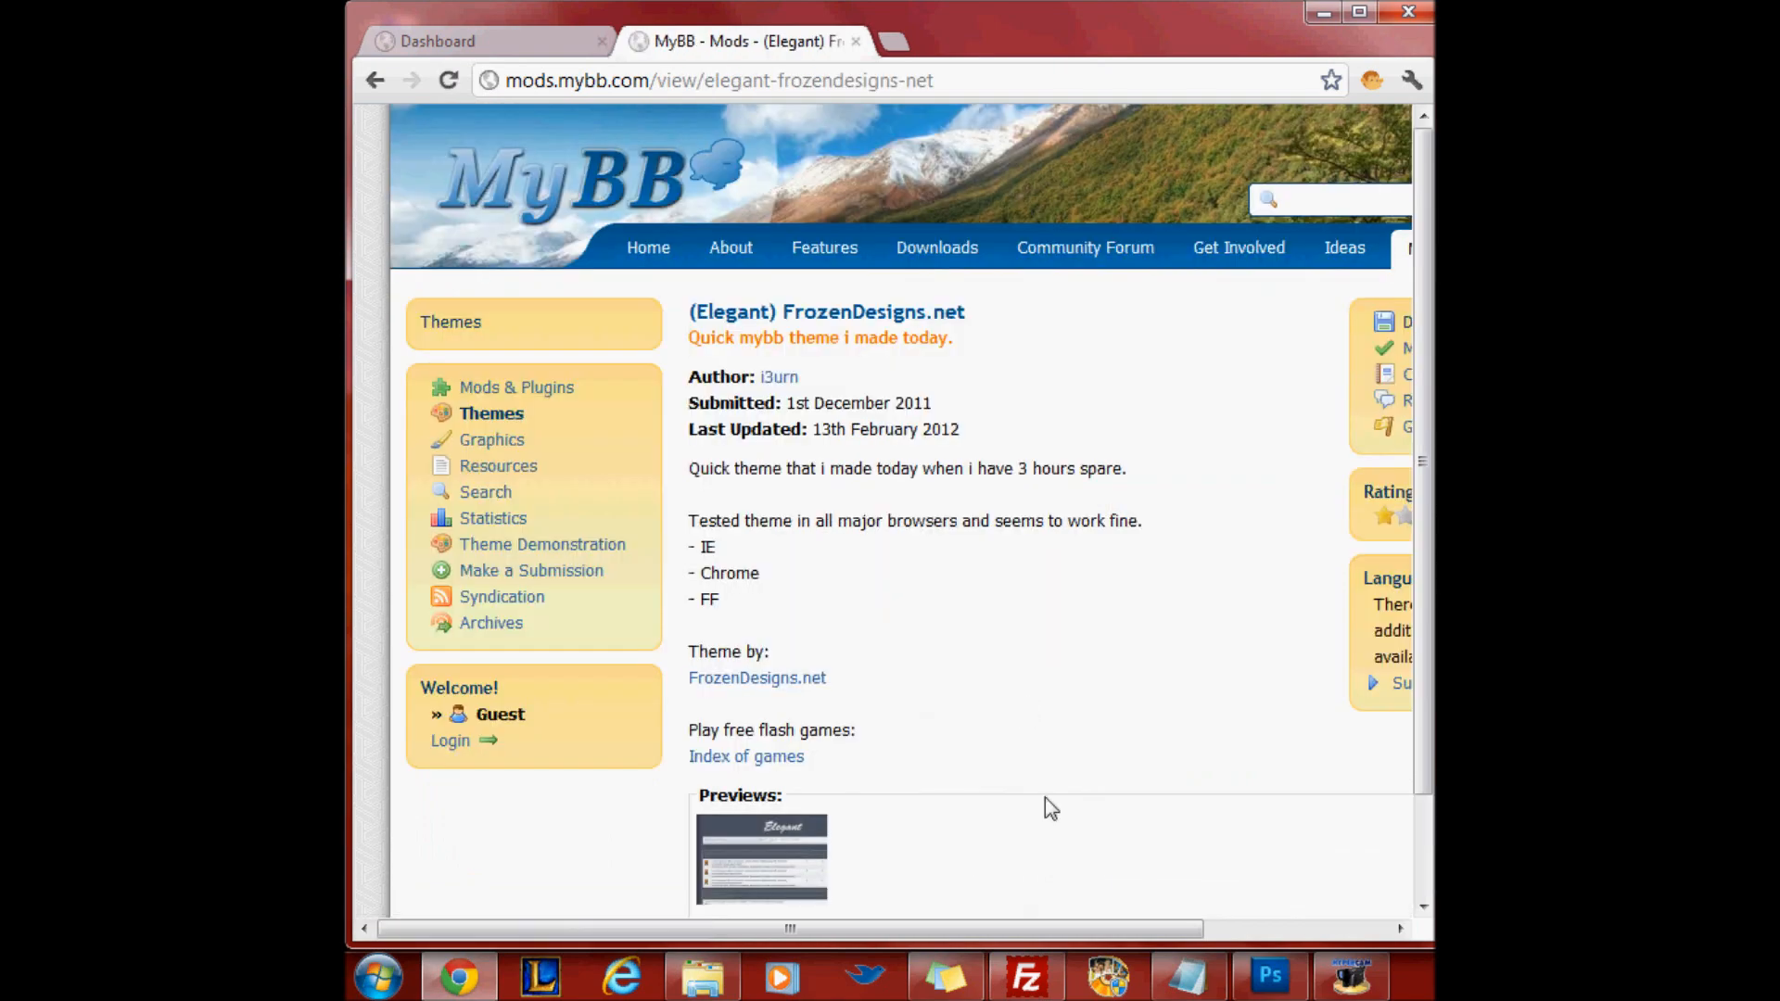
pyautogui.click(1407, 322)
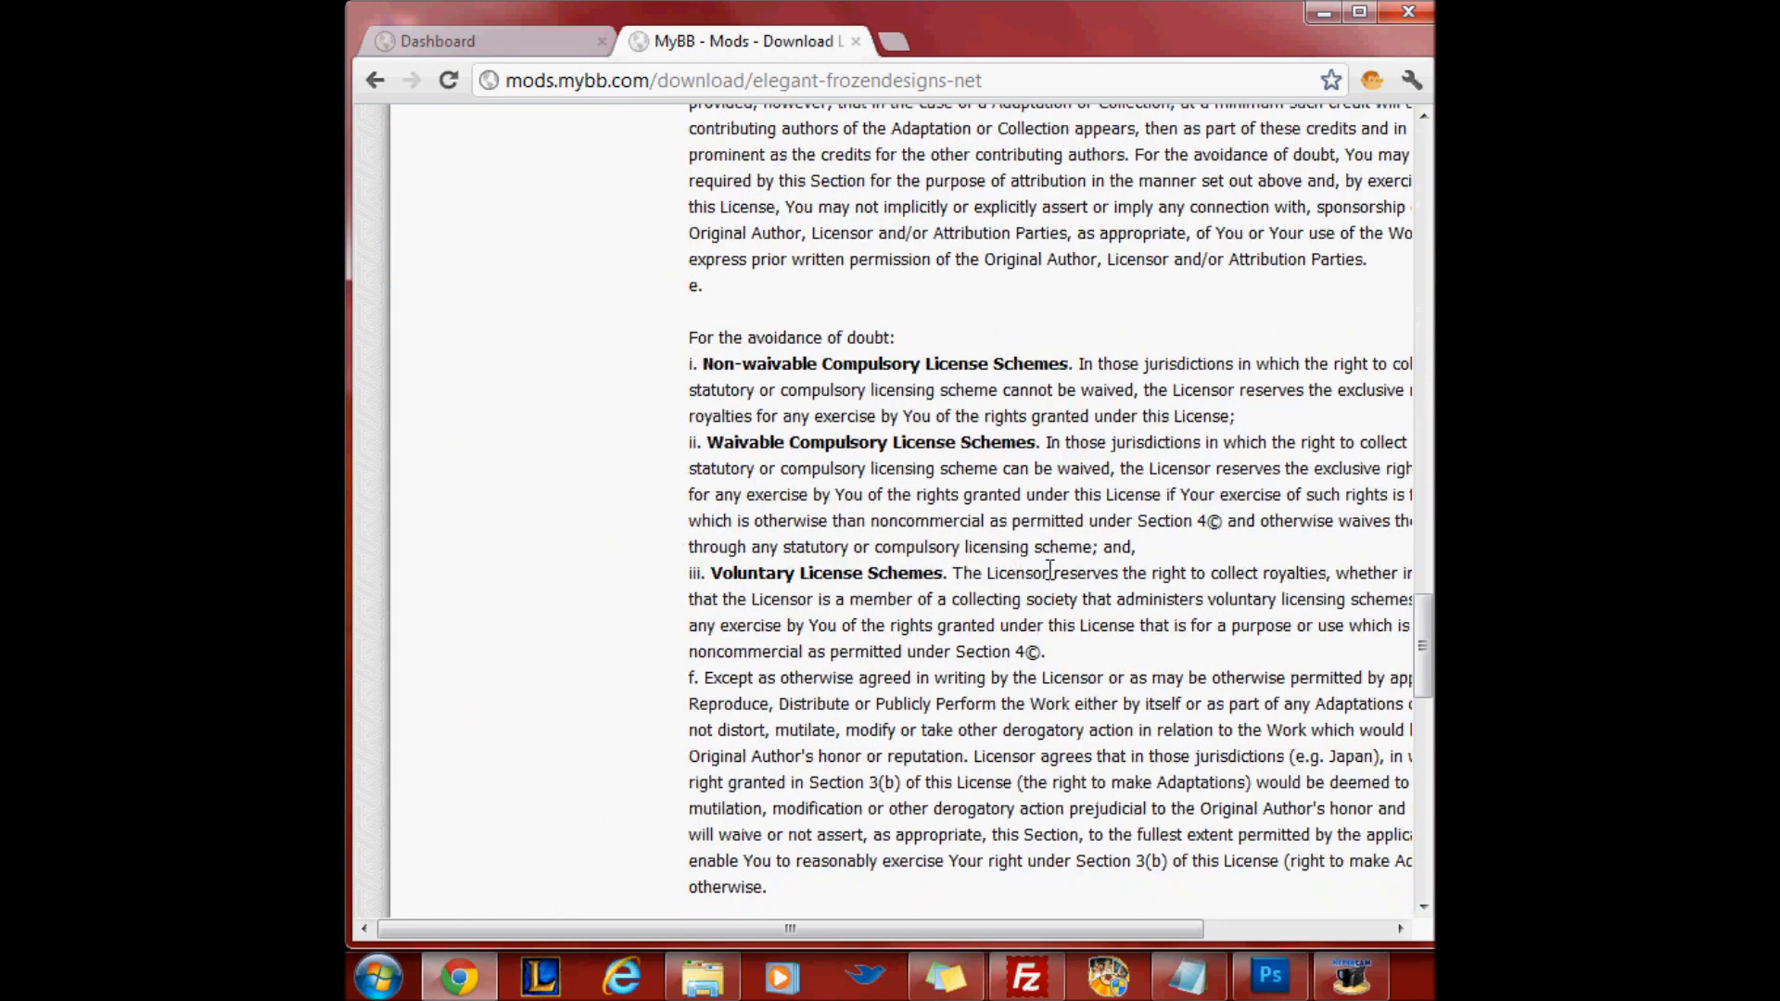
pyautogui.scroll(-3)
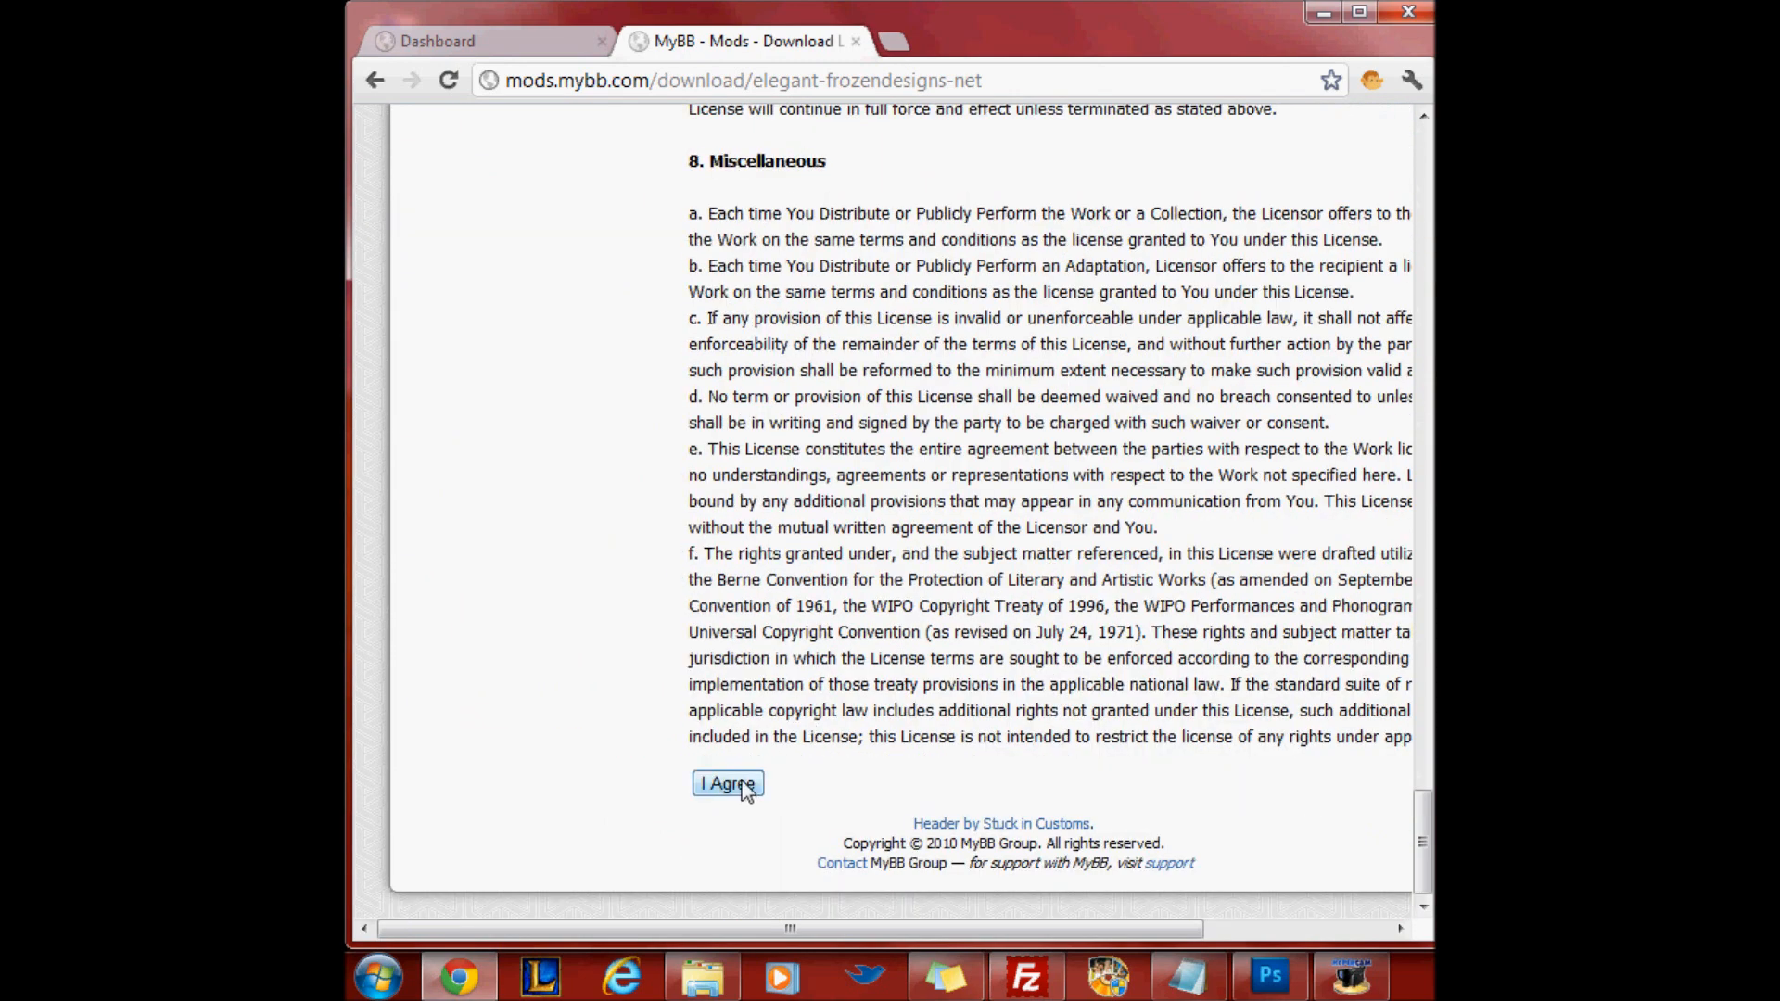
pyautogui.click(727, 784)
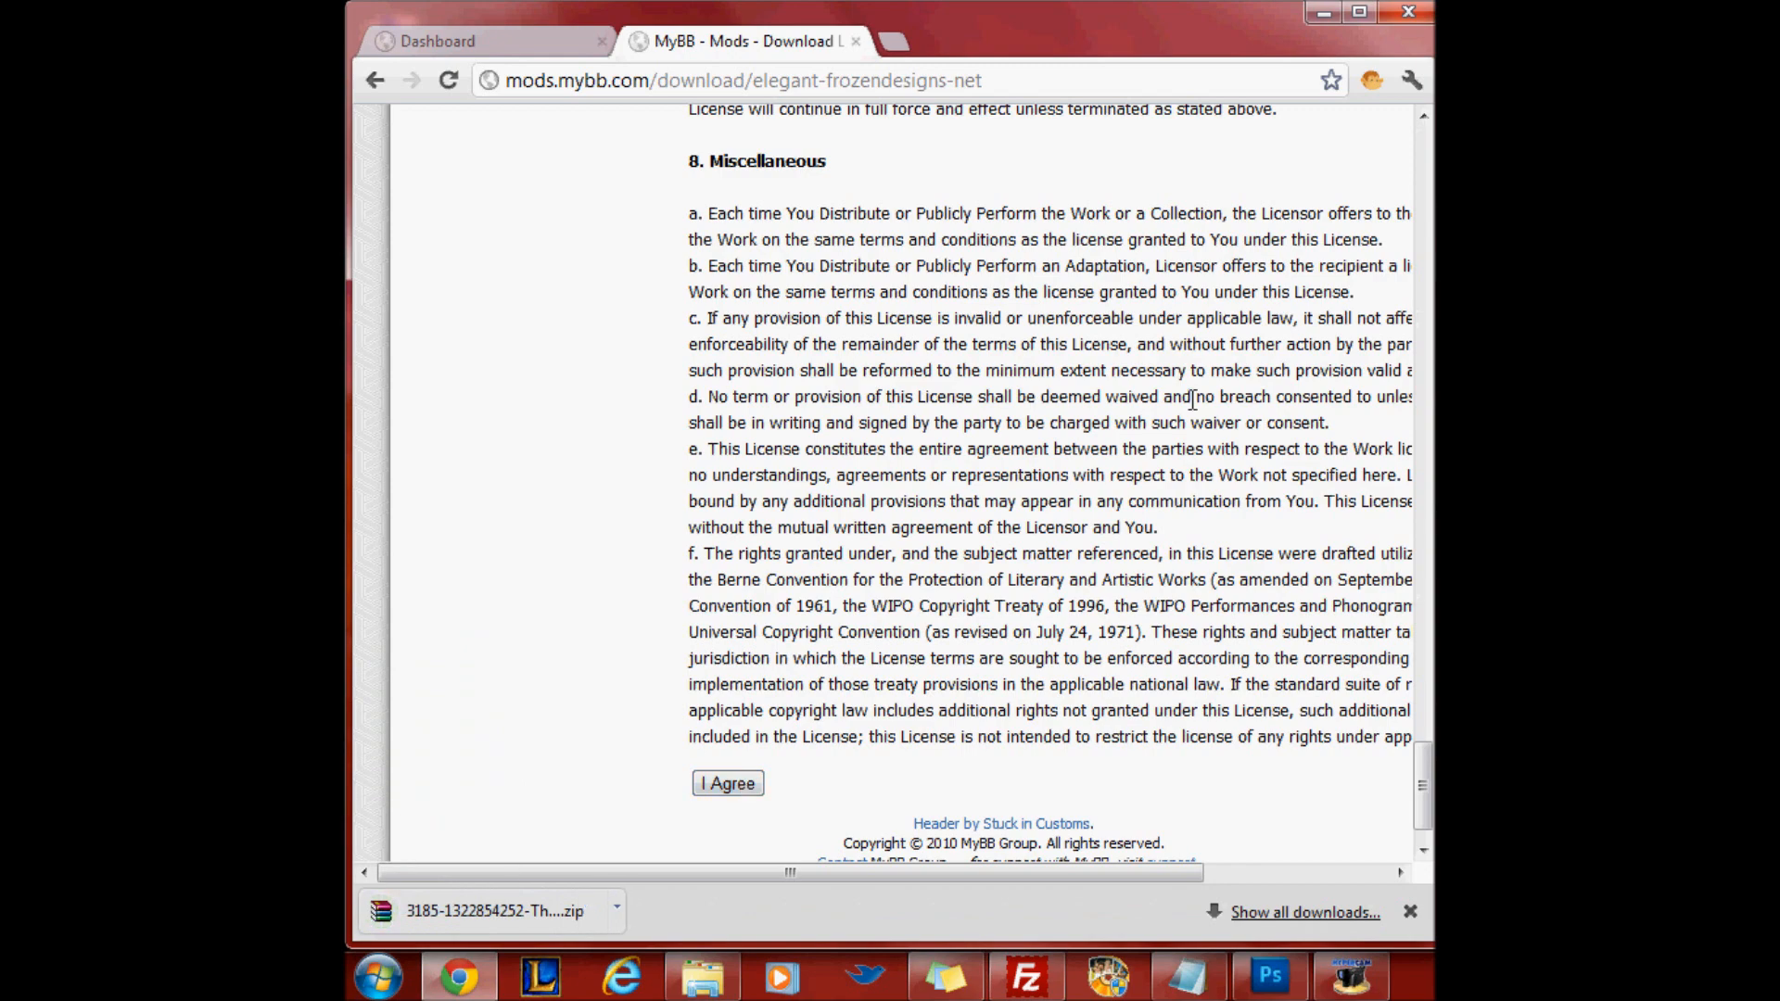
# Open the downloaded Elegant theme zip in WinRAR, reposition its window, and switch to FileZilla
pyautogui.click(485, 910)
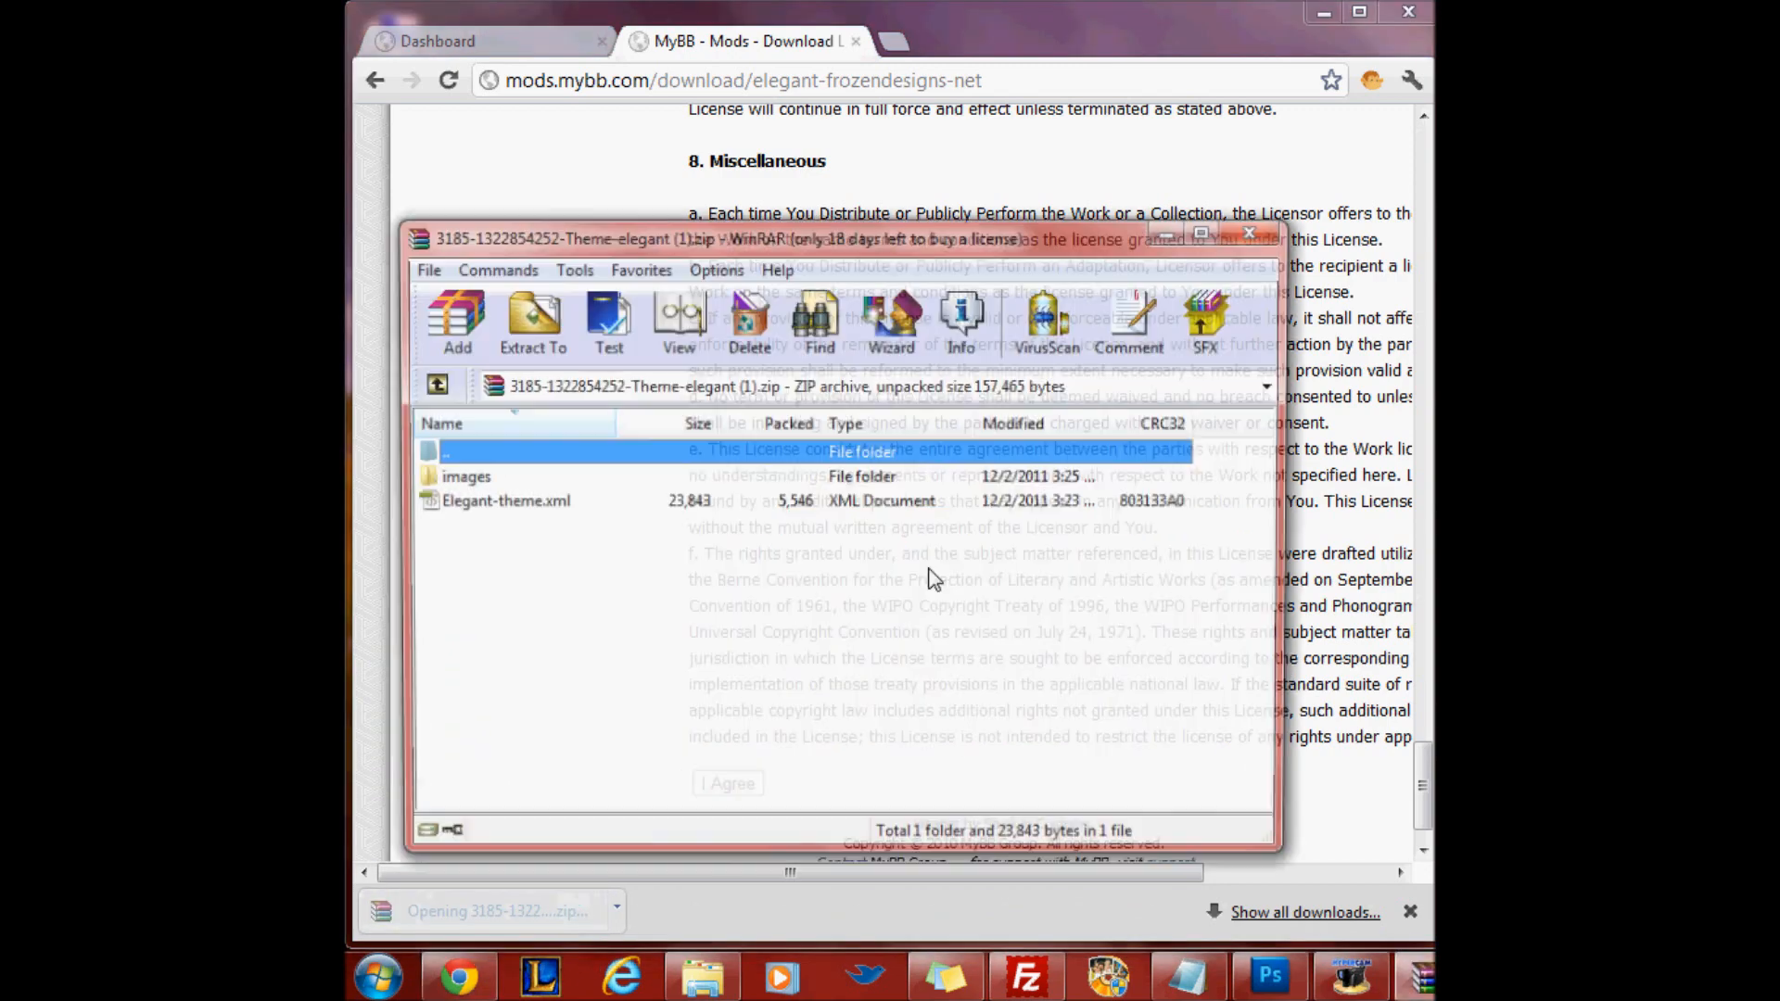
pyautogui.click(1248, 235)
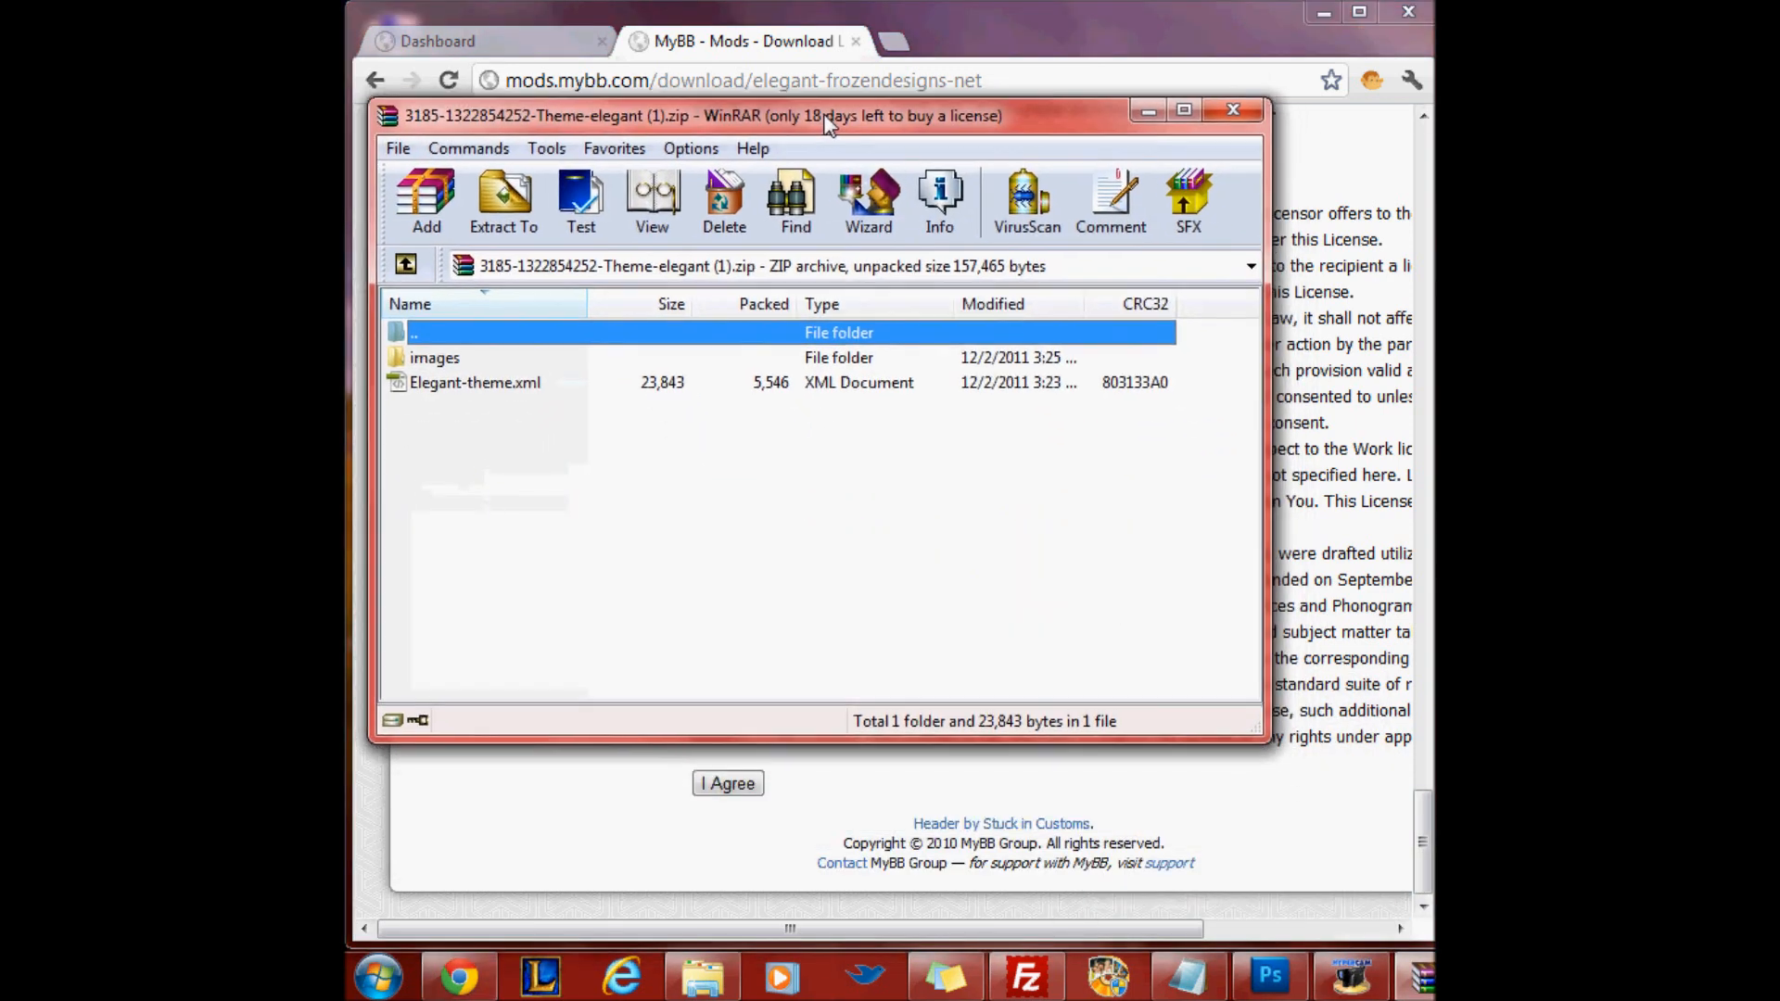
pyautogui.moveTo(826, 115); pyautogui.dragTo(809, 122)
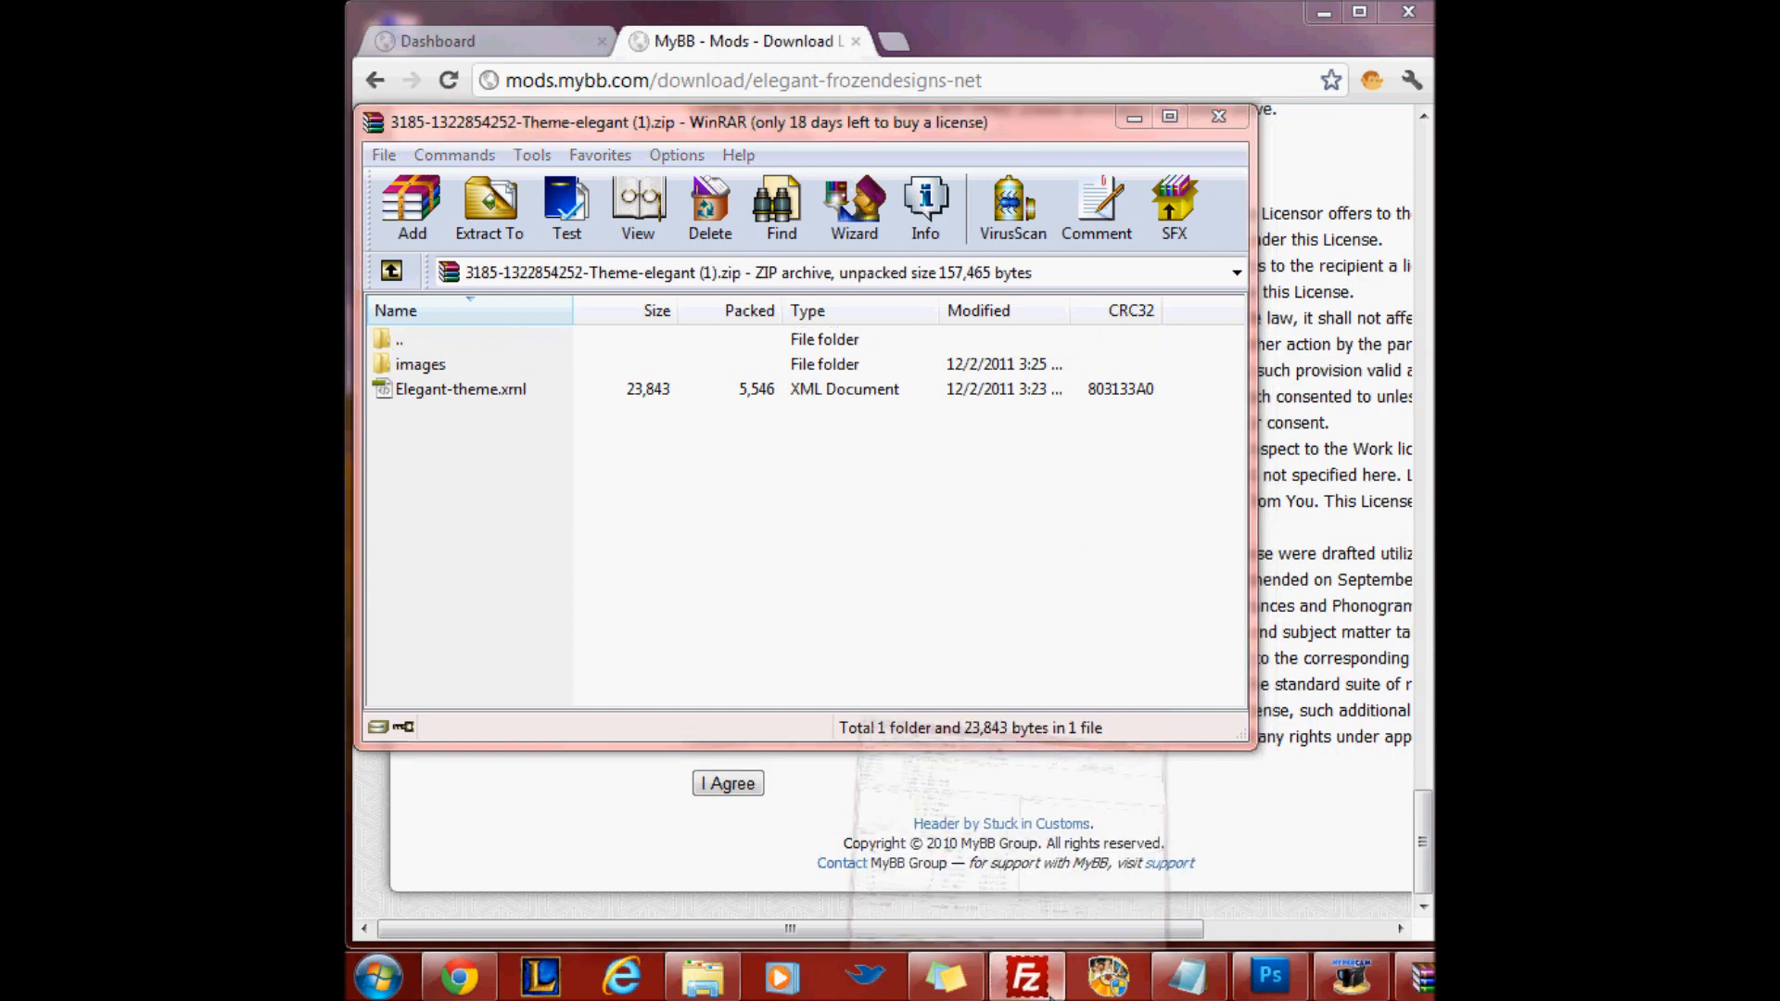
pyautogui.click(404, 80)
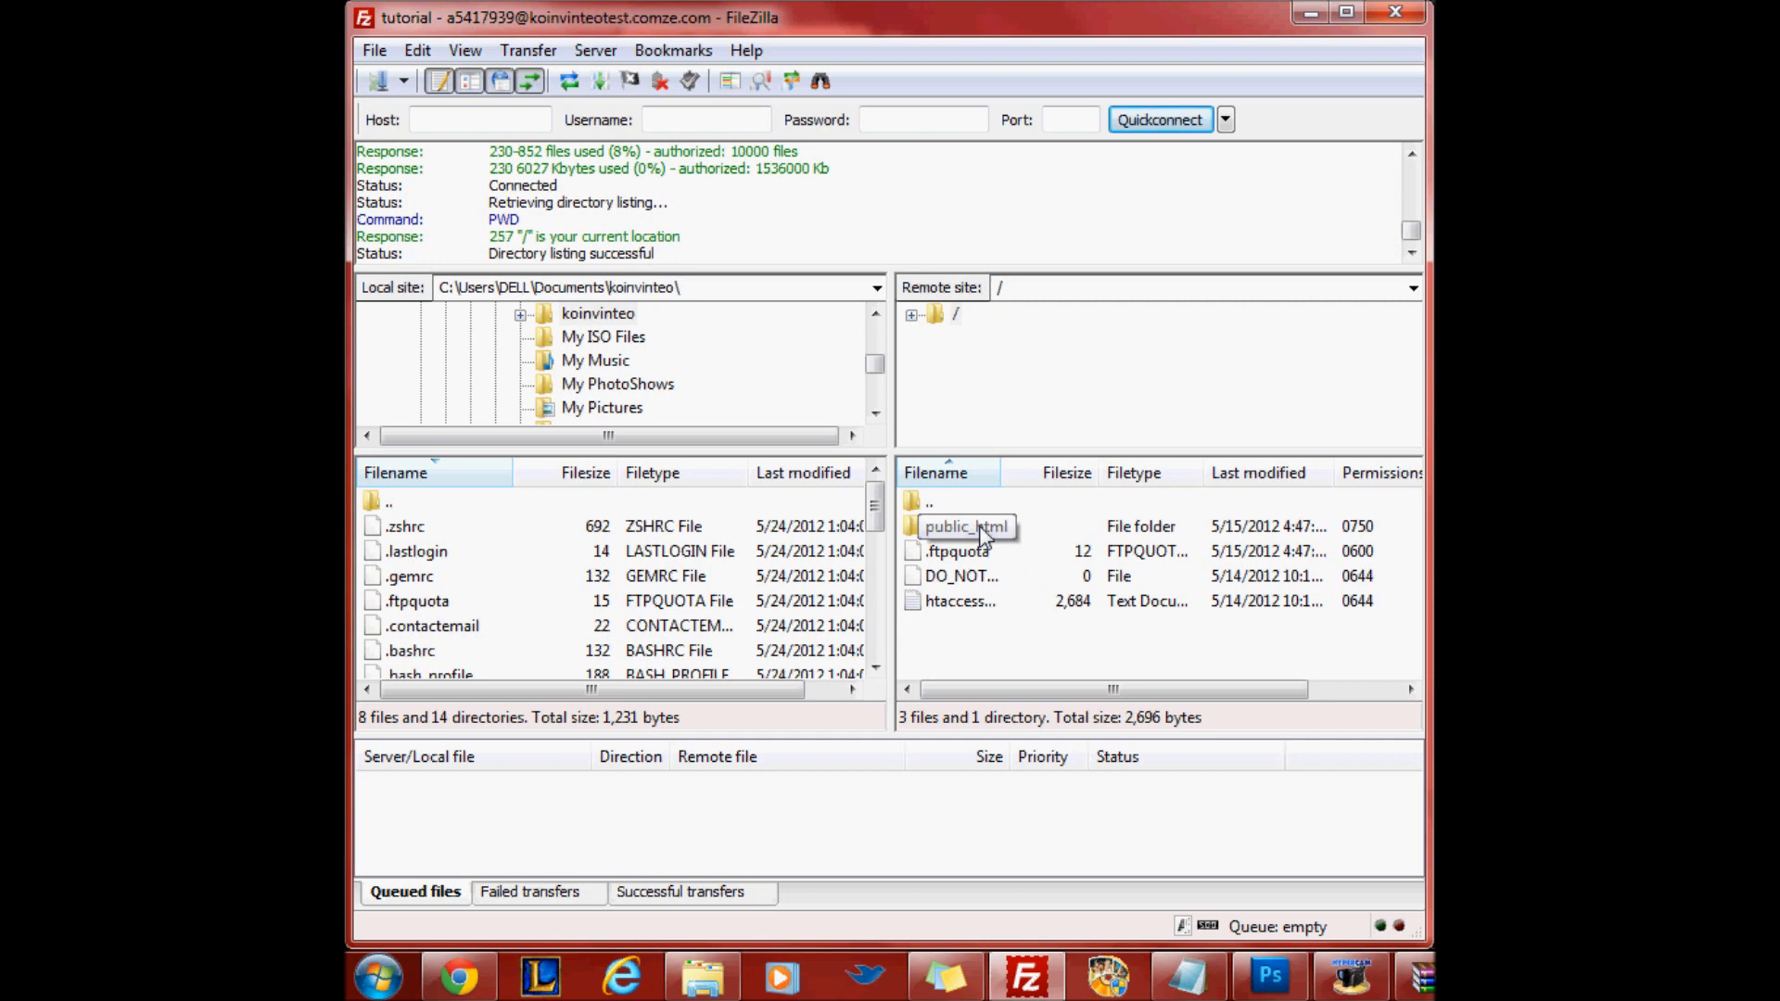
# Enter the server's public_html folder in FileZilla and browse its forum files
pyautogui.doubleClick(962, 526)
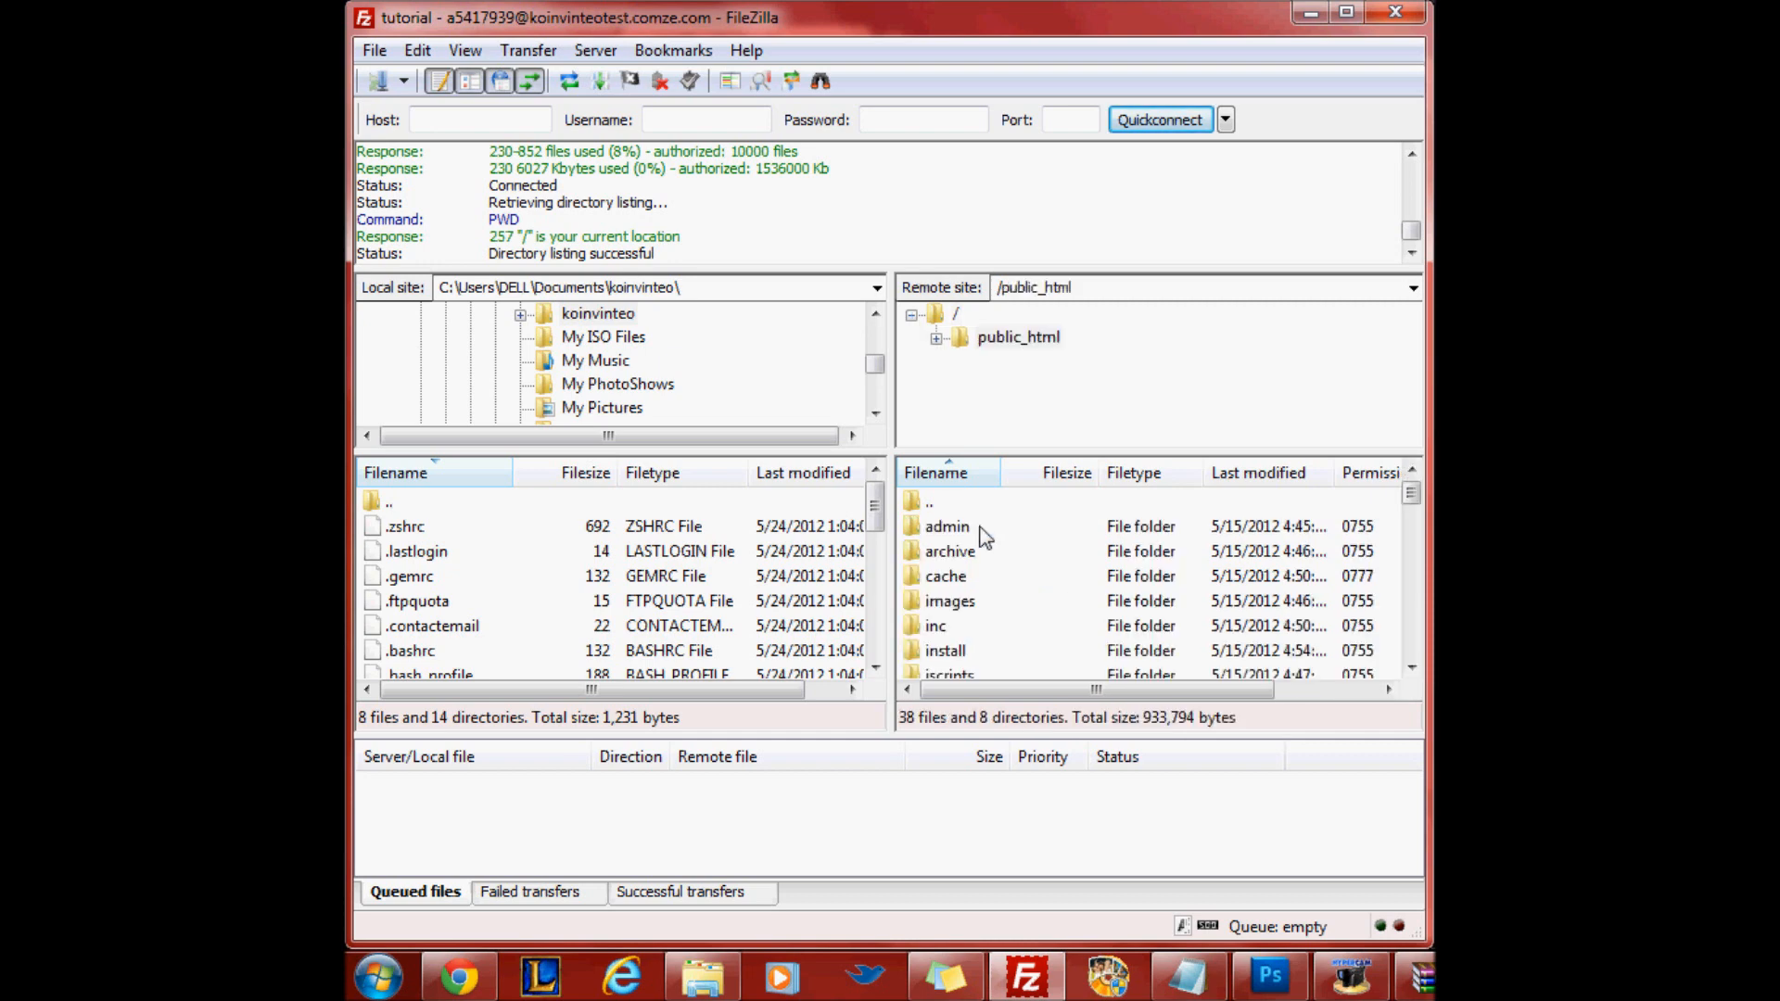
pyautogui.scroll(-3)
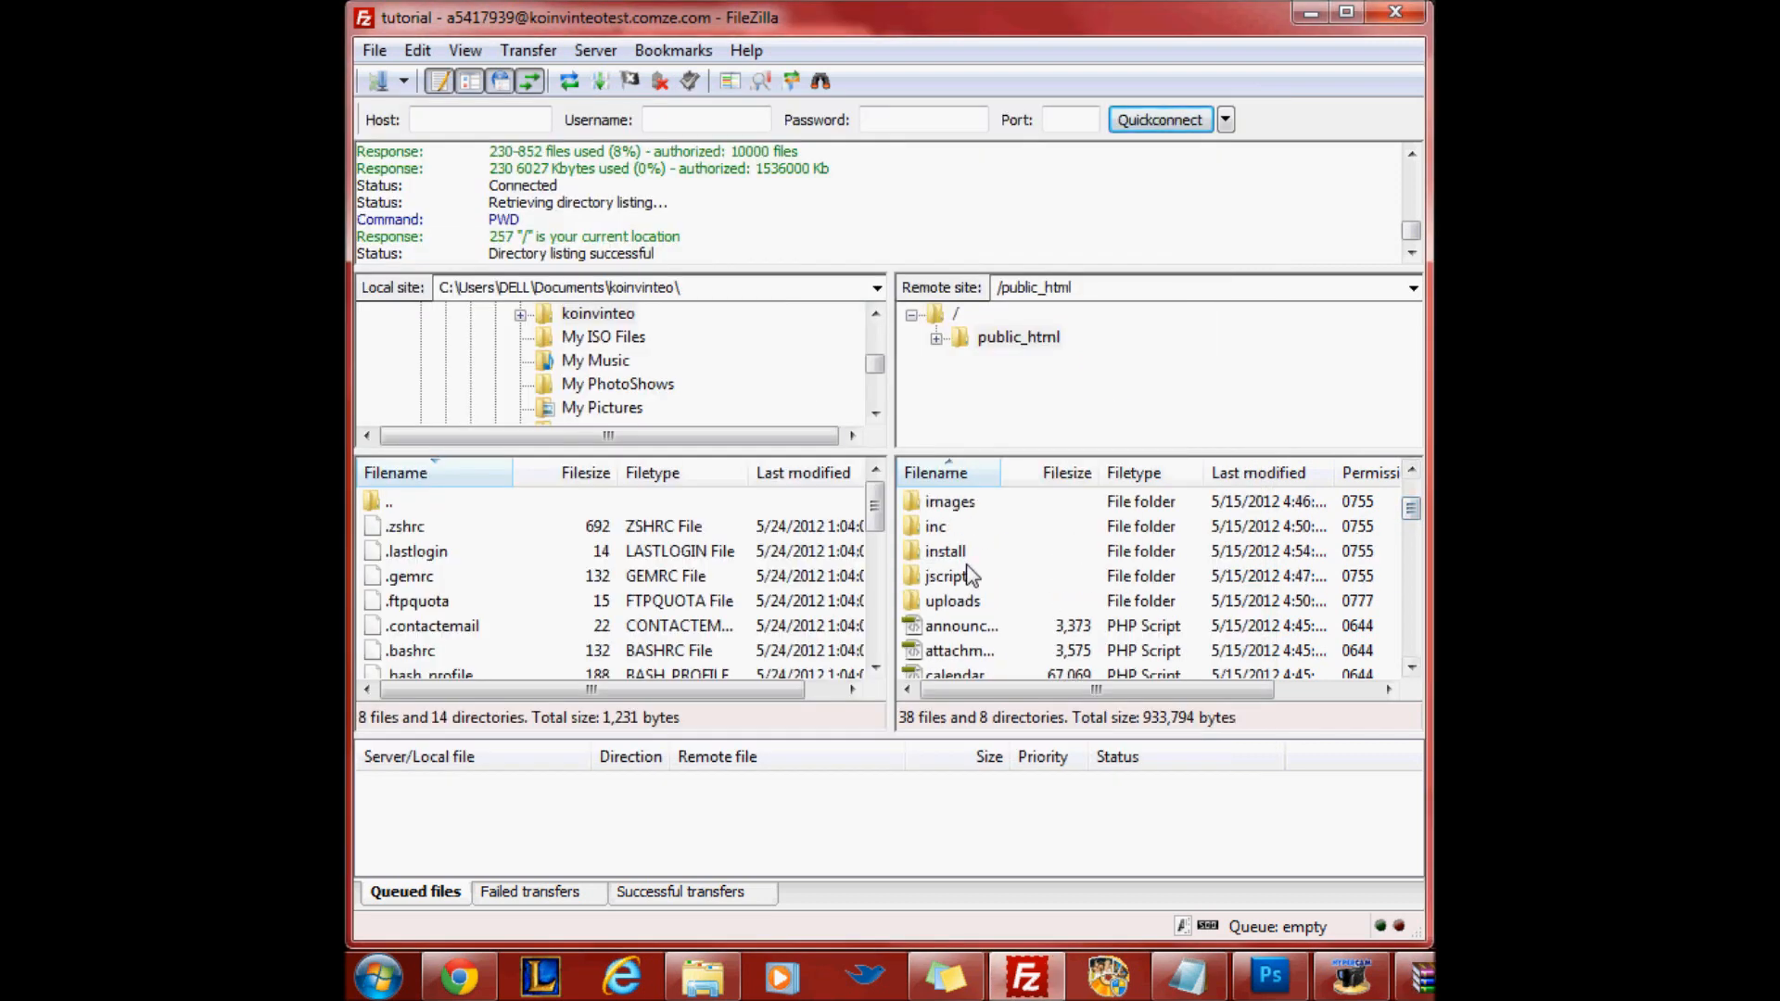
pyautogui.doubleClick(949, 501)
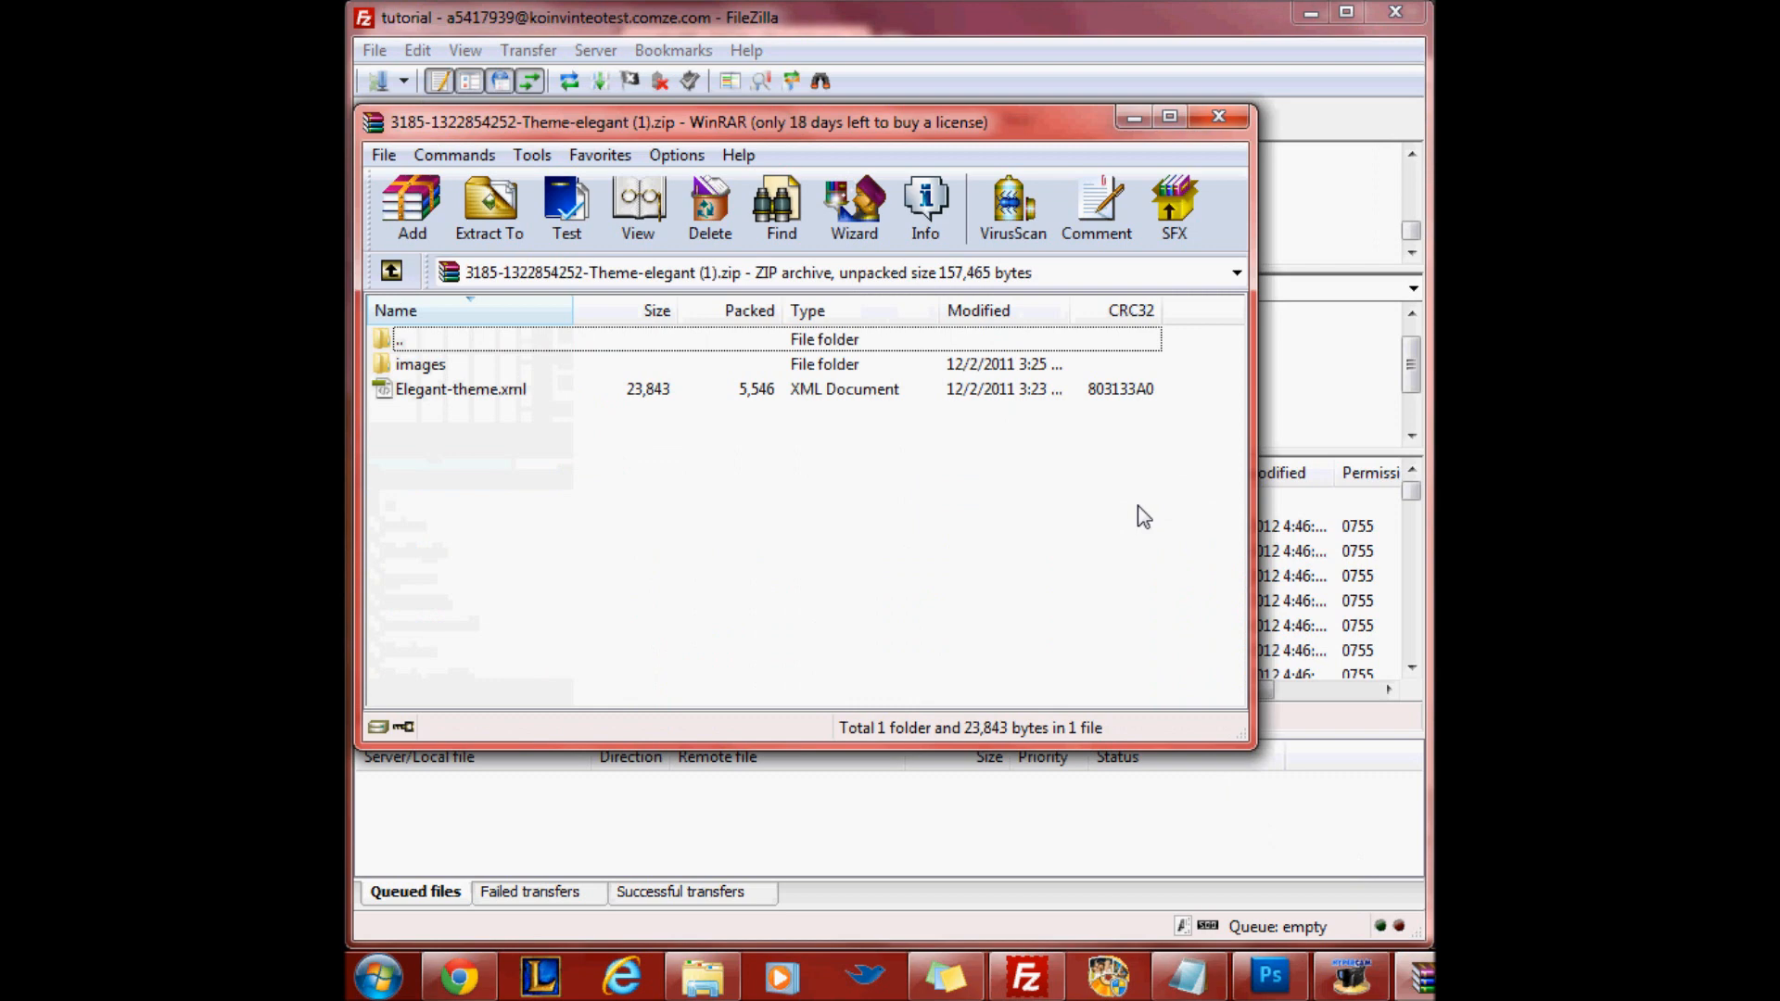
# Upload the archive's images/elegant folder to the server's /public_html/images directory
pyautogui.doubleClick(419, 364)
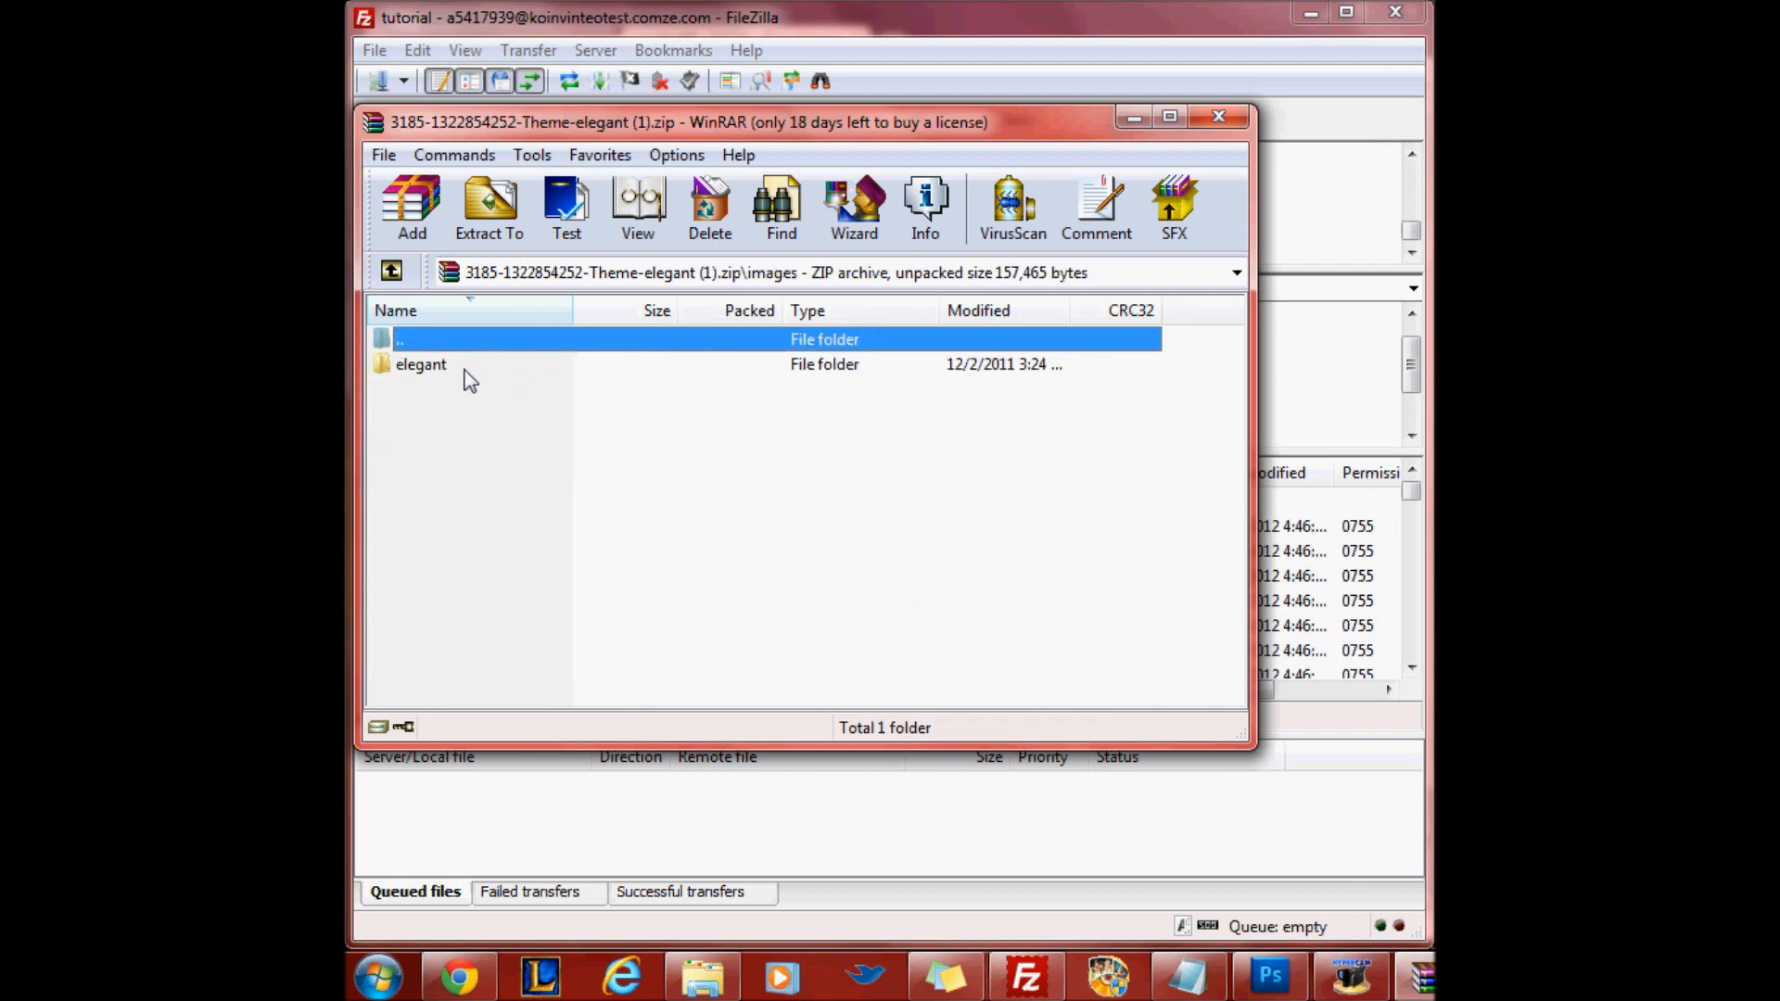
pyautogui.moveTo(803, 338)
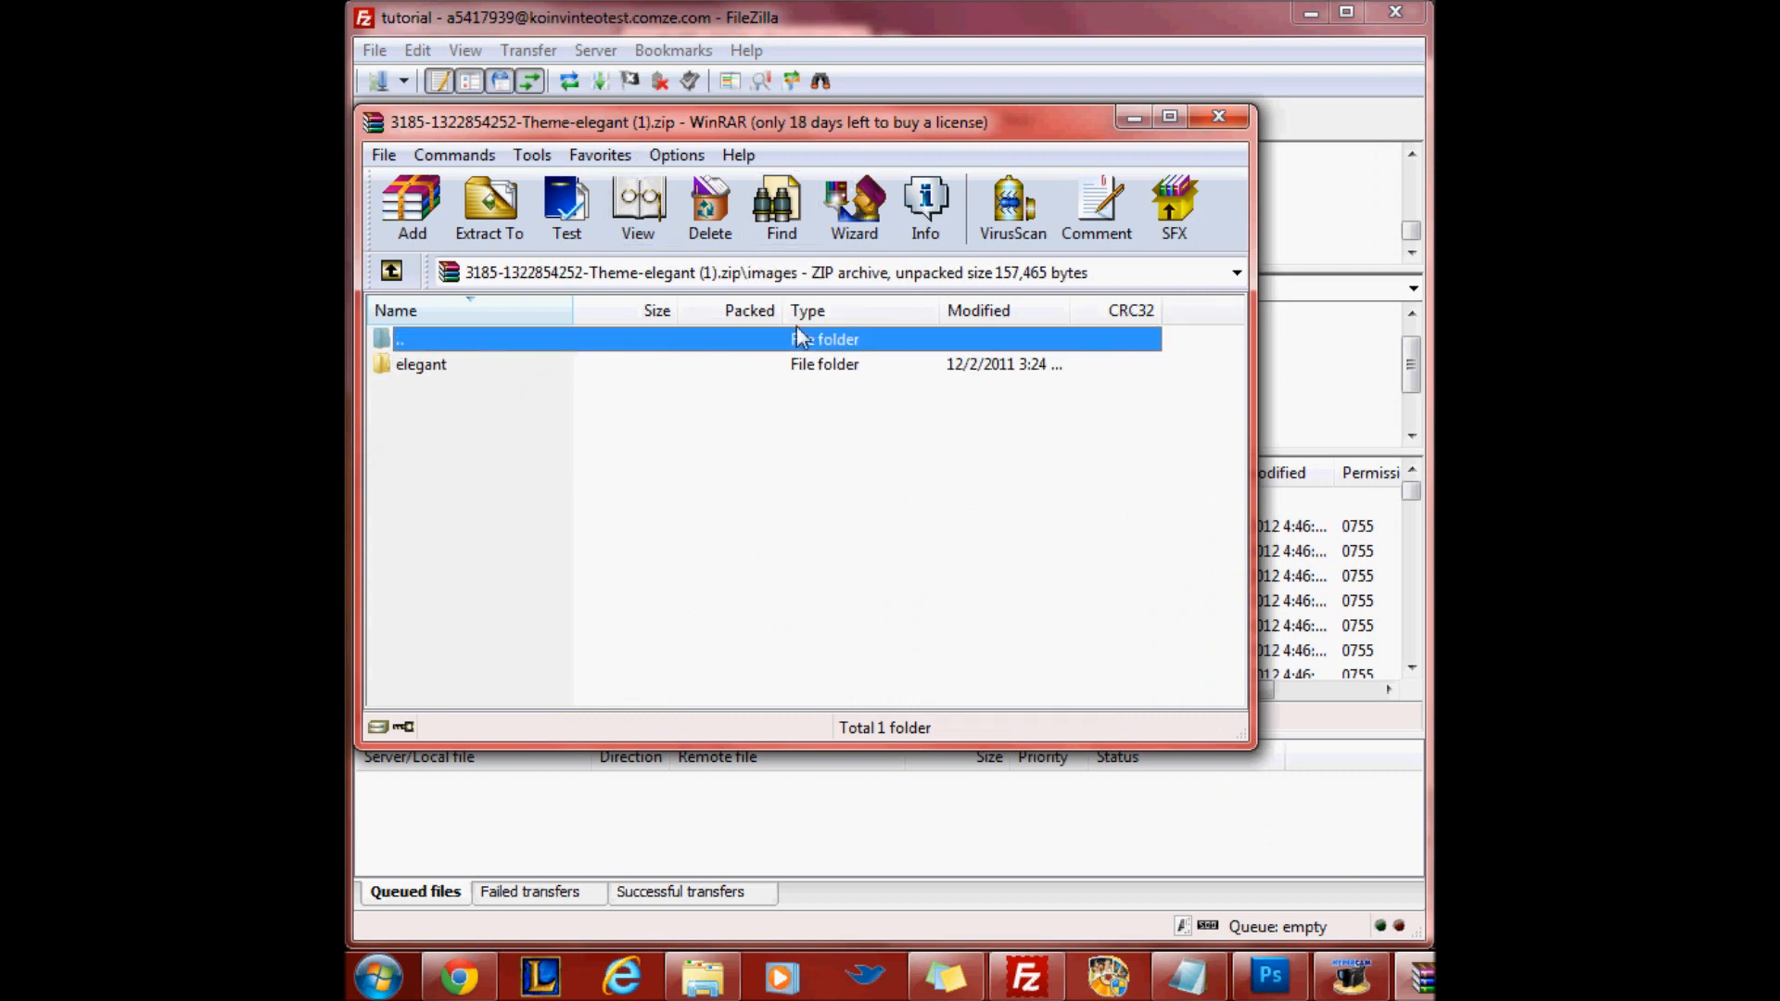
pyautogui.click(1218, 116)
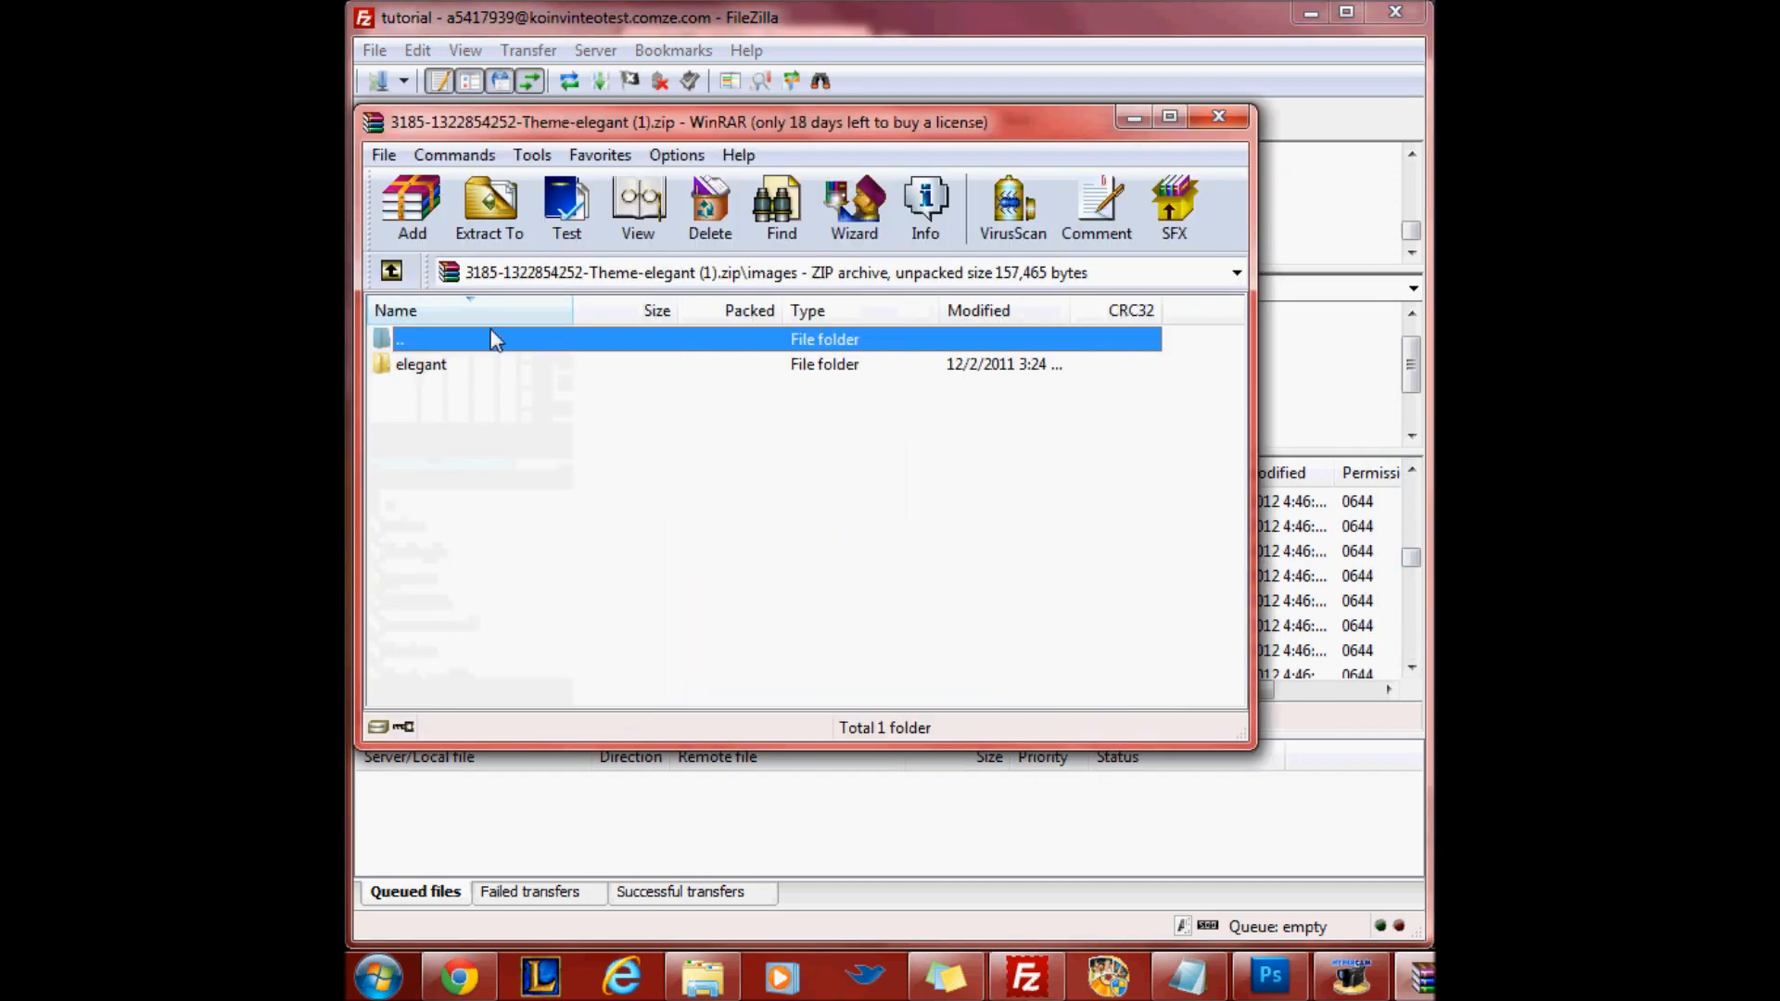
pyautogui.click(421, 364)
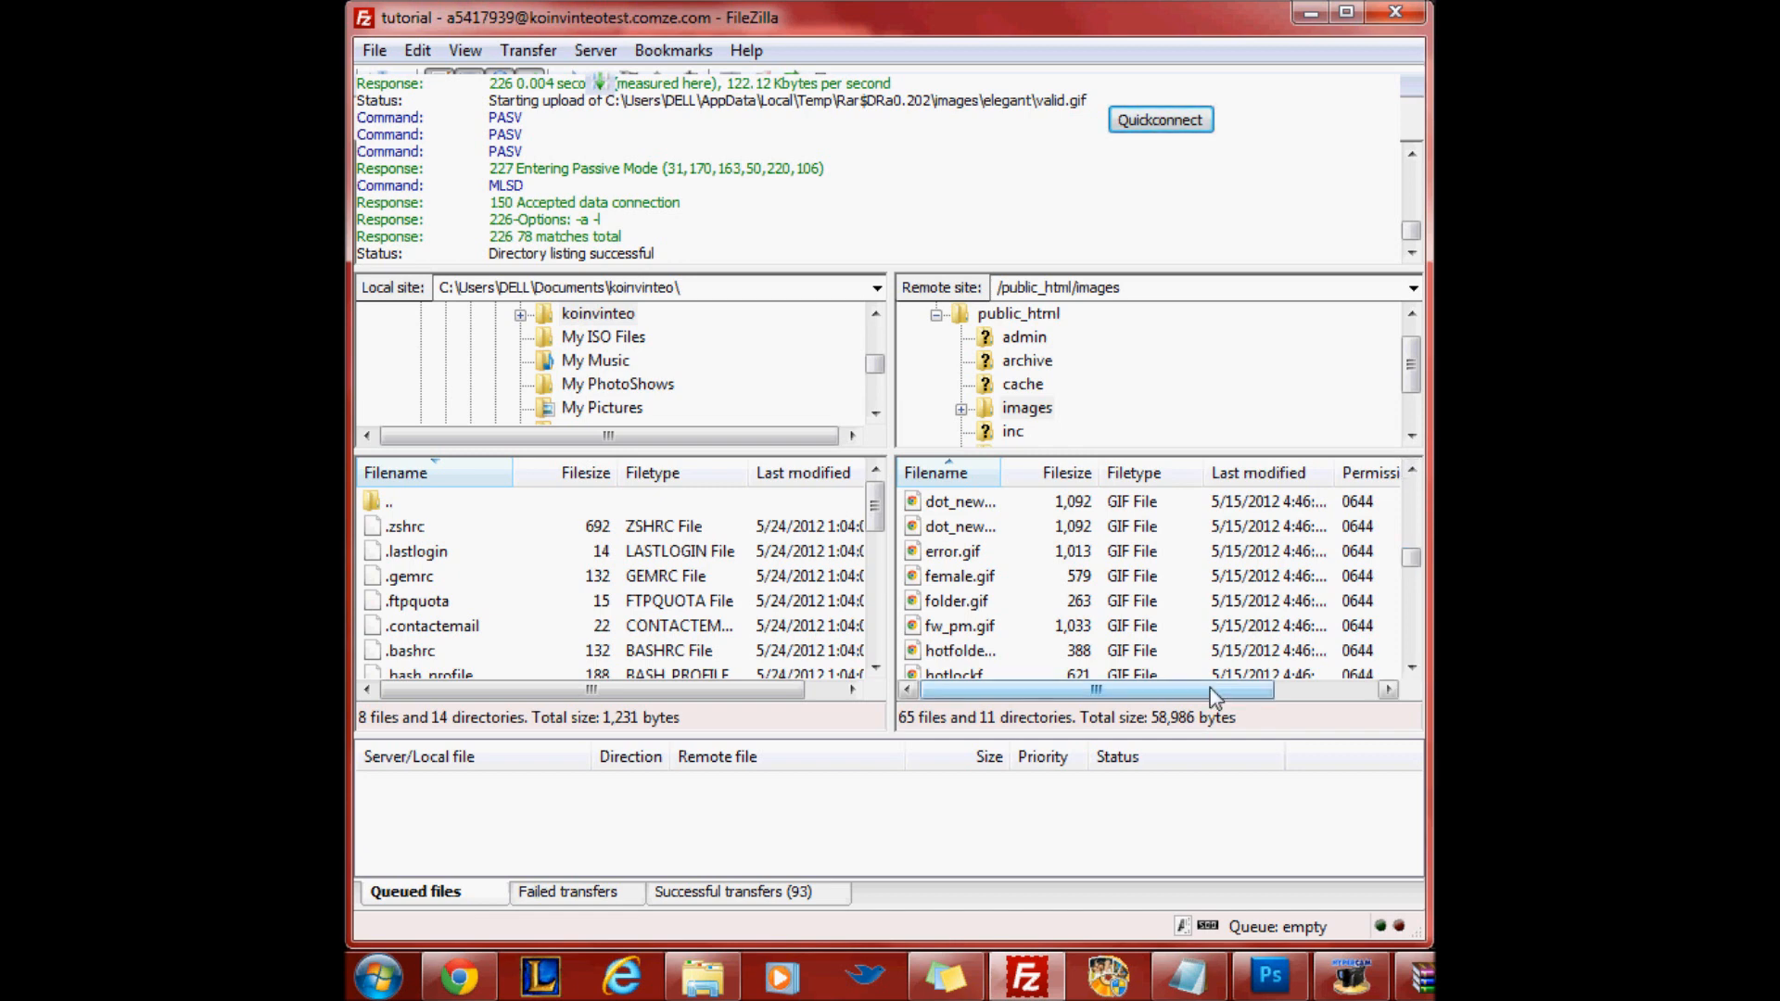
pyautogui.moveTo(704, 863)
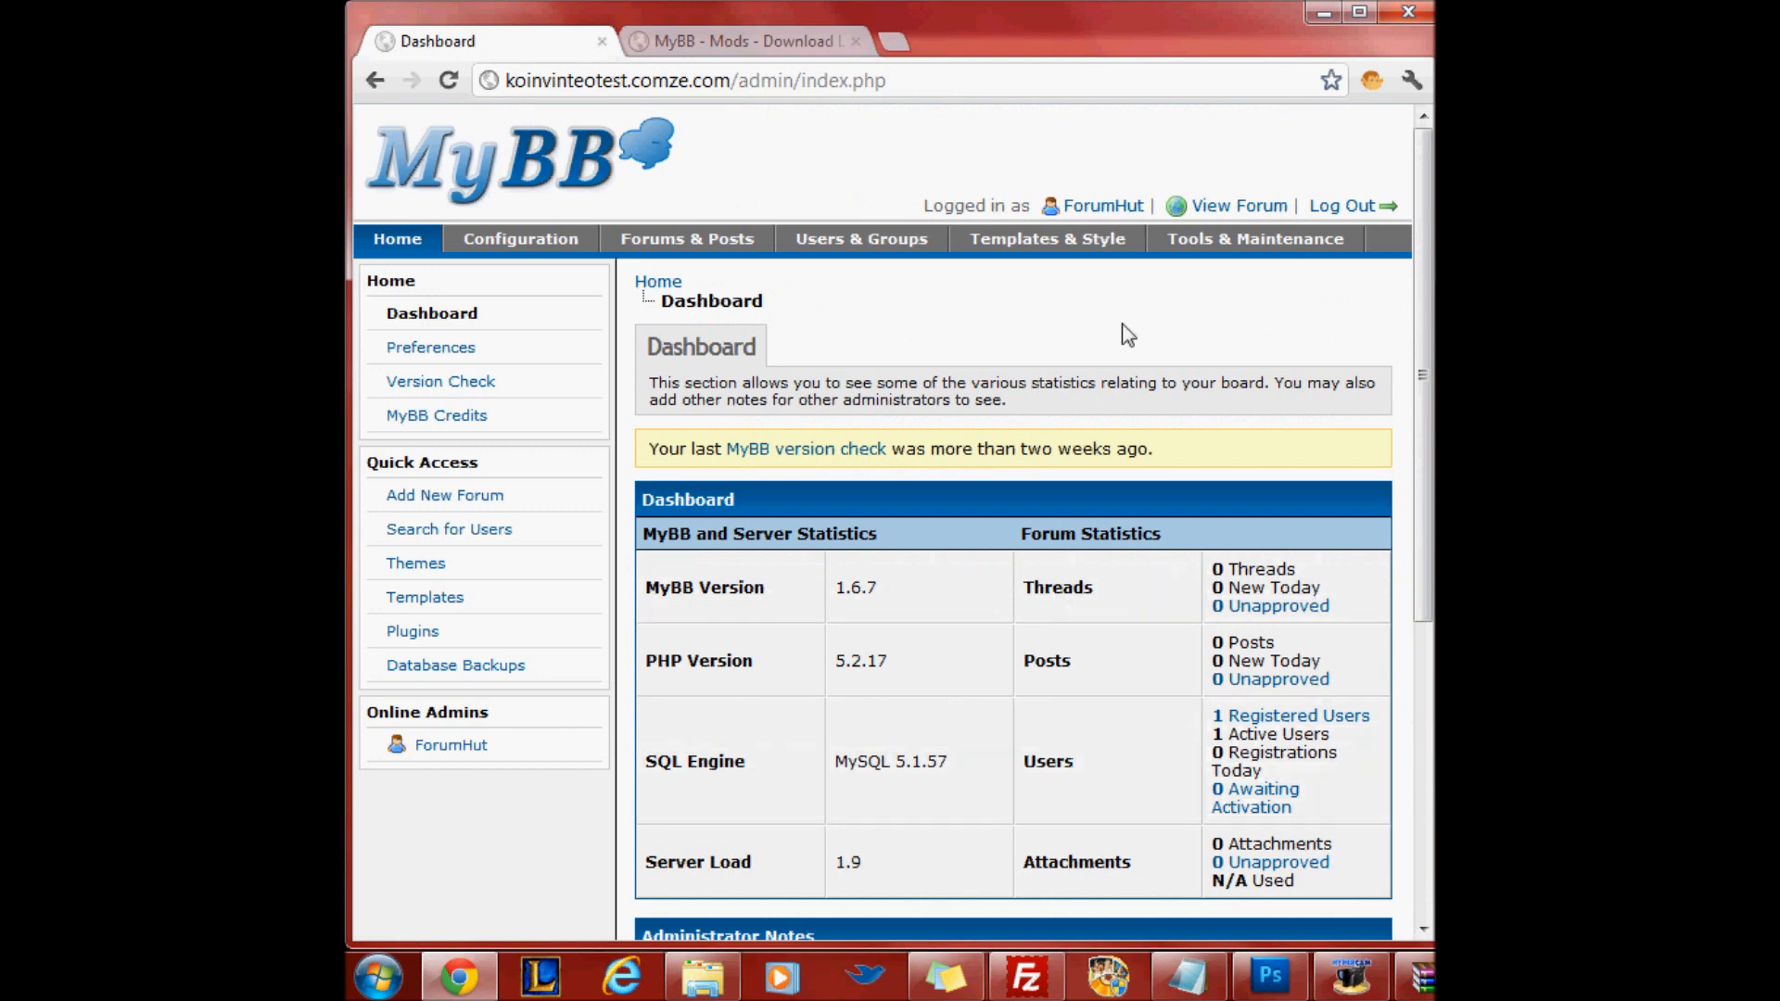
pyautogui.moveTo(1046, 238)
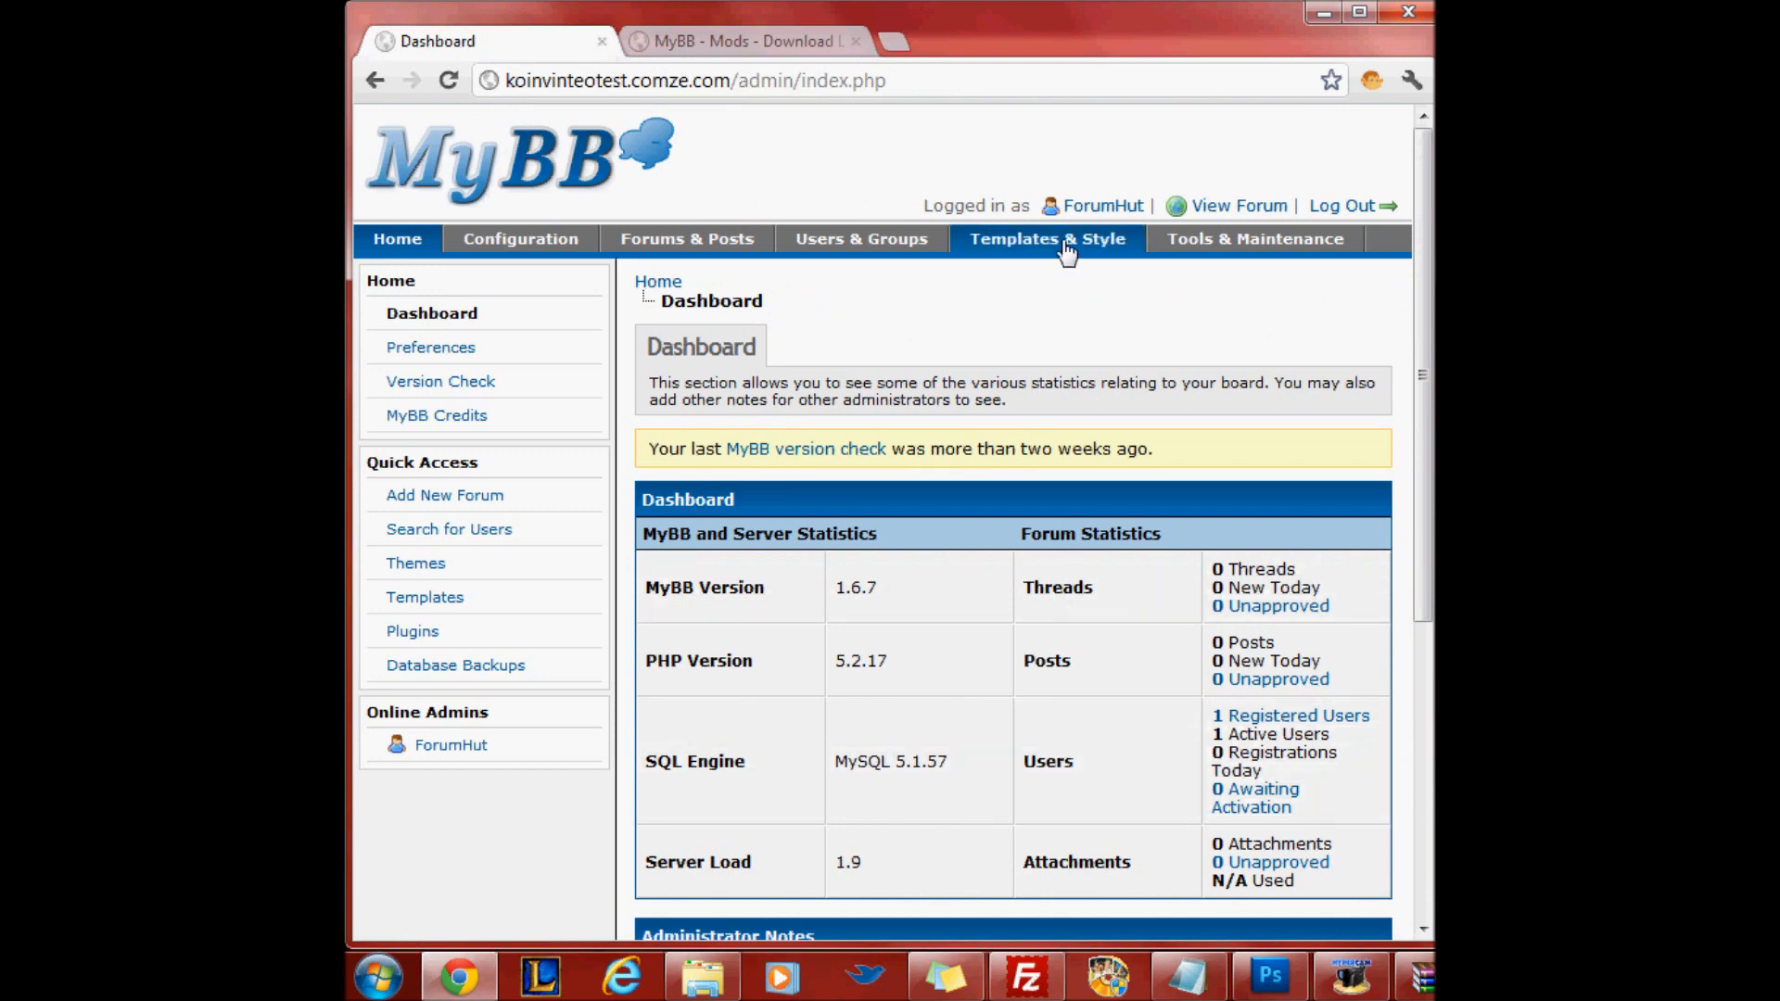
# Go to Templates & Style and bring up the Import a Theme form
pyautogui.click(1046, 238)
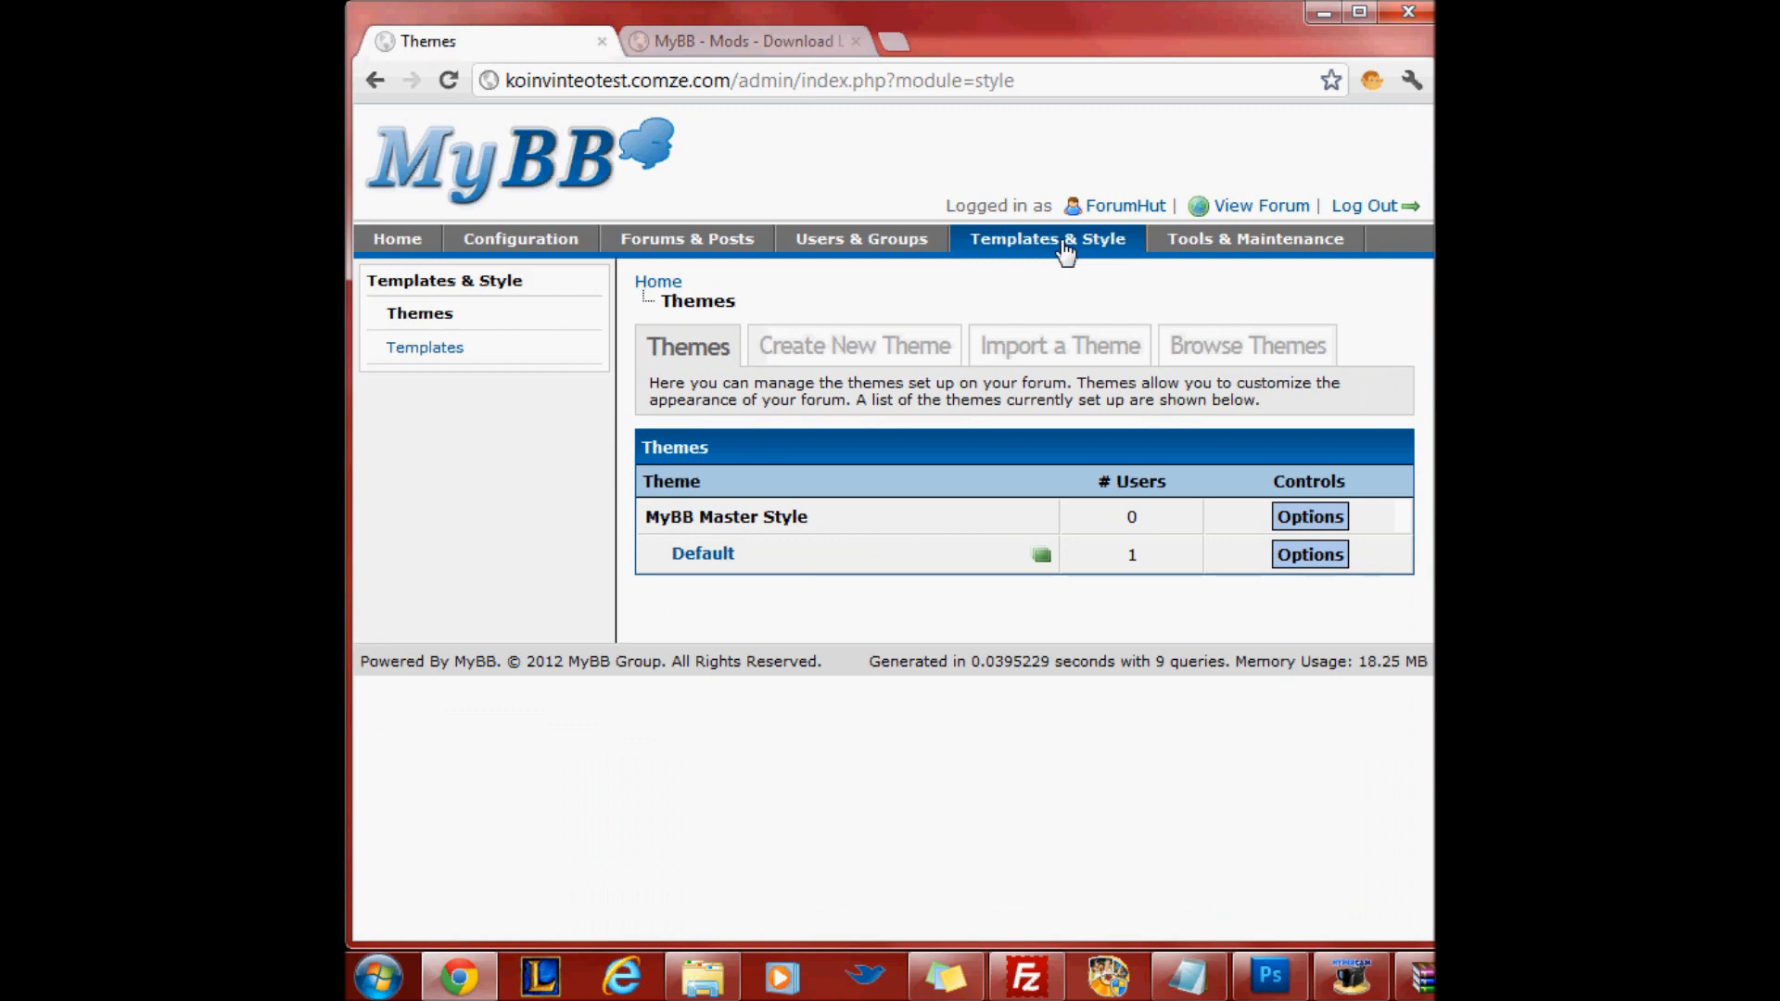
pyautogui.click(1058, 346)
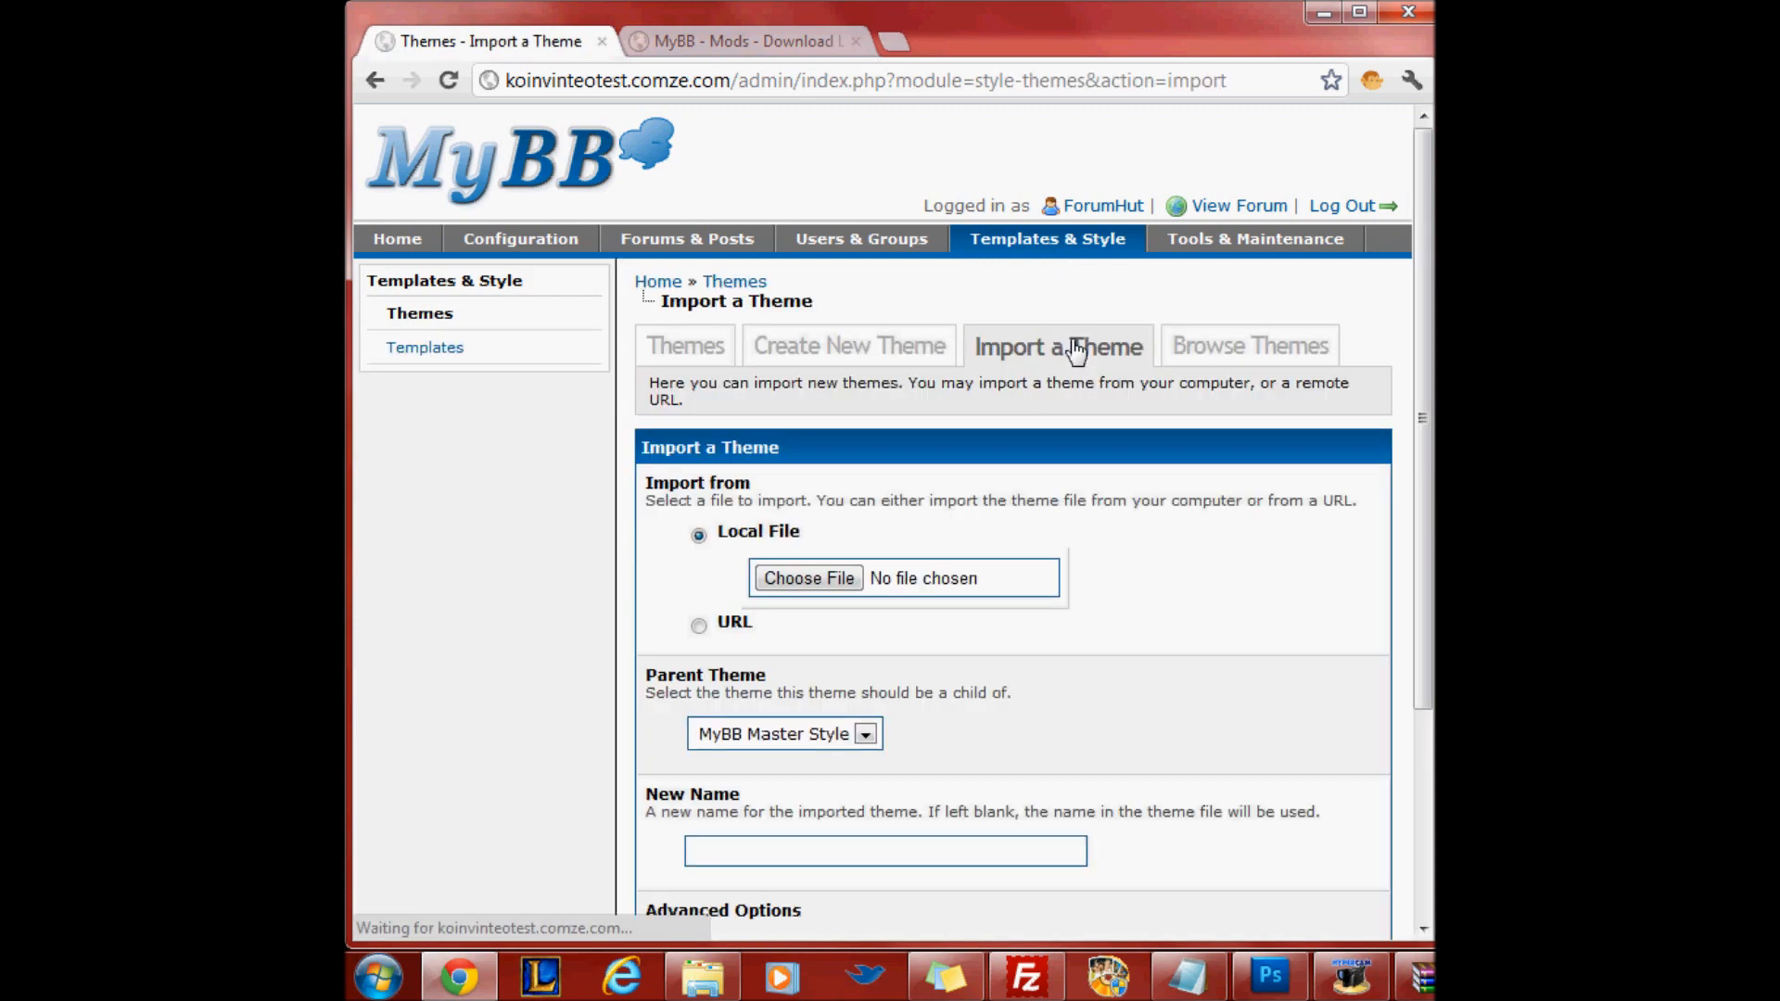
pyautogui.scroll(-3)
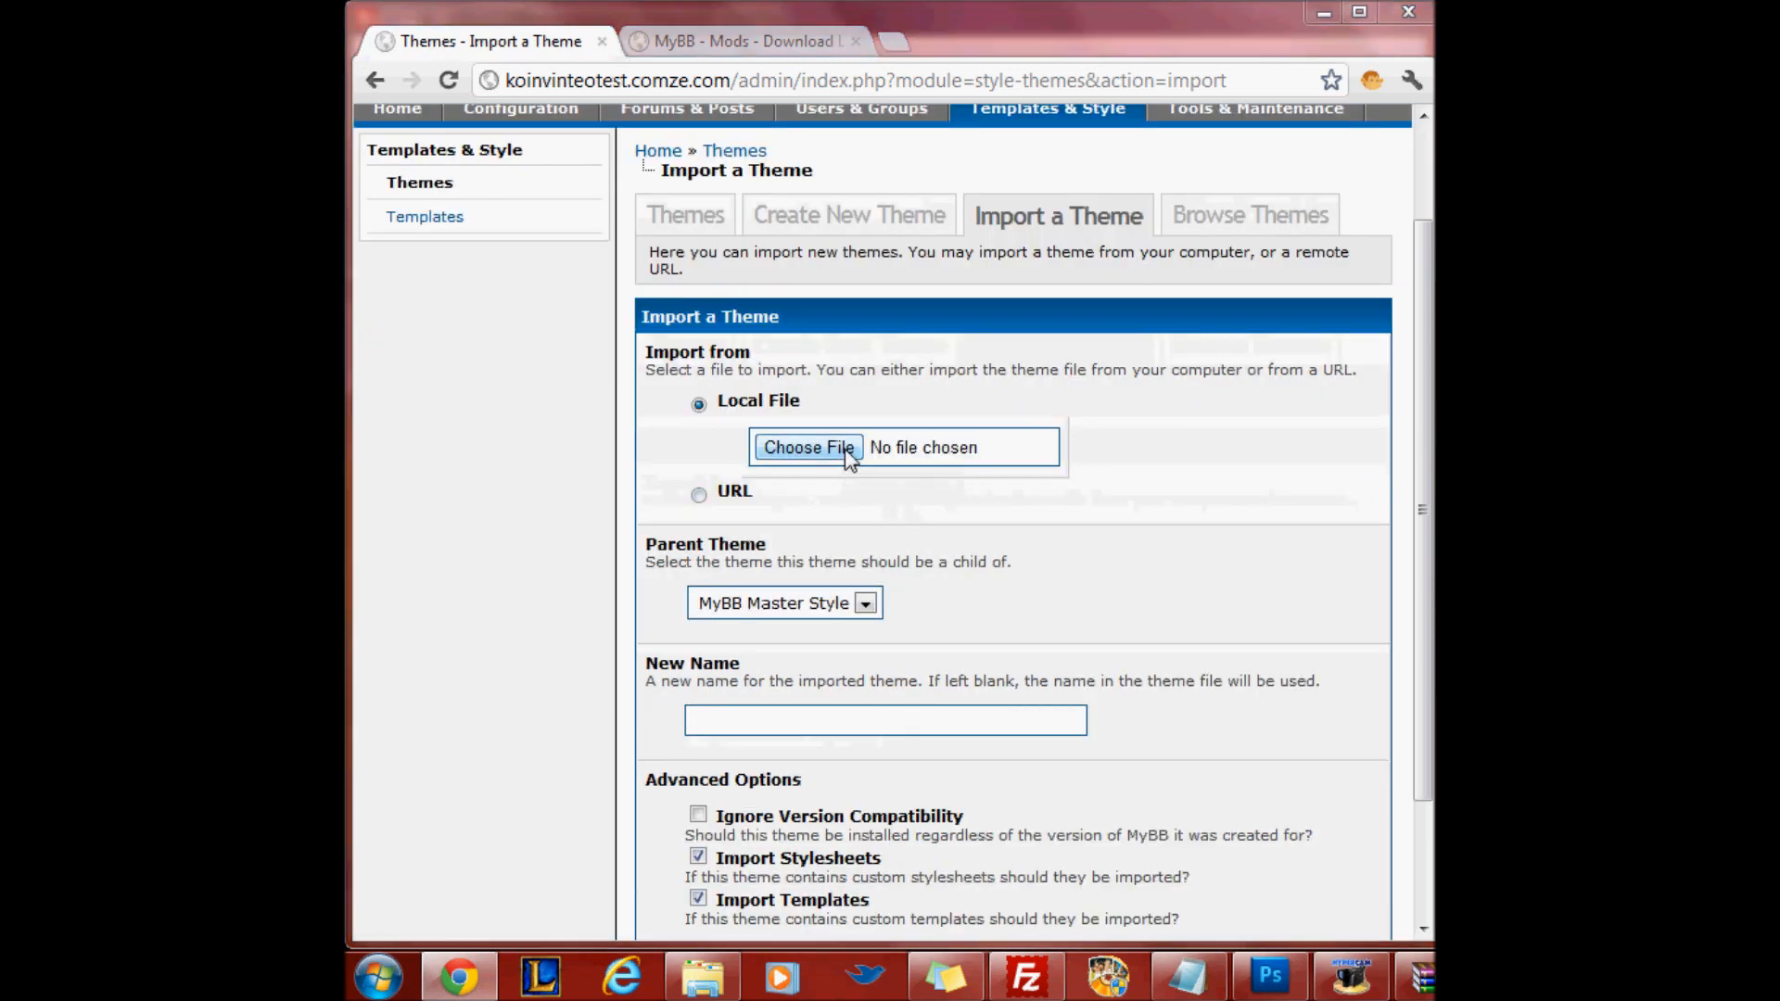
# Choose Elegant-theme.xml from the extracted theme files as the import file
pyautogui.click(808, 446)
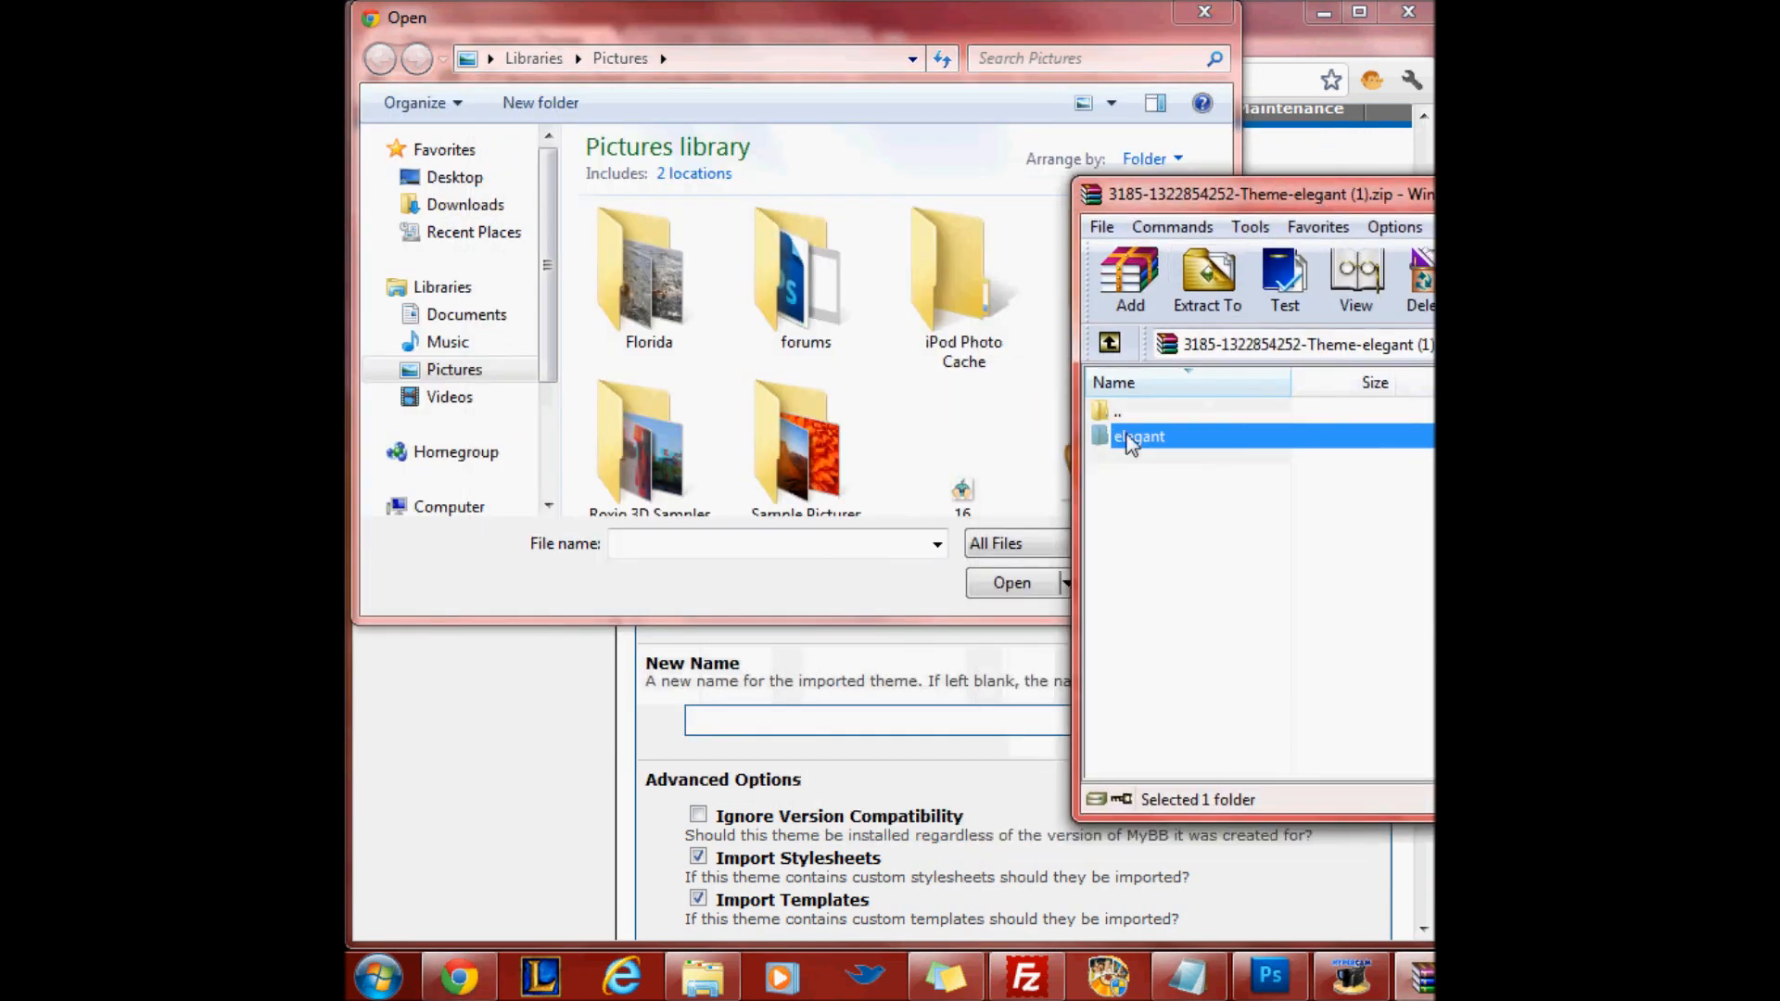
pyautogui.doubleClick(1138, 436)
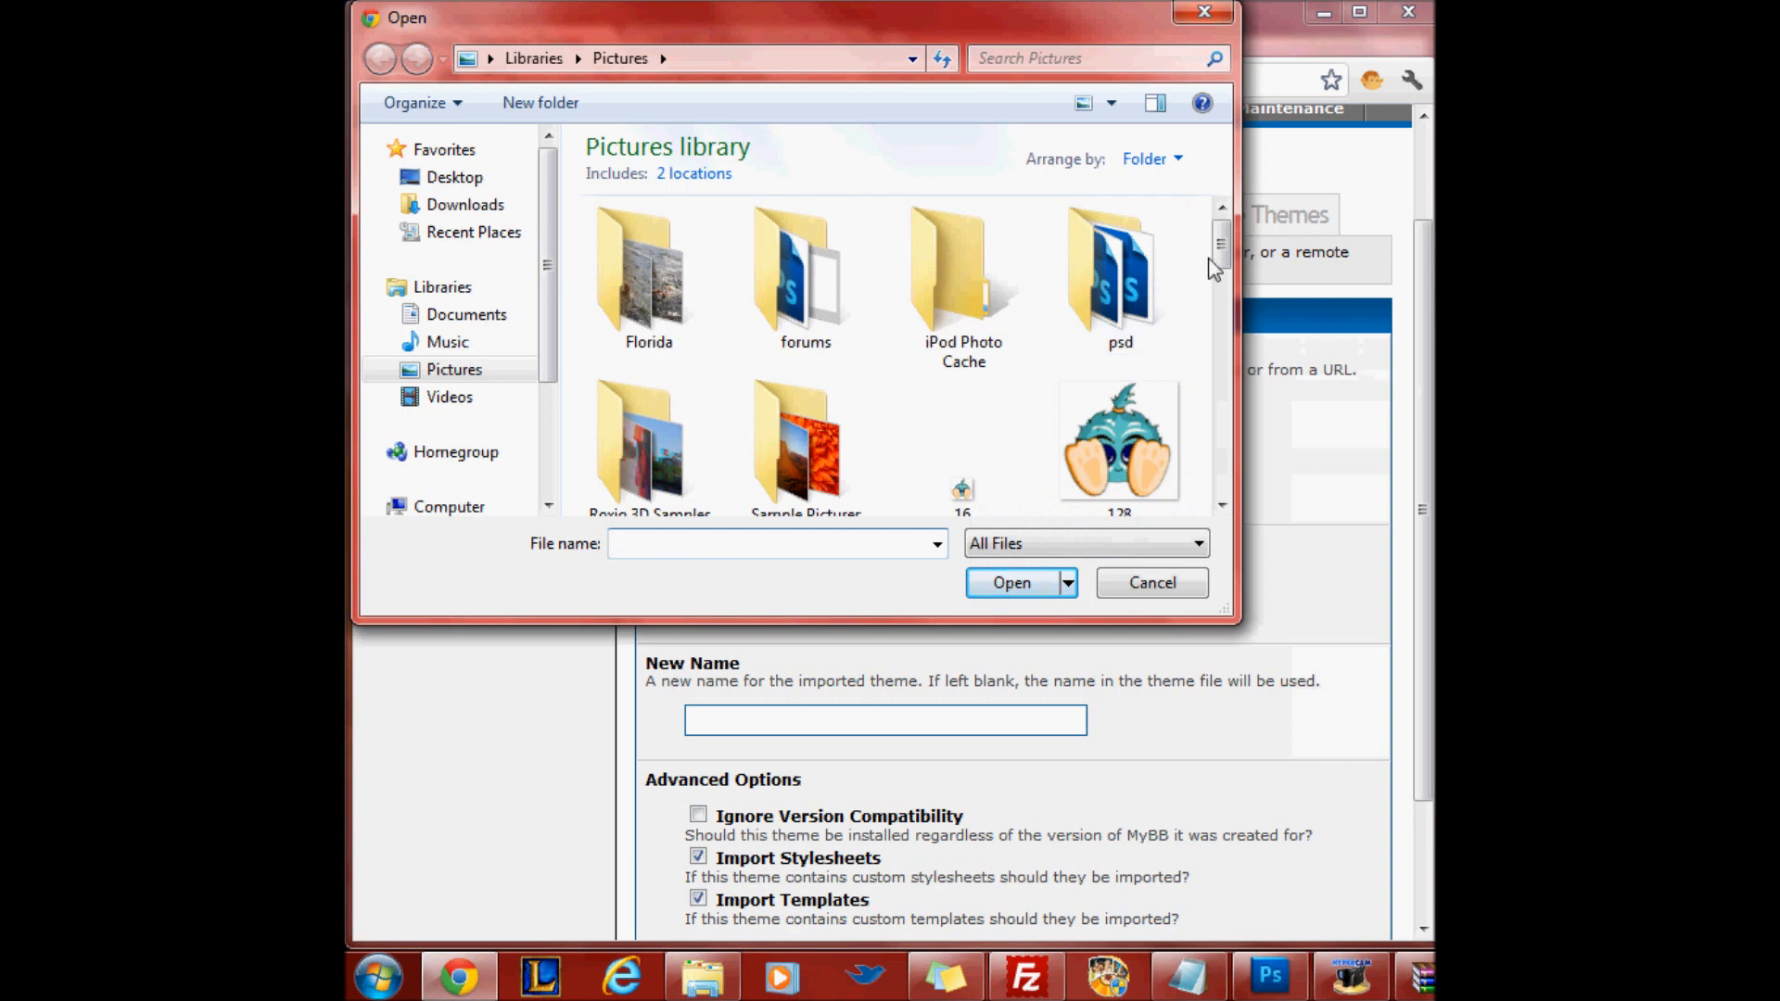
pyautogui.scroll(-3)
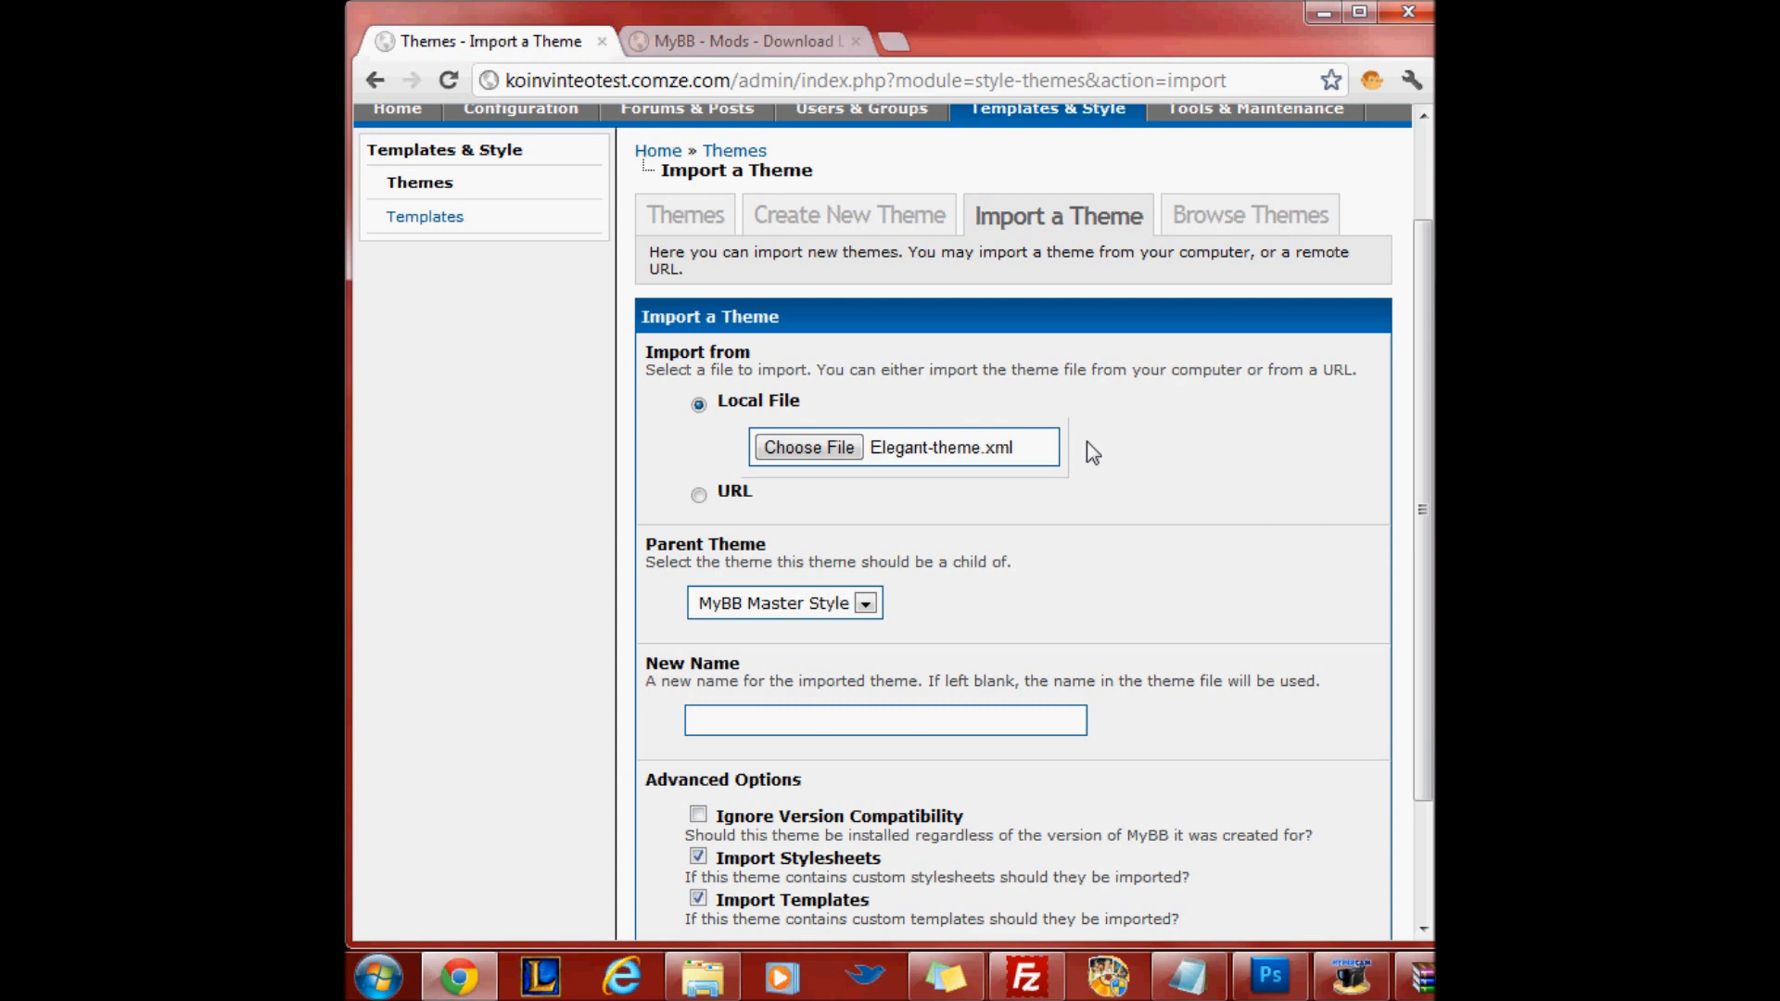
pyautogui.moveTo(1102, 474)
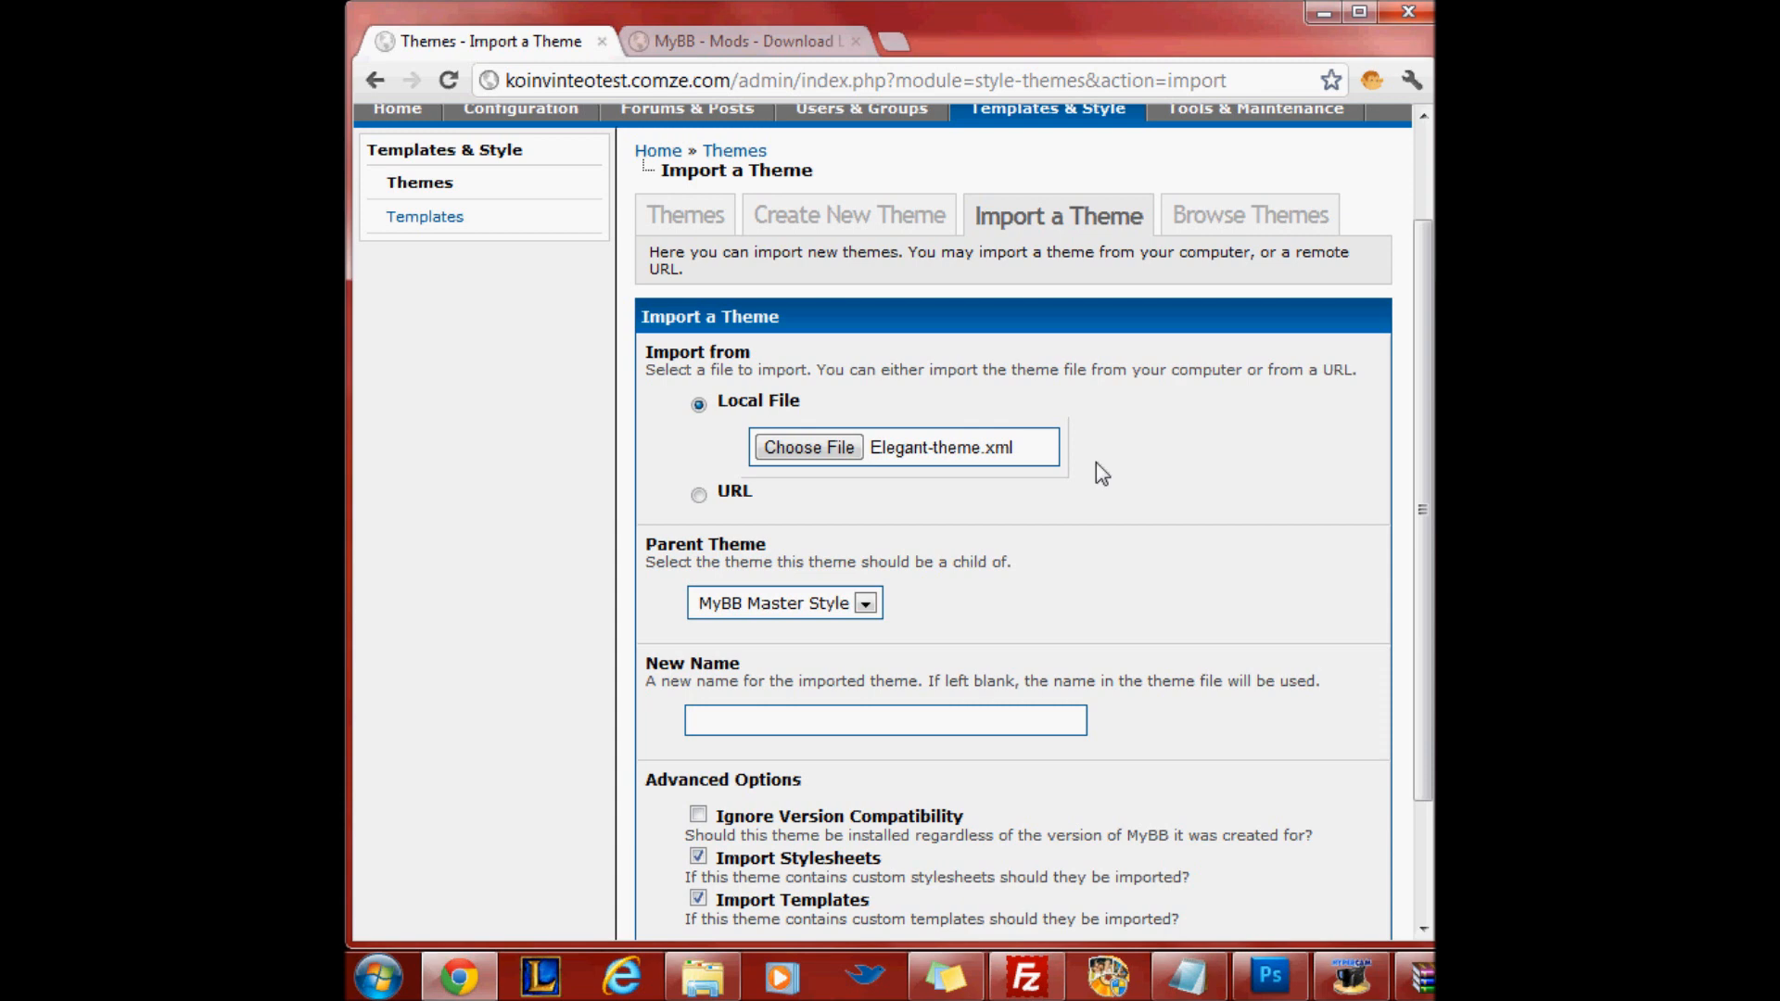
# Import the theme named 'Elegant' with Ignore Version Compatibility ticked
pyautogui.scroll(-3)
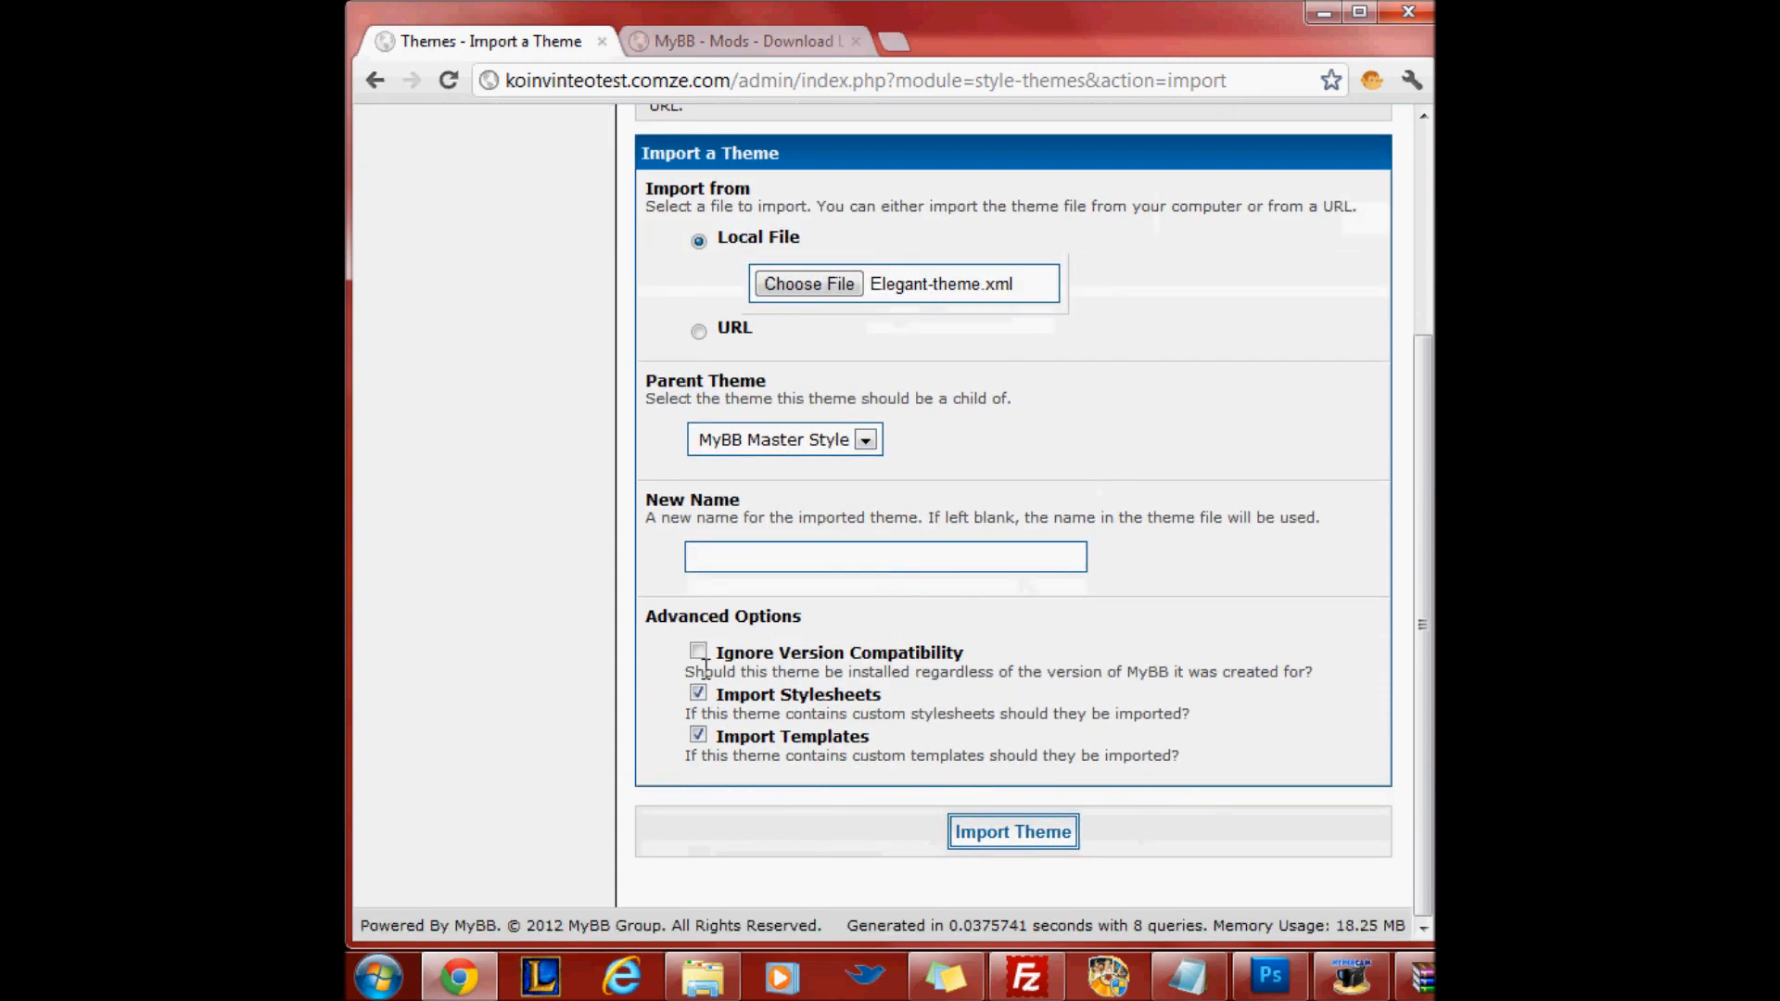
pyautogui.click(699, 652)
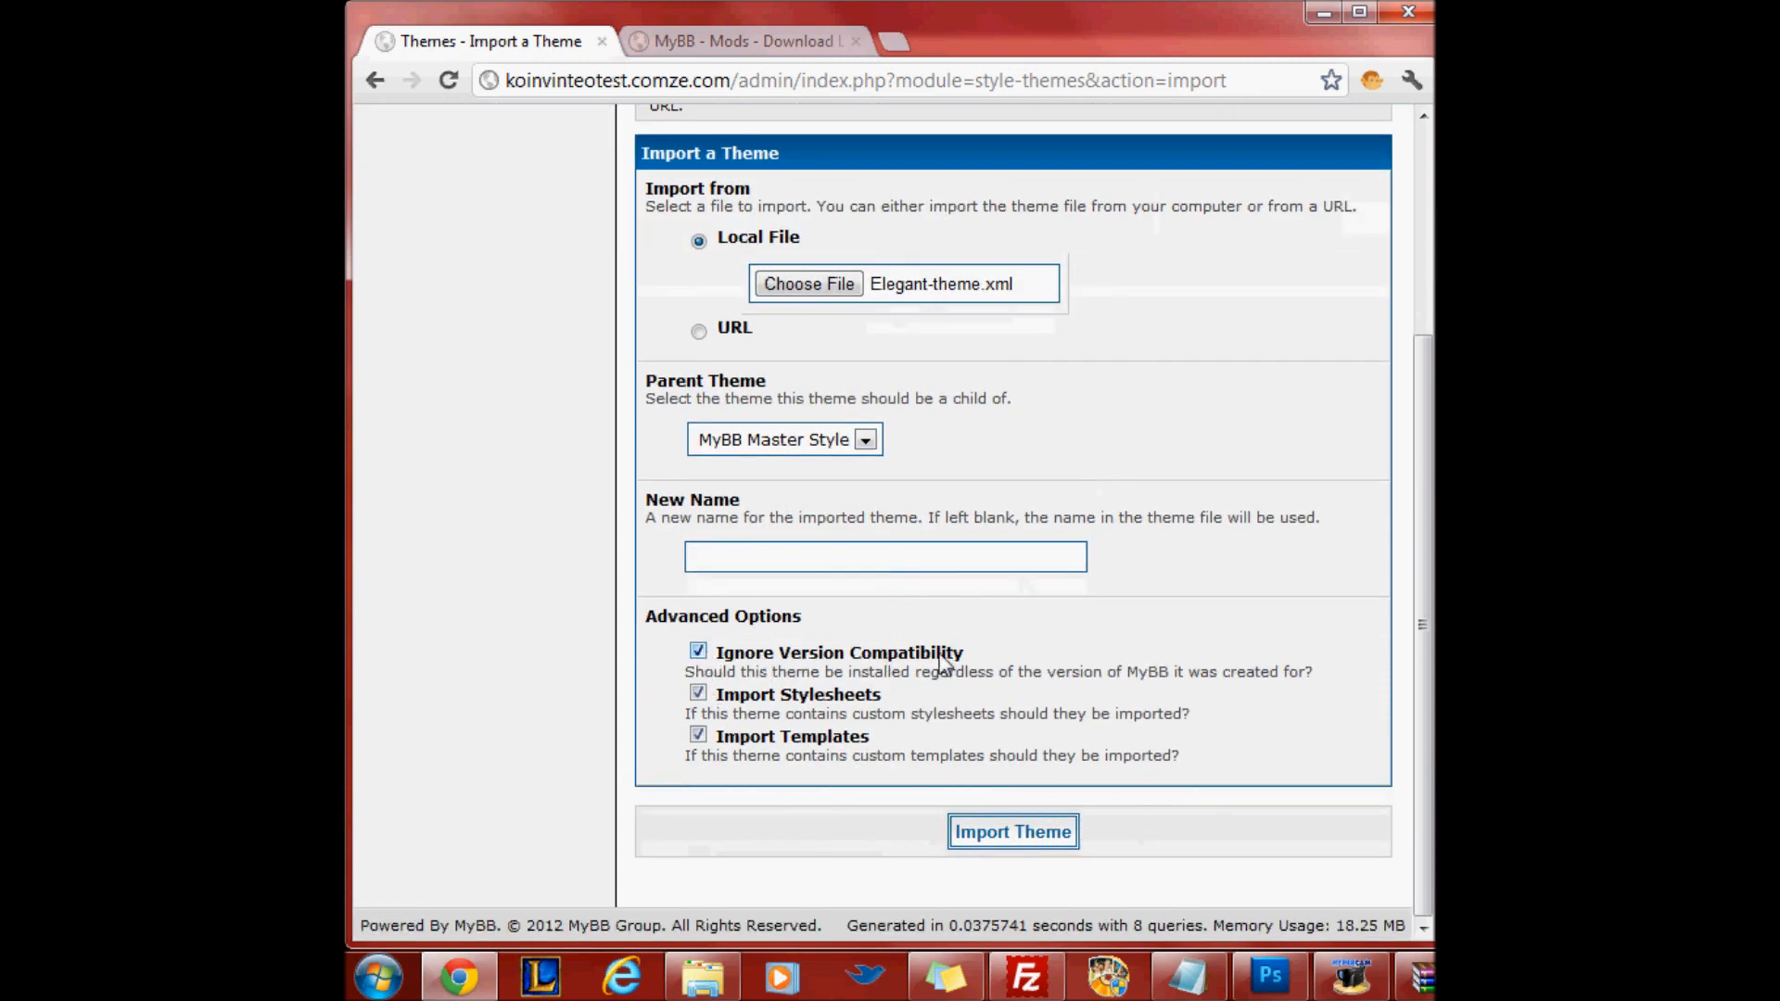
pyautogui.moveTo(710, 624)
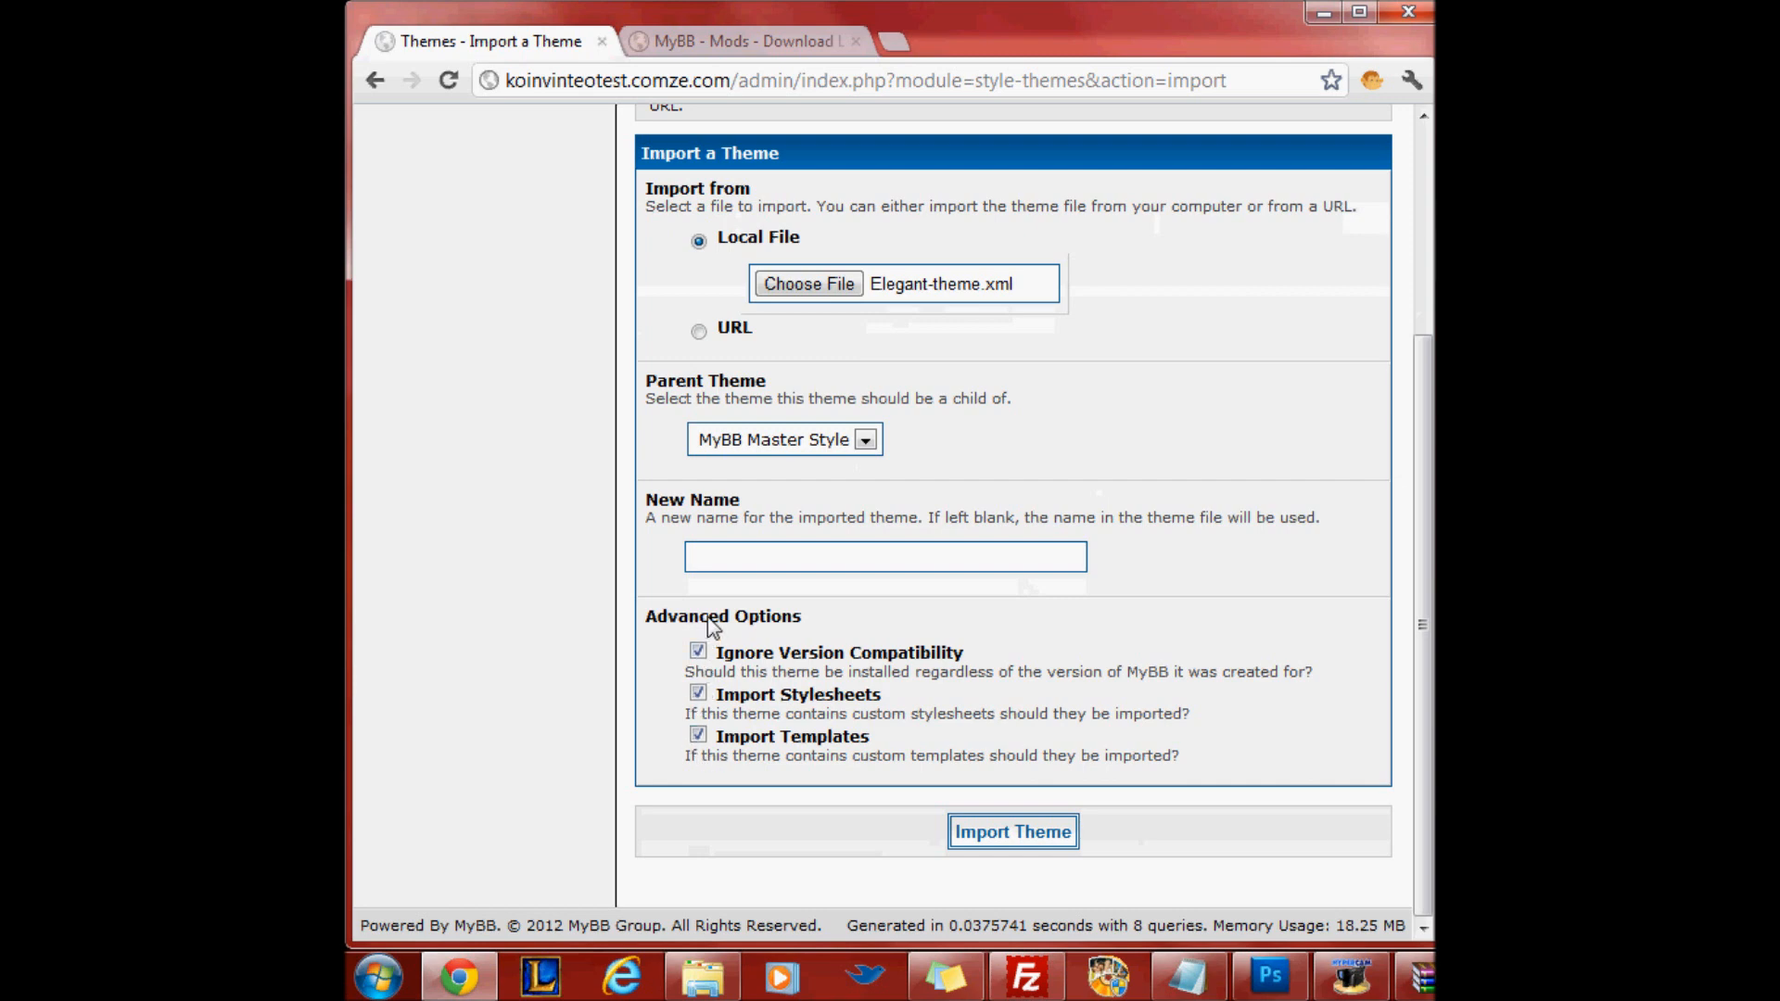
pyautogui.click(884, 556)
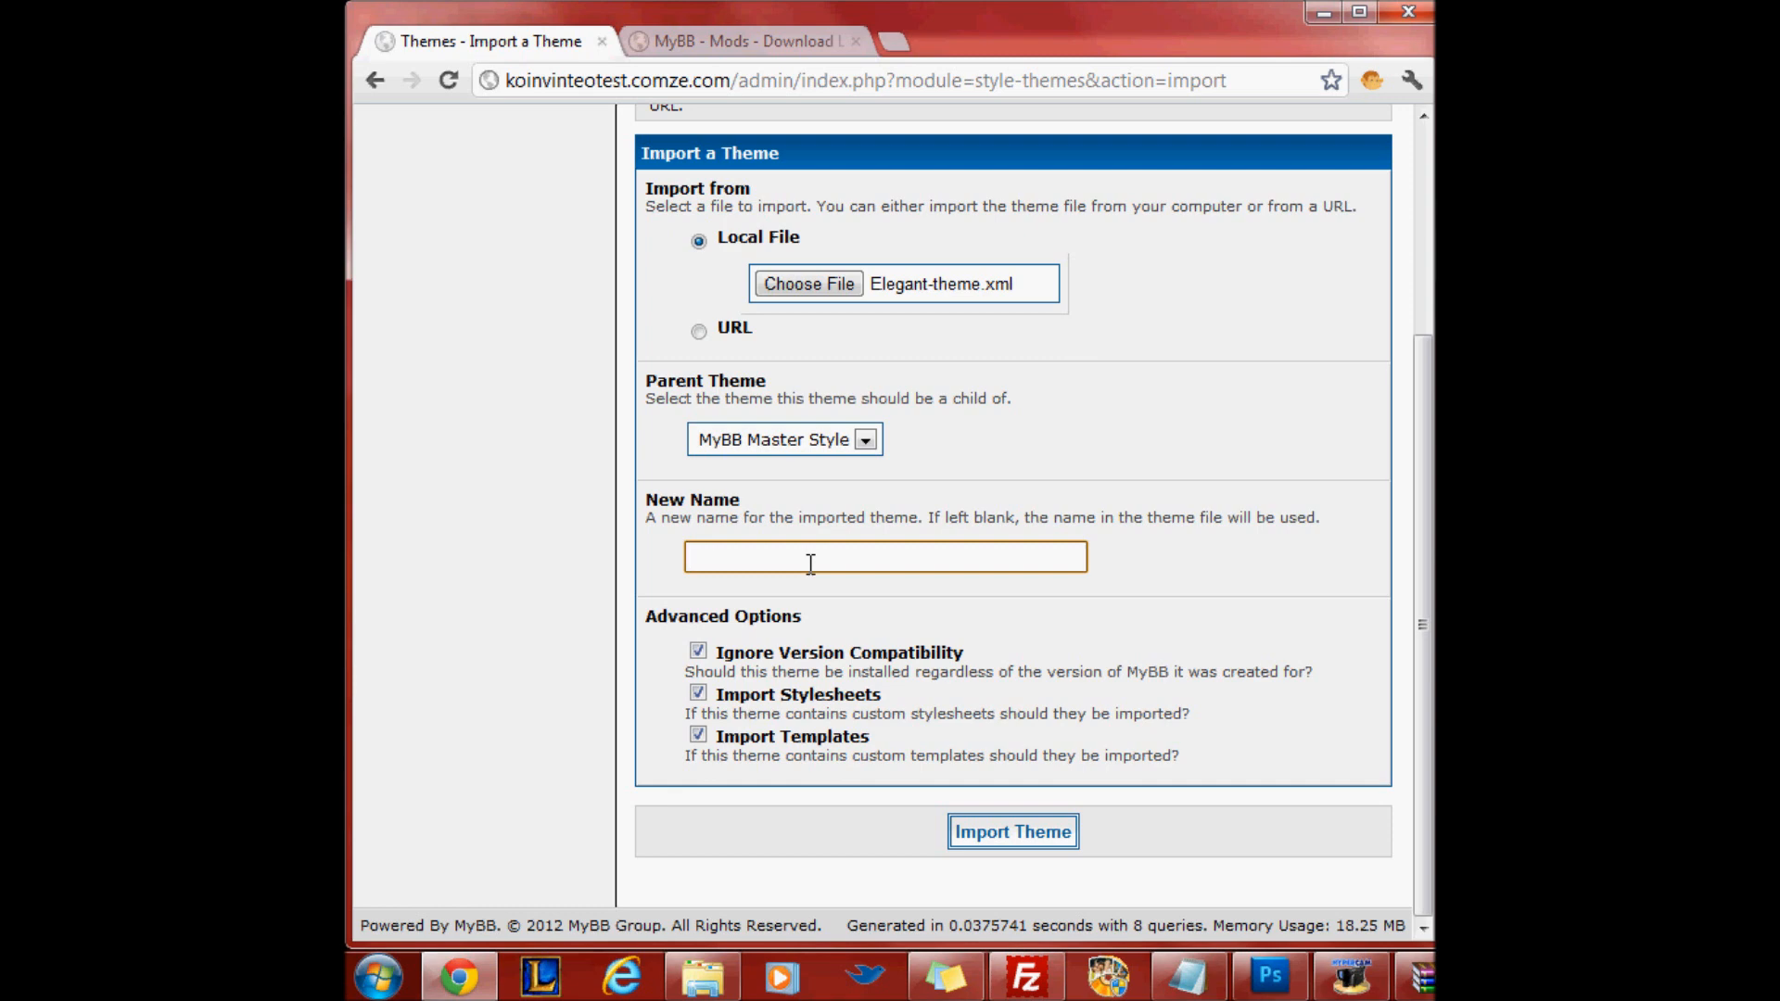
pyautogui.write('Elegant')
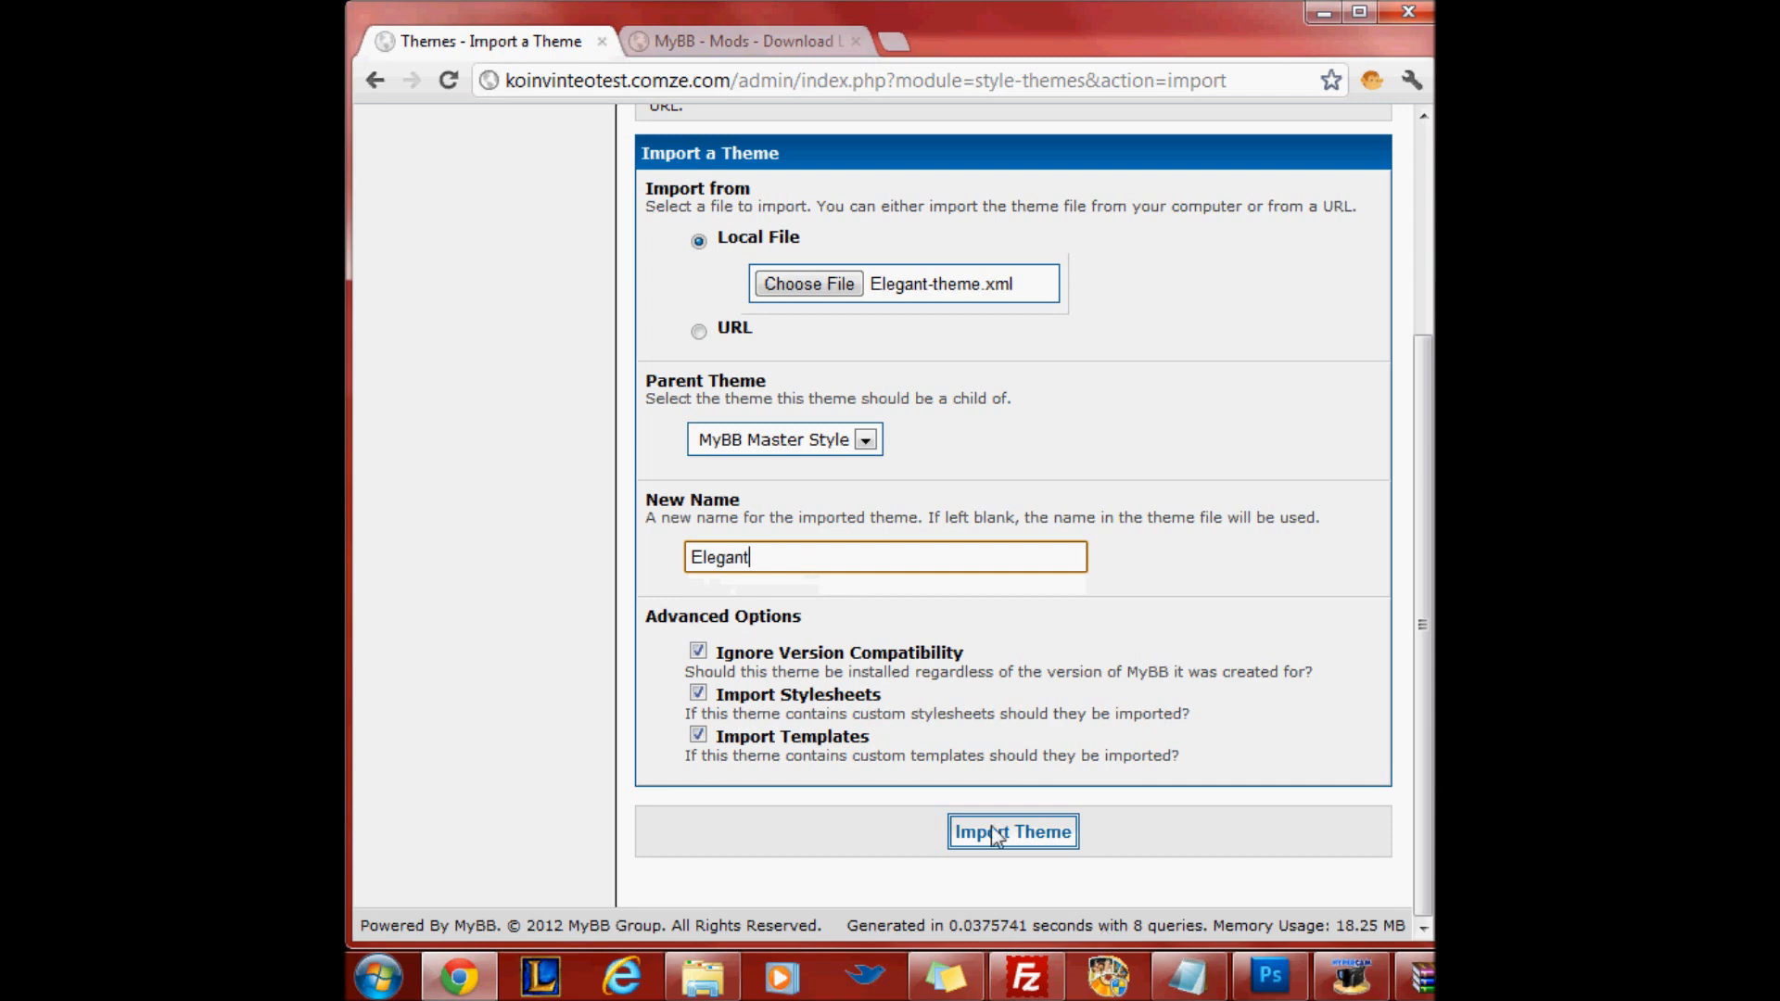
pyautogui.click(1012, 831)
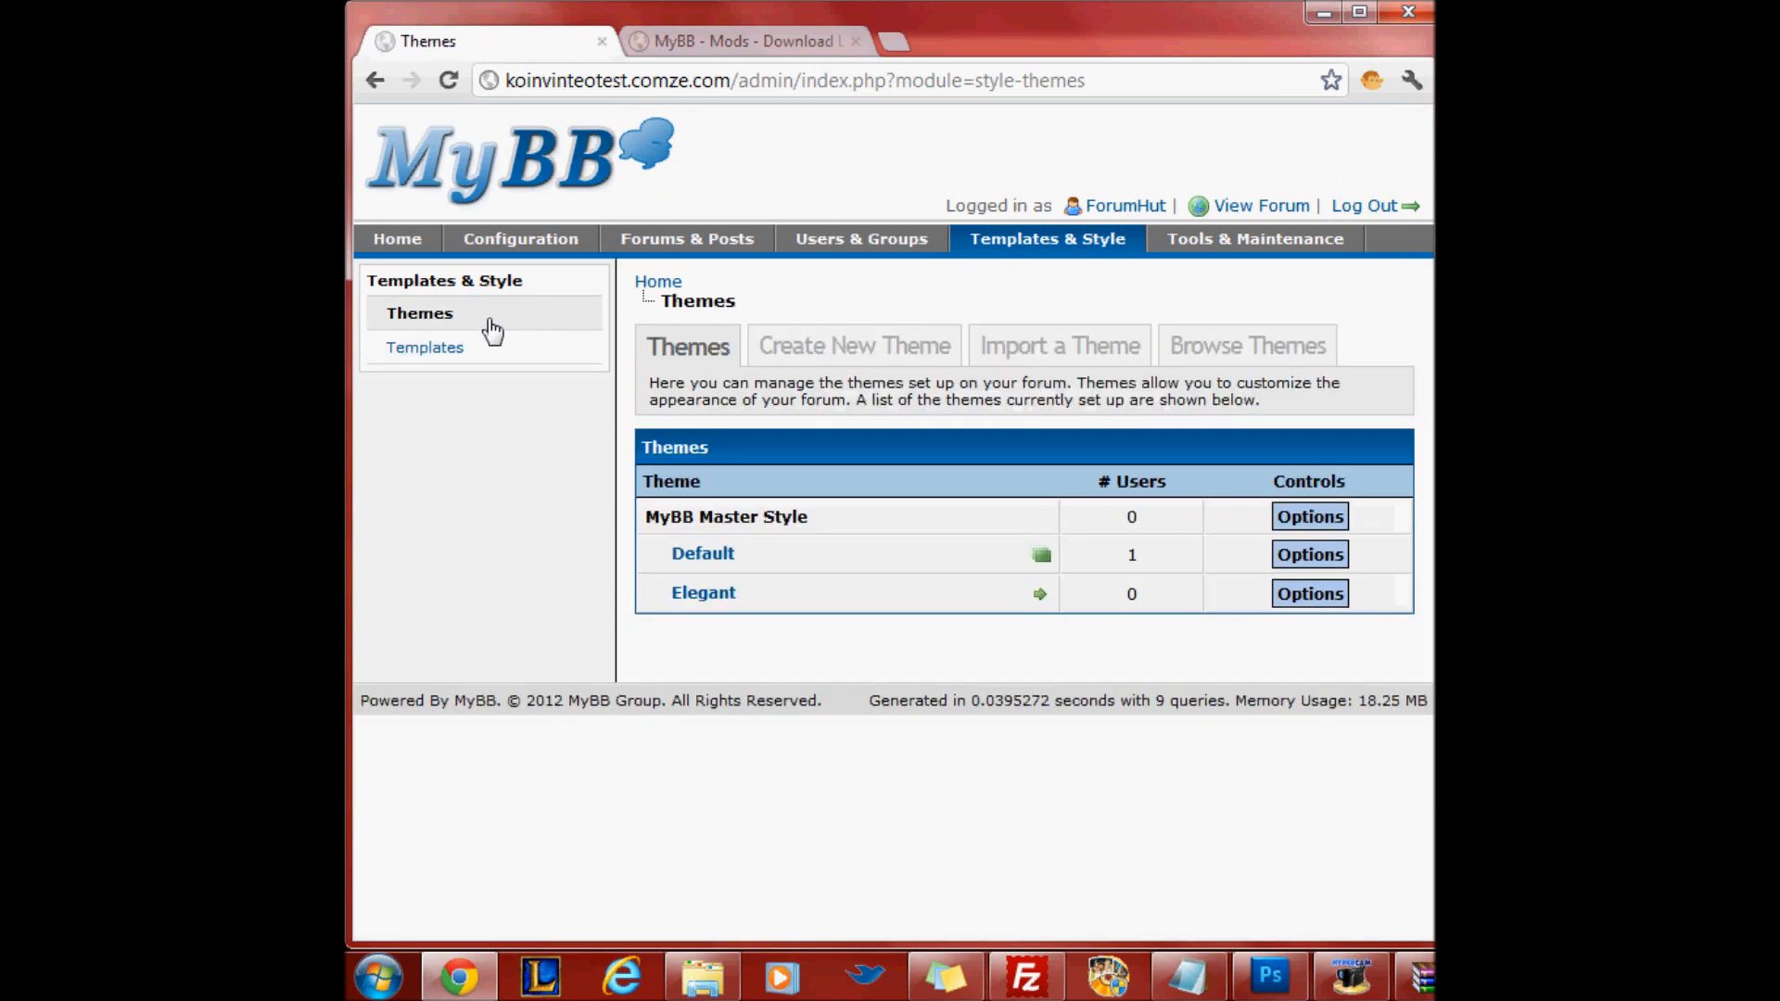
pyautogui.moveTo(1311, 616)
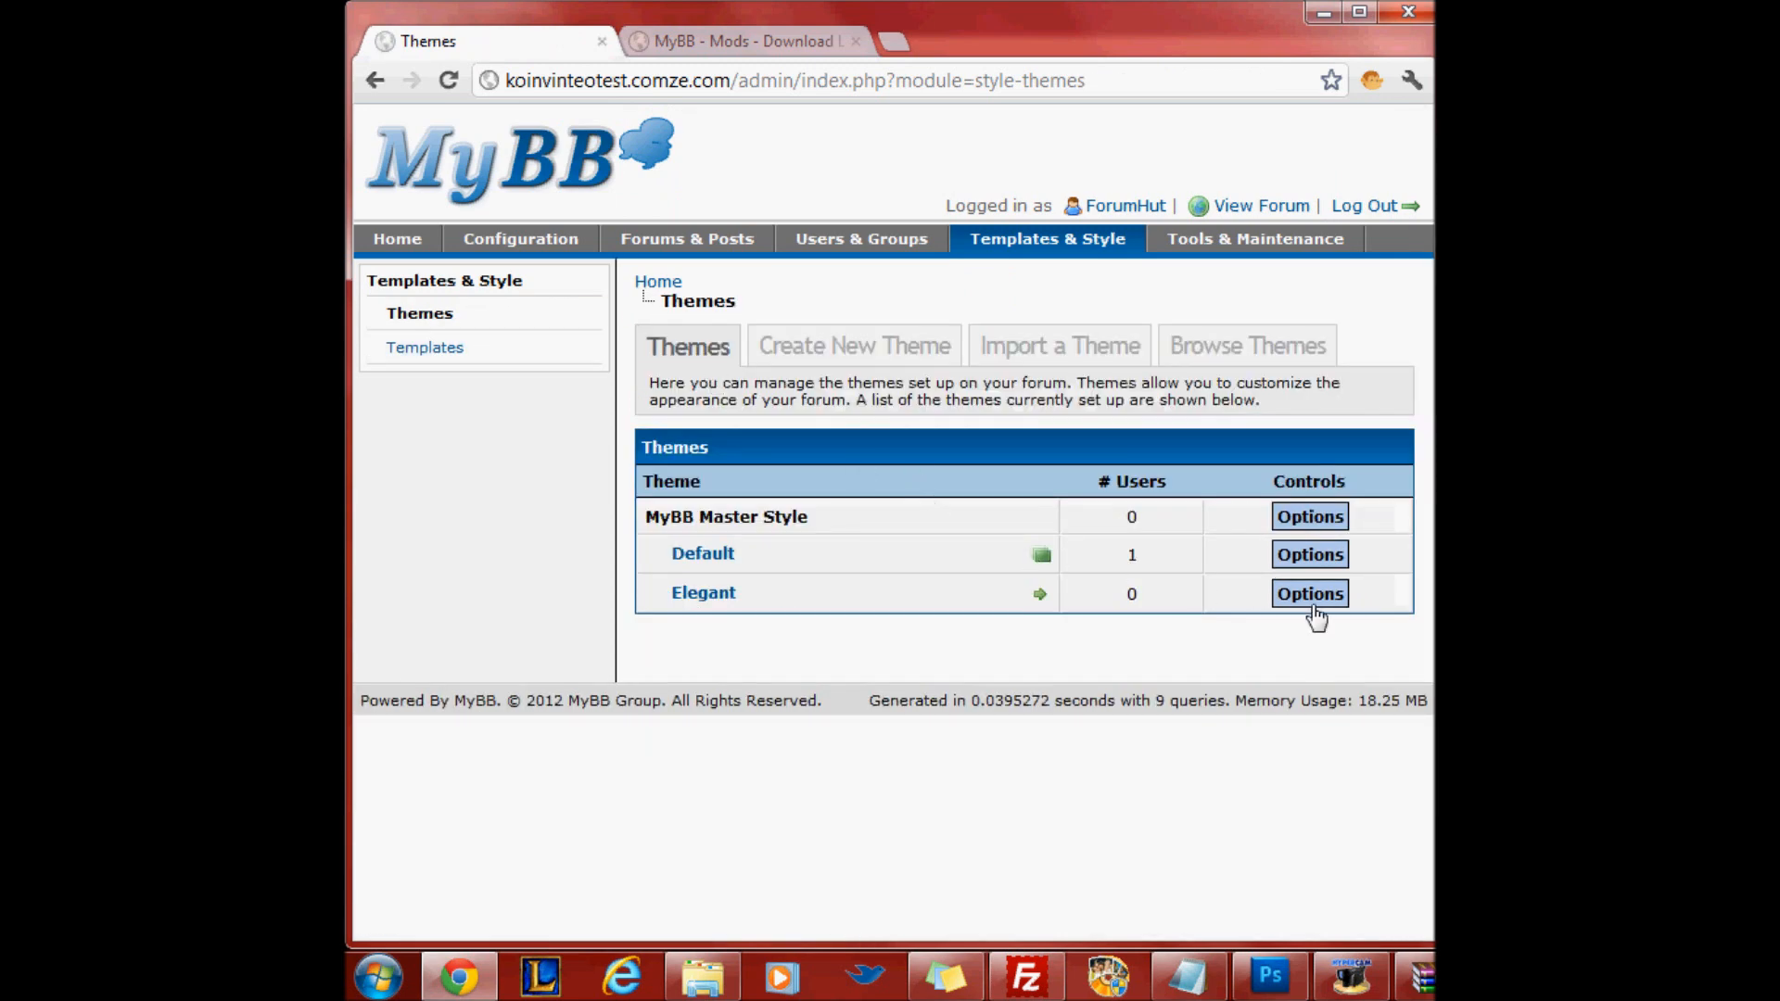
# Set the Elegant theme as default through its Options menu
pyautogui.click(1309, 593)
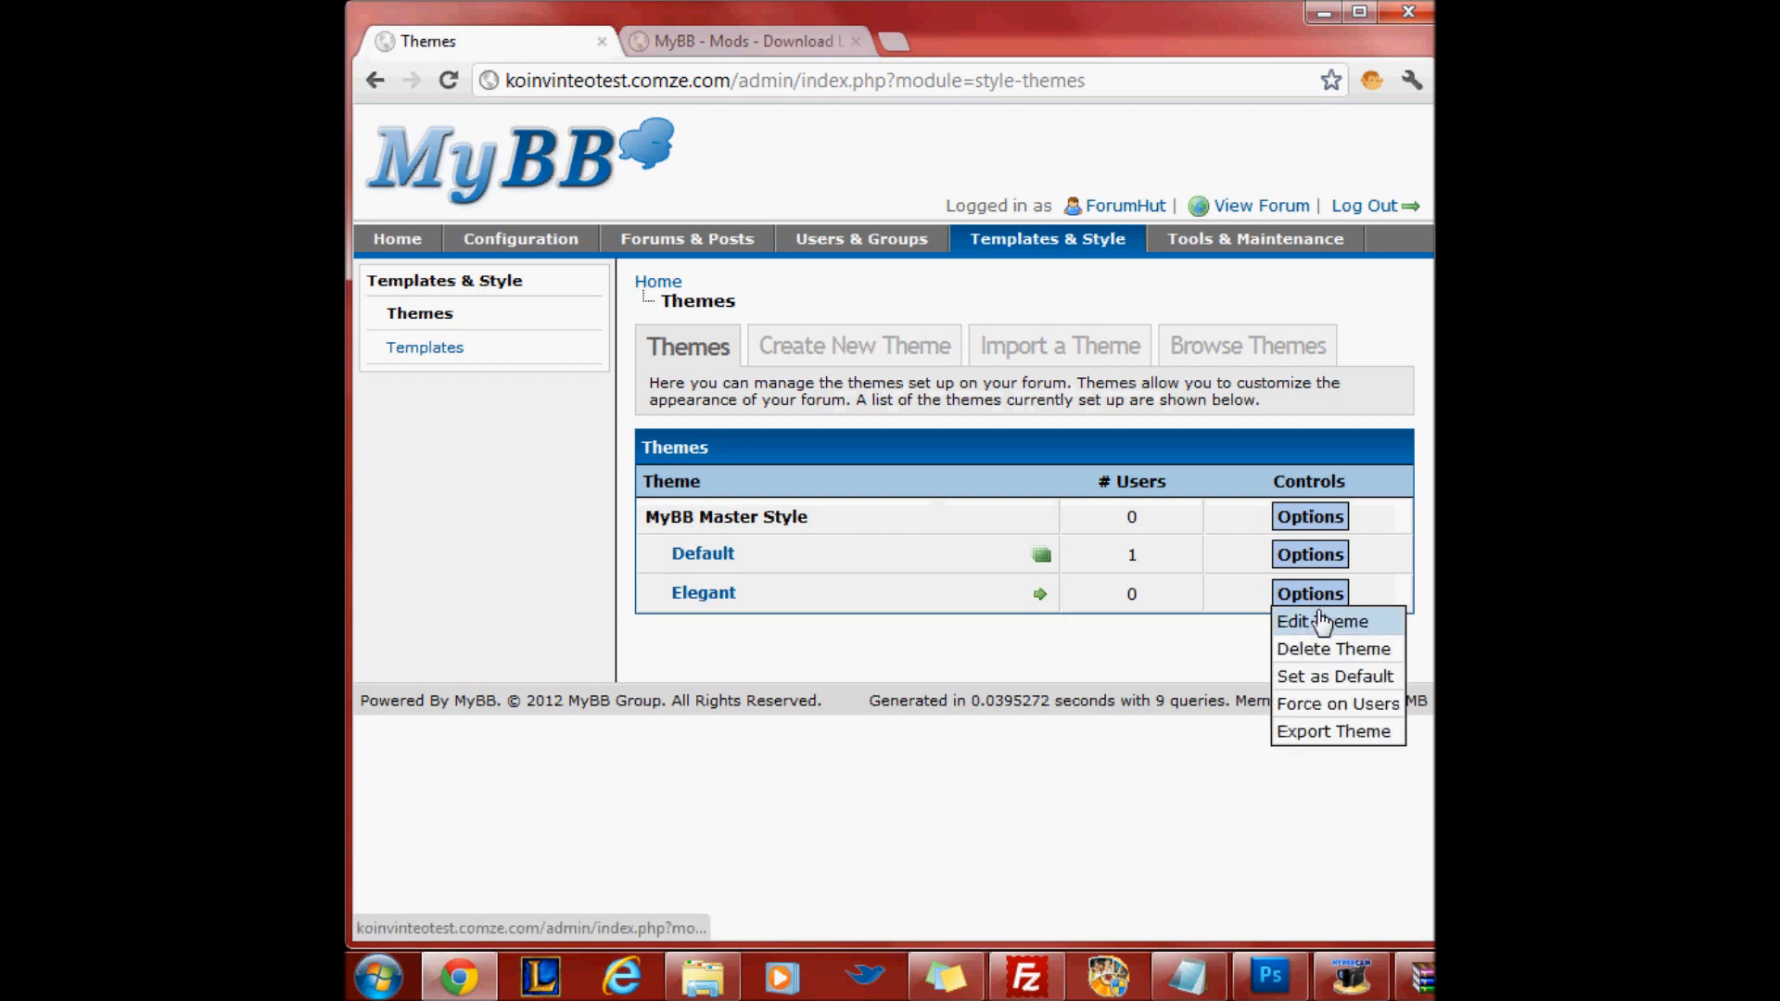
pyautogui.click(1321, 621)
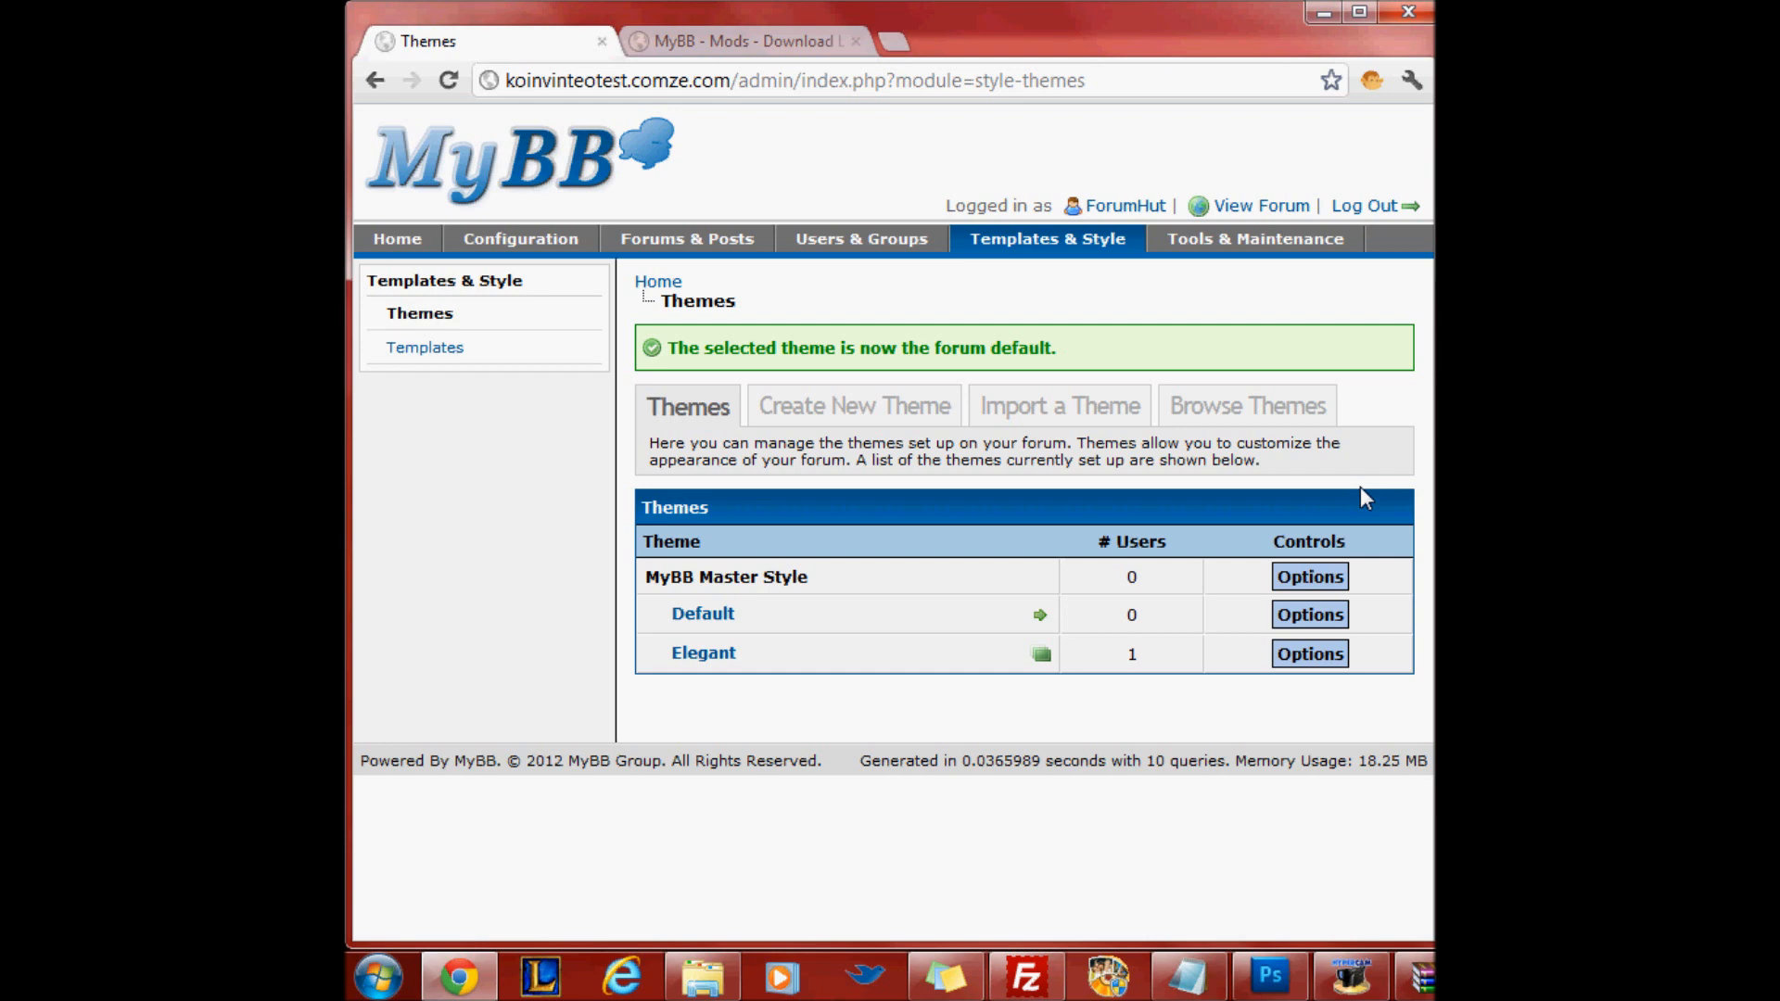
pyautogui.moveTo(1314, 365)
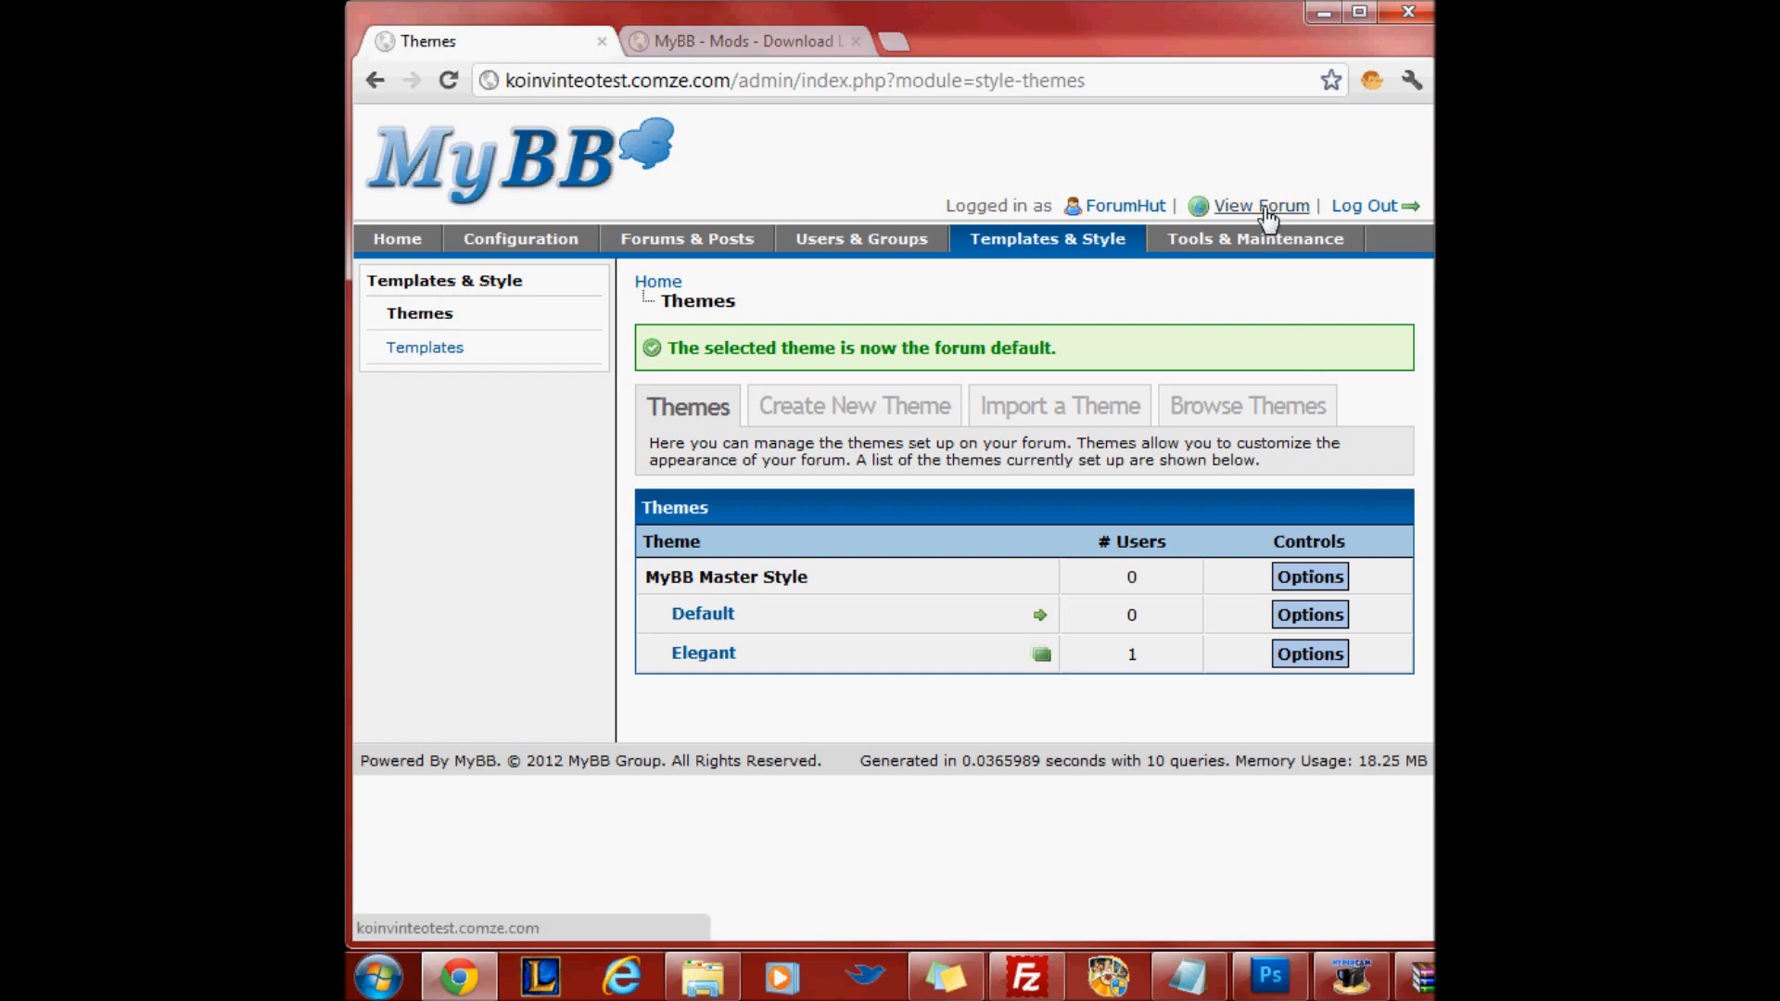
# Open the live forum index in a new tab to confirm the dark Elegant theme and logo
pyautogui.click(1259, 206)
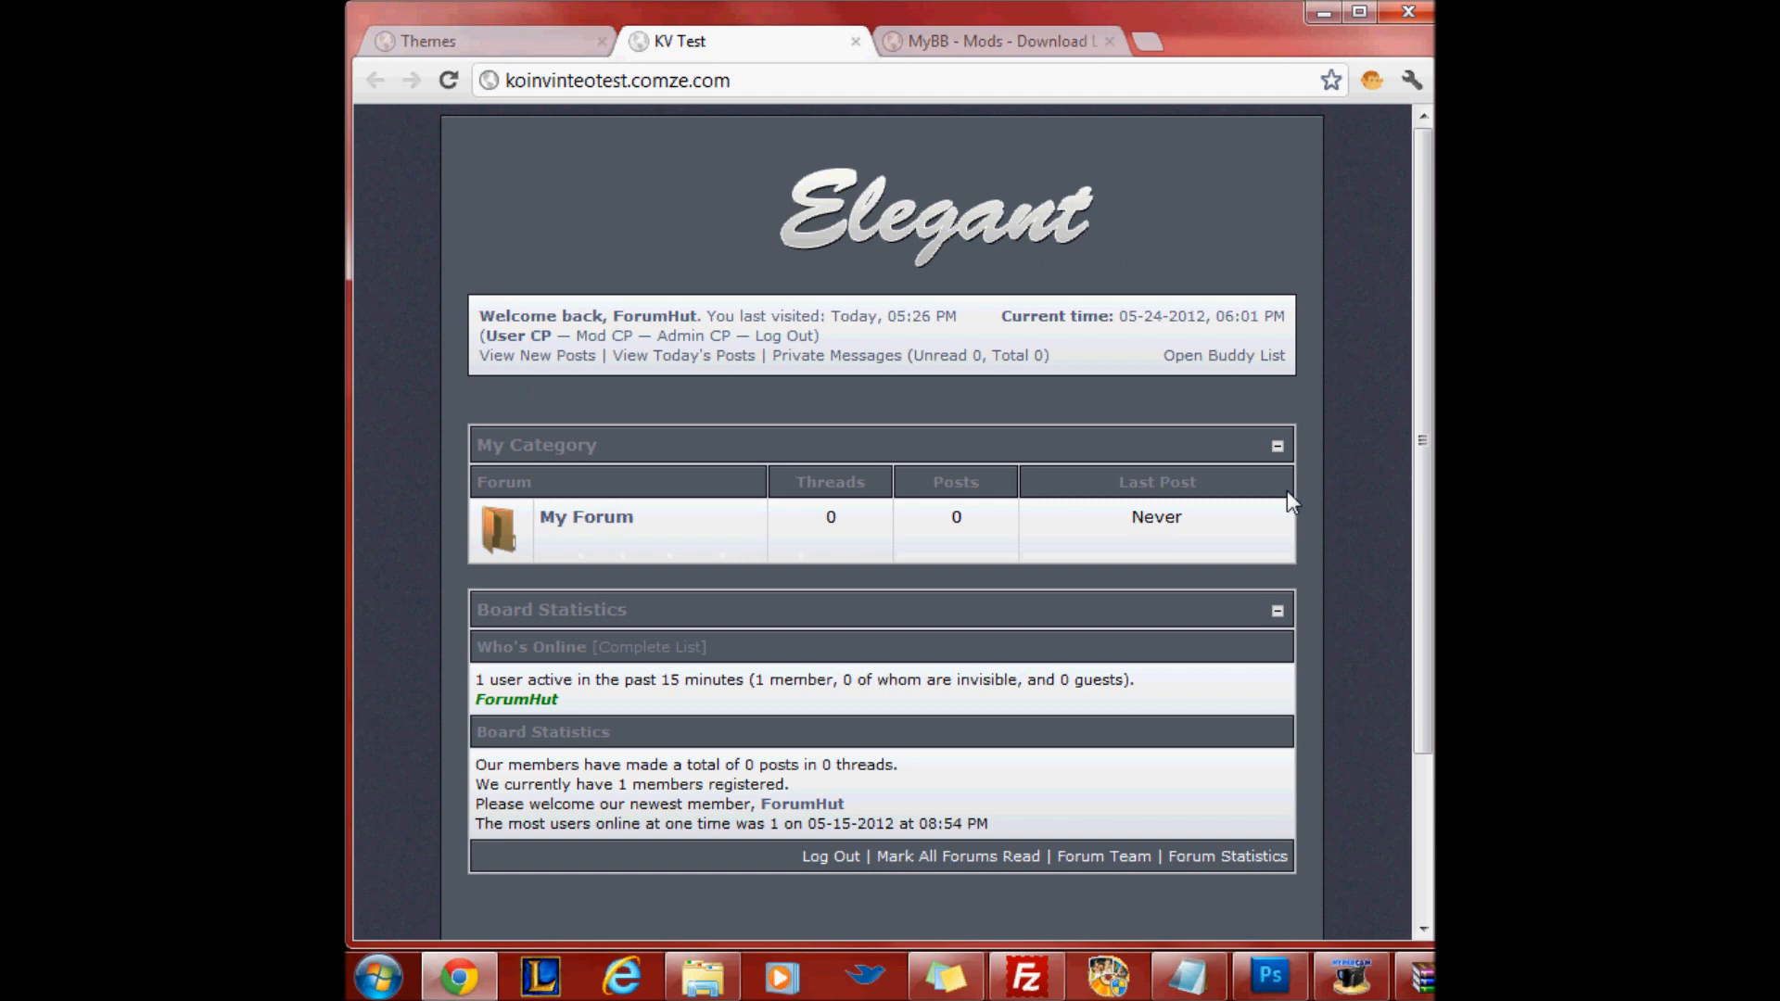
pyautogui.moveTo(1368, 693)
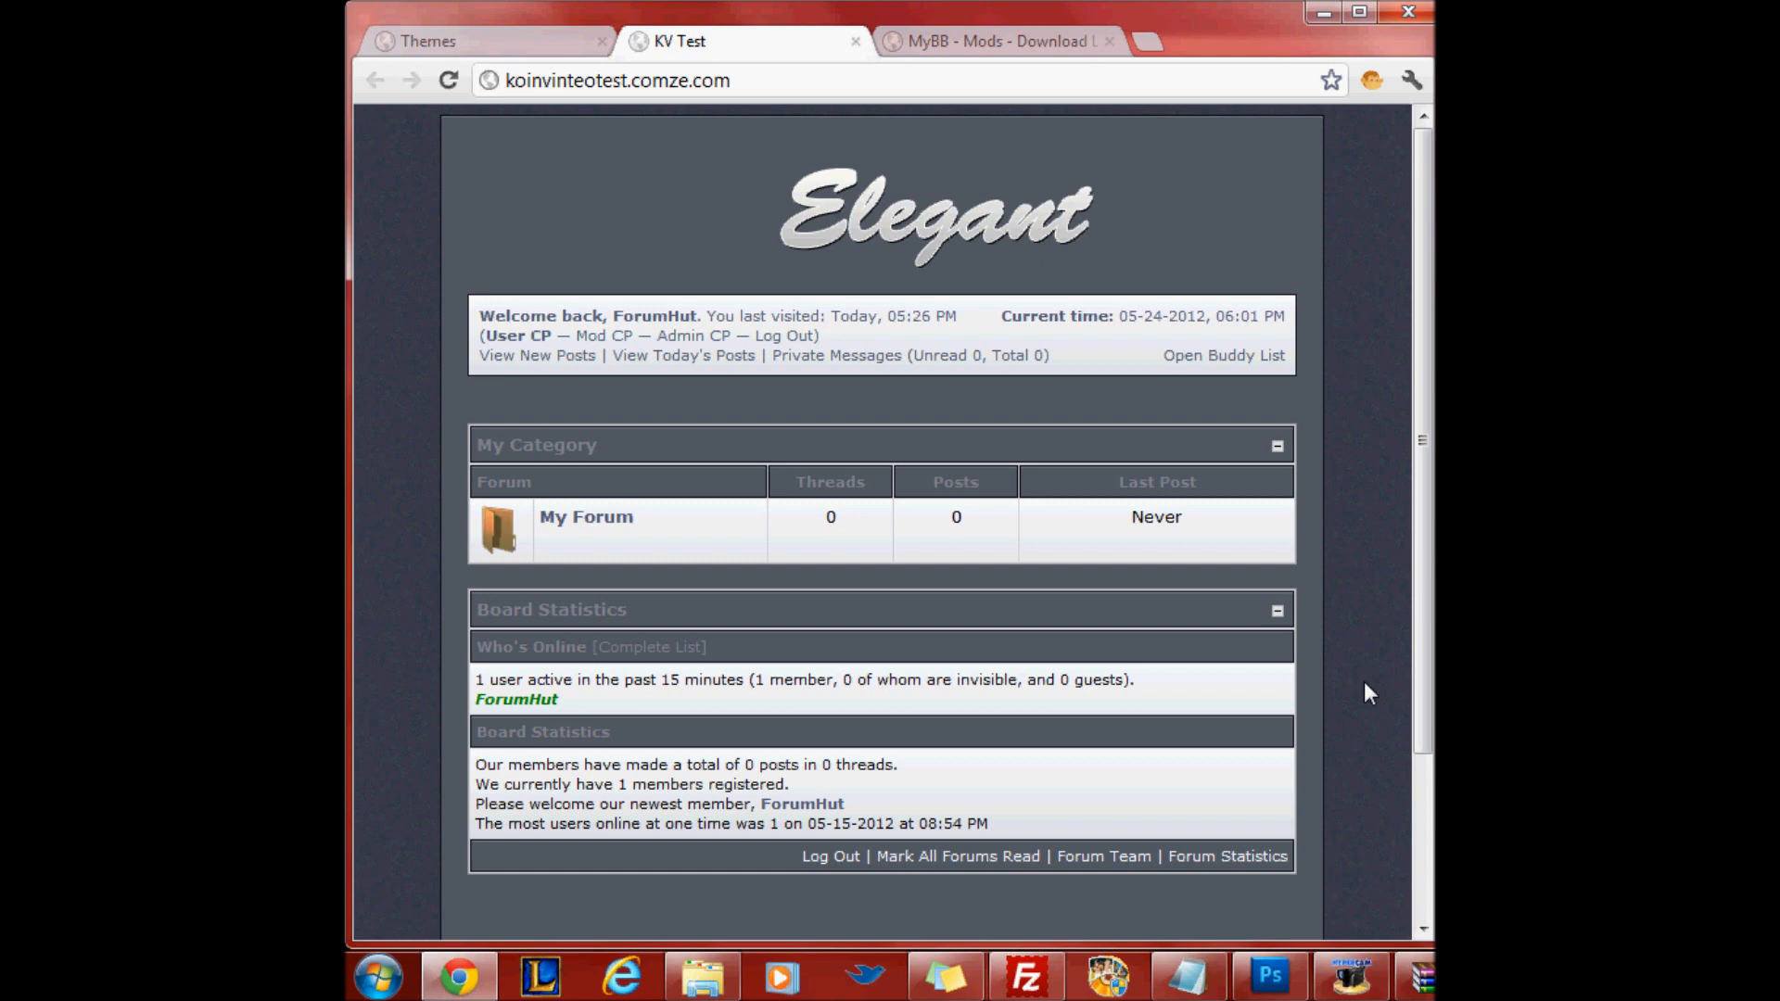
pyautogui.moveTo(1111, 940)
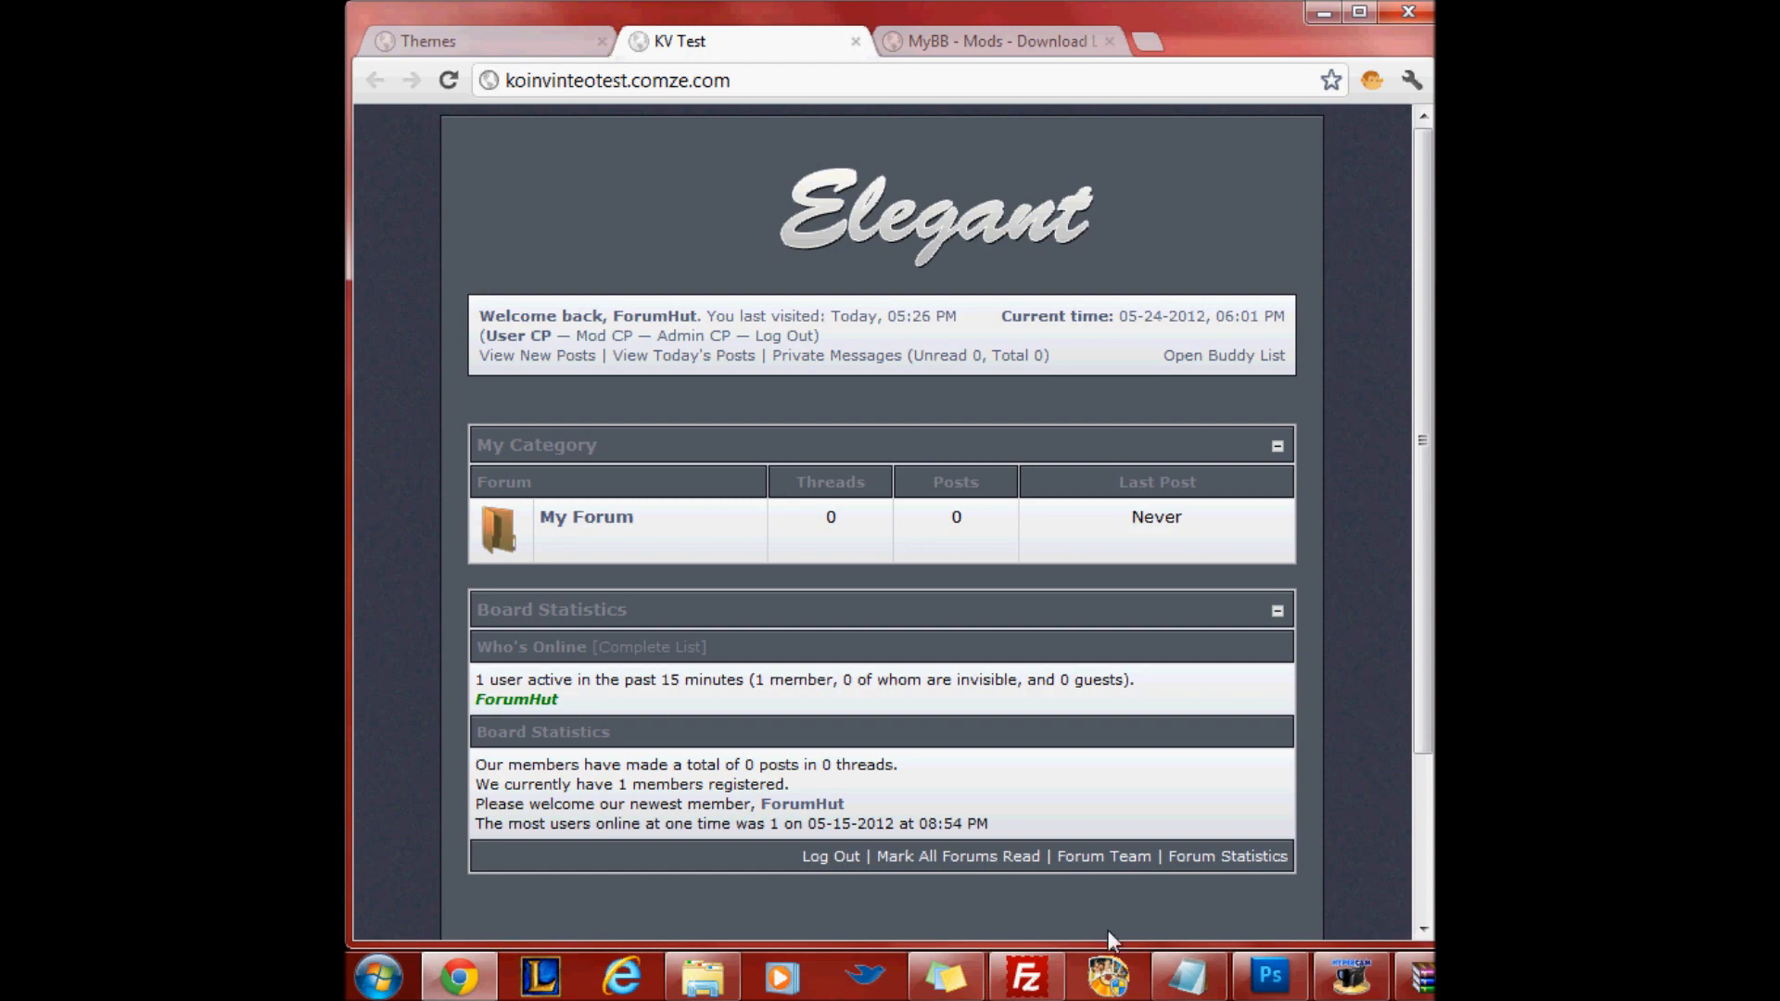
# Download logo.png (16,778 bytes) from the server's public_html/images/elegant folder in FileZilla
pyautogui.click(1025, 974)
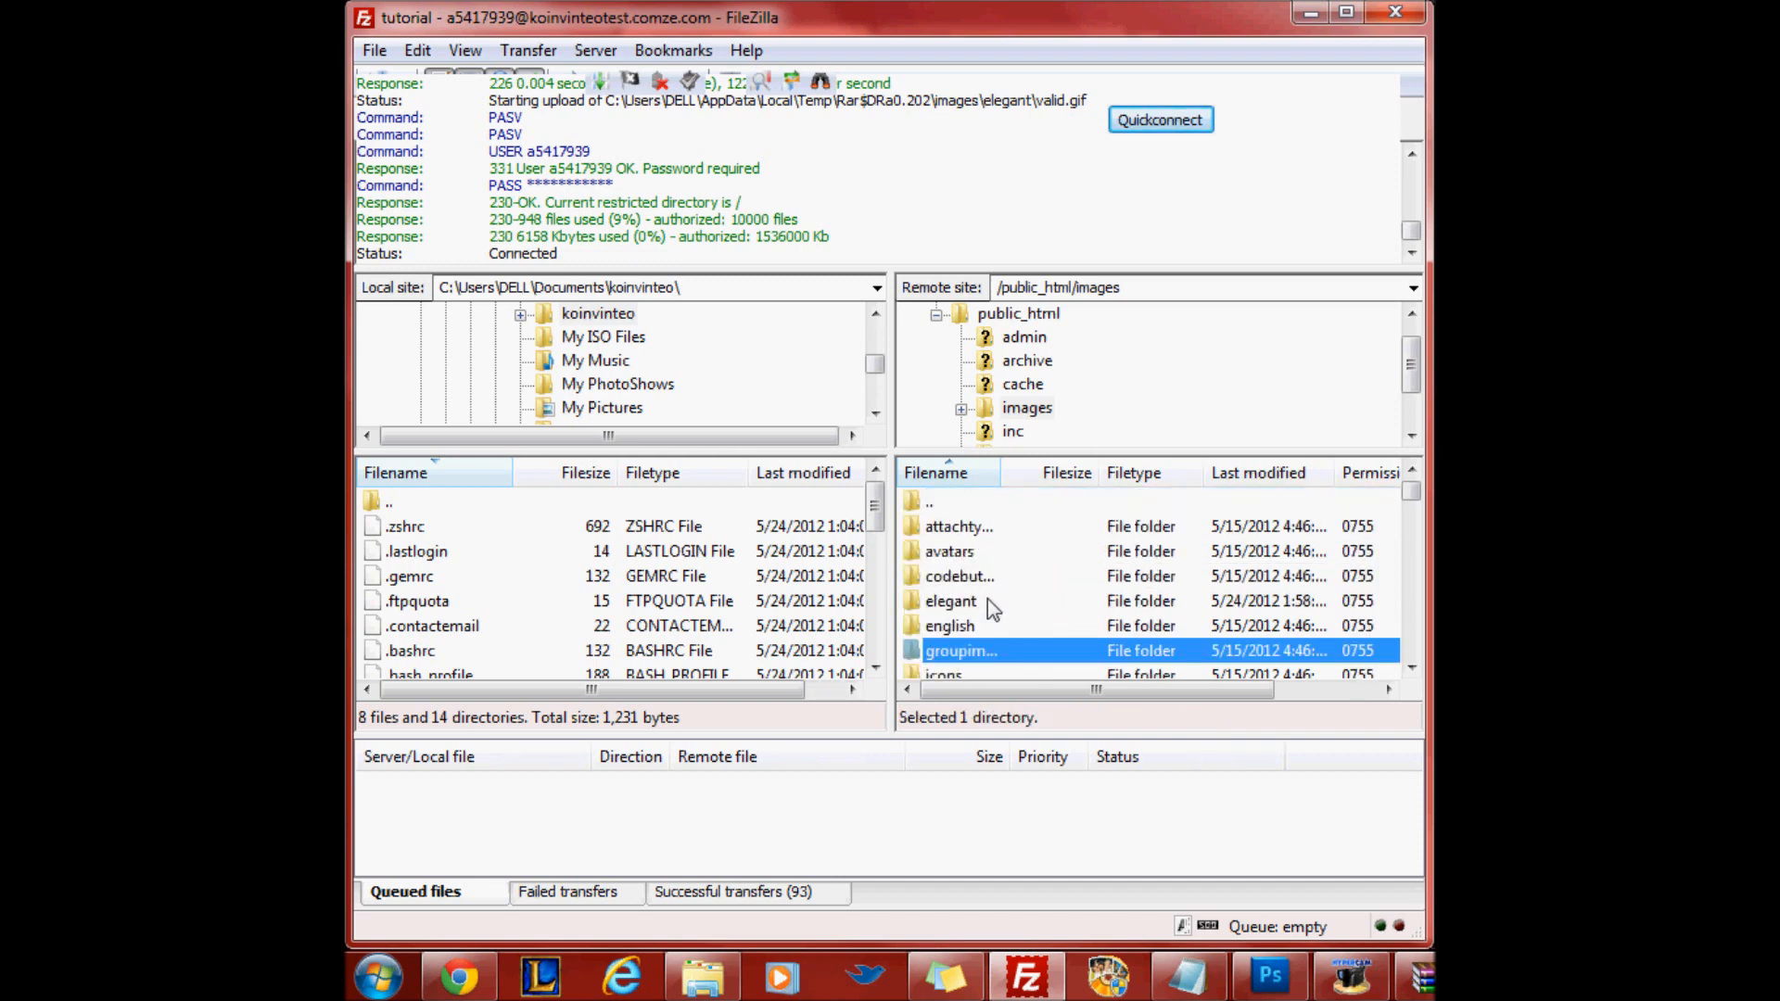
pyautogui.scroll(-3)
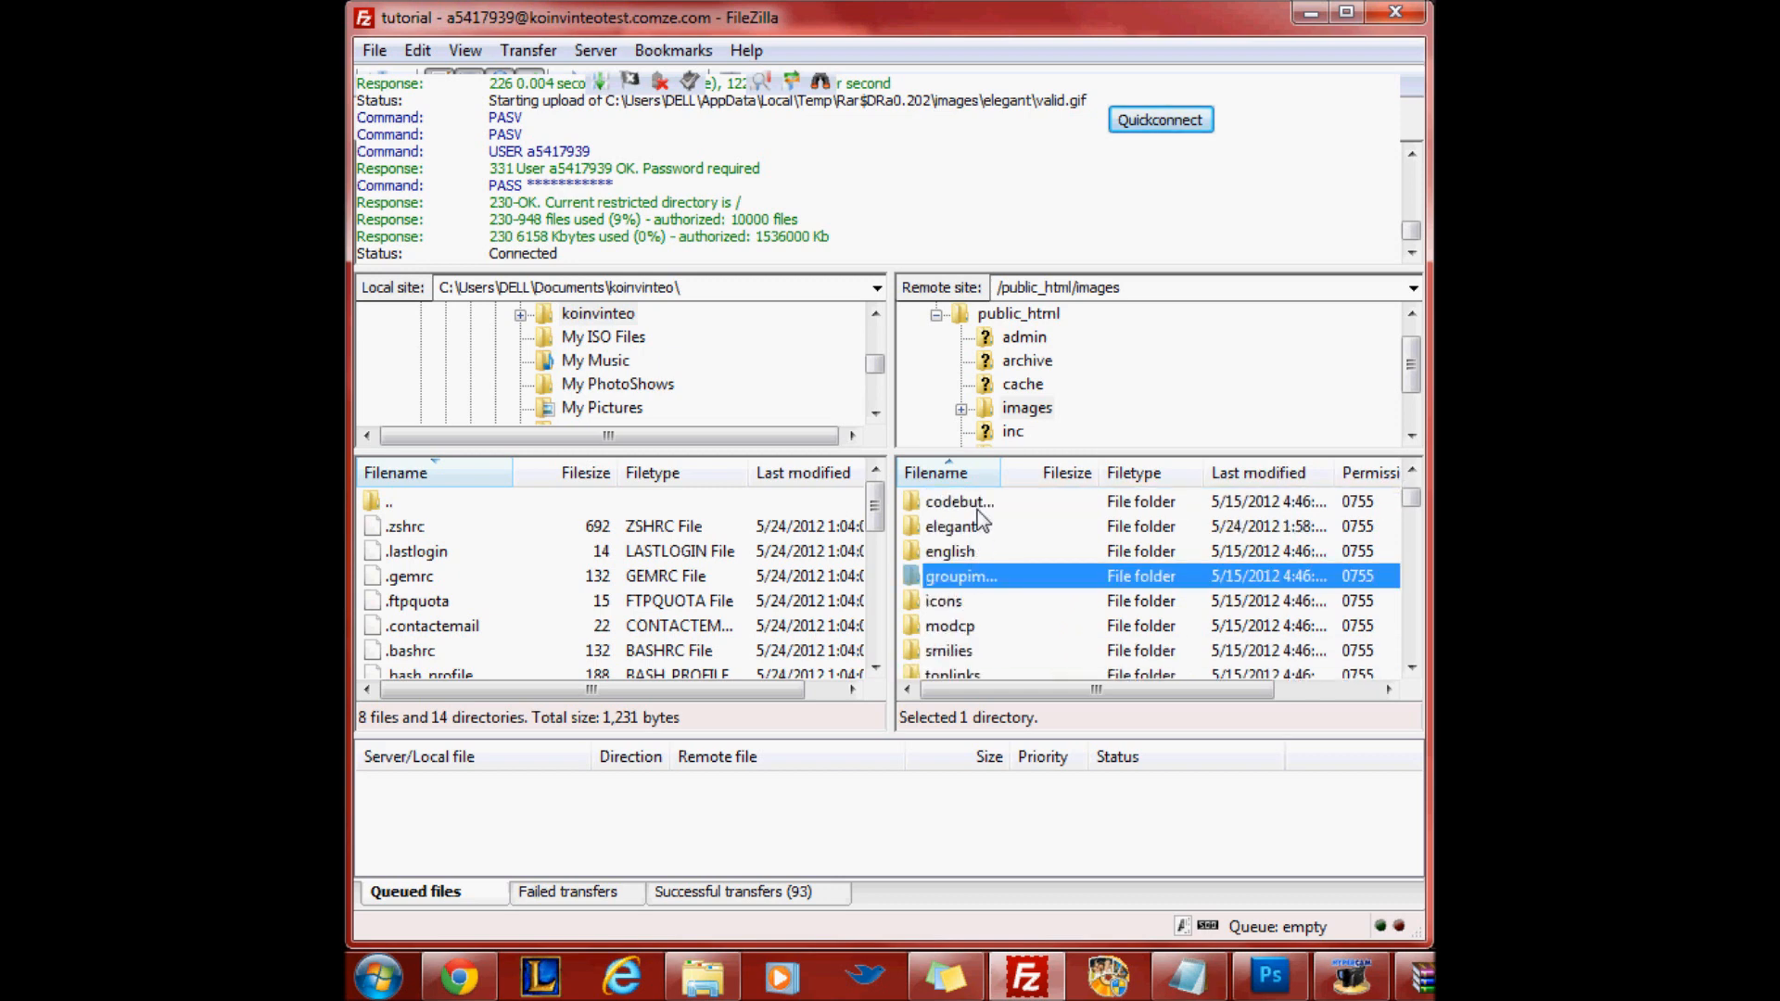
pyautogui.doubleClick(956, 526)
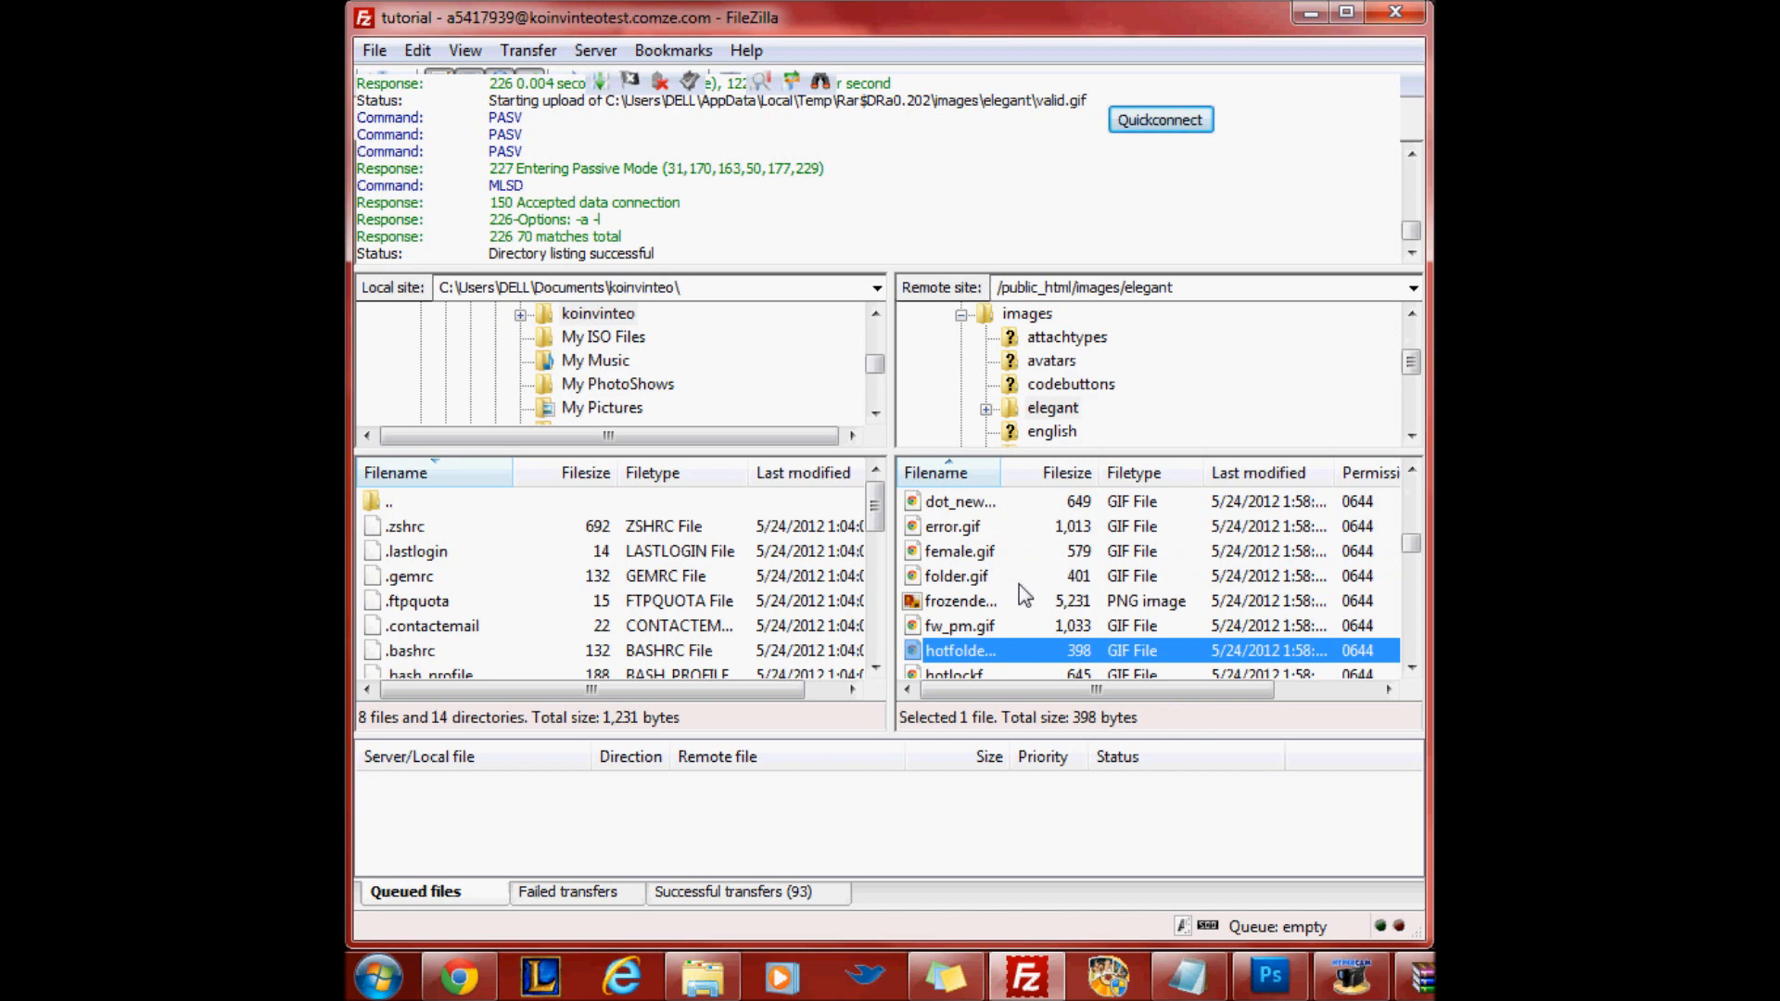
pyautogui.scroll(-3)
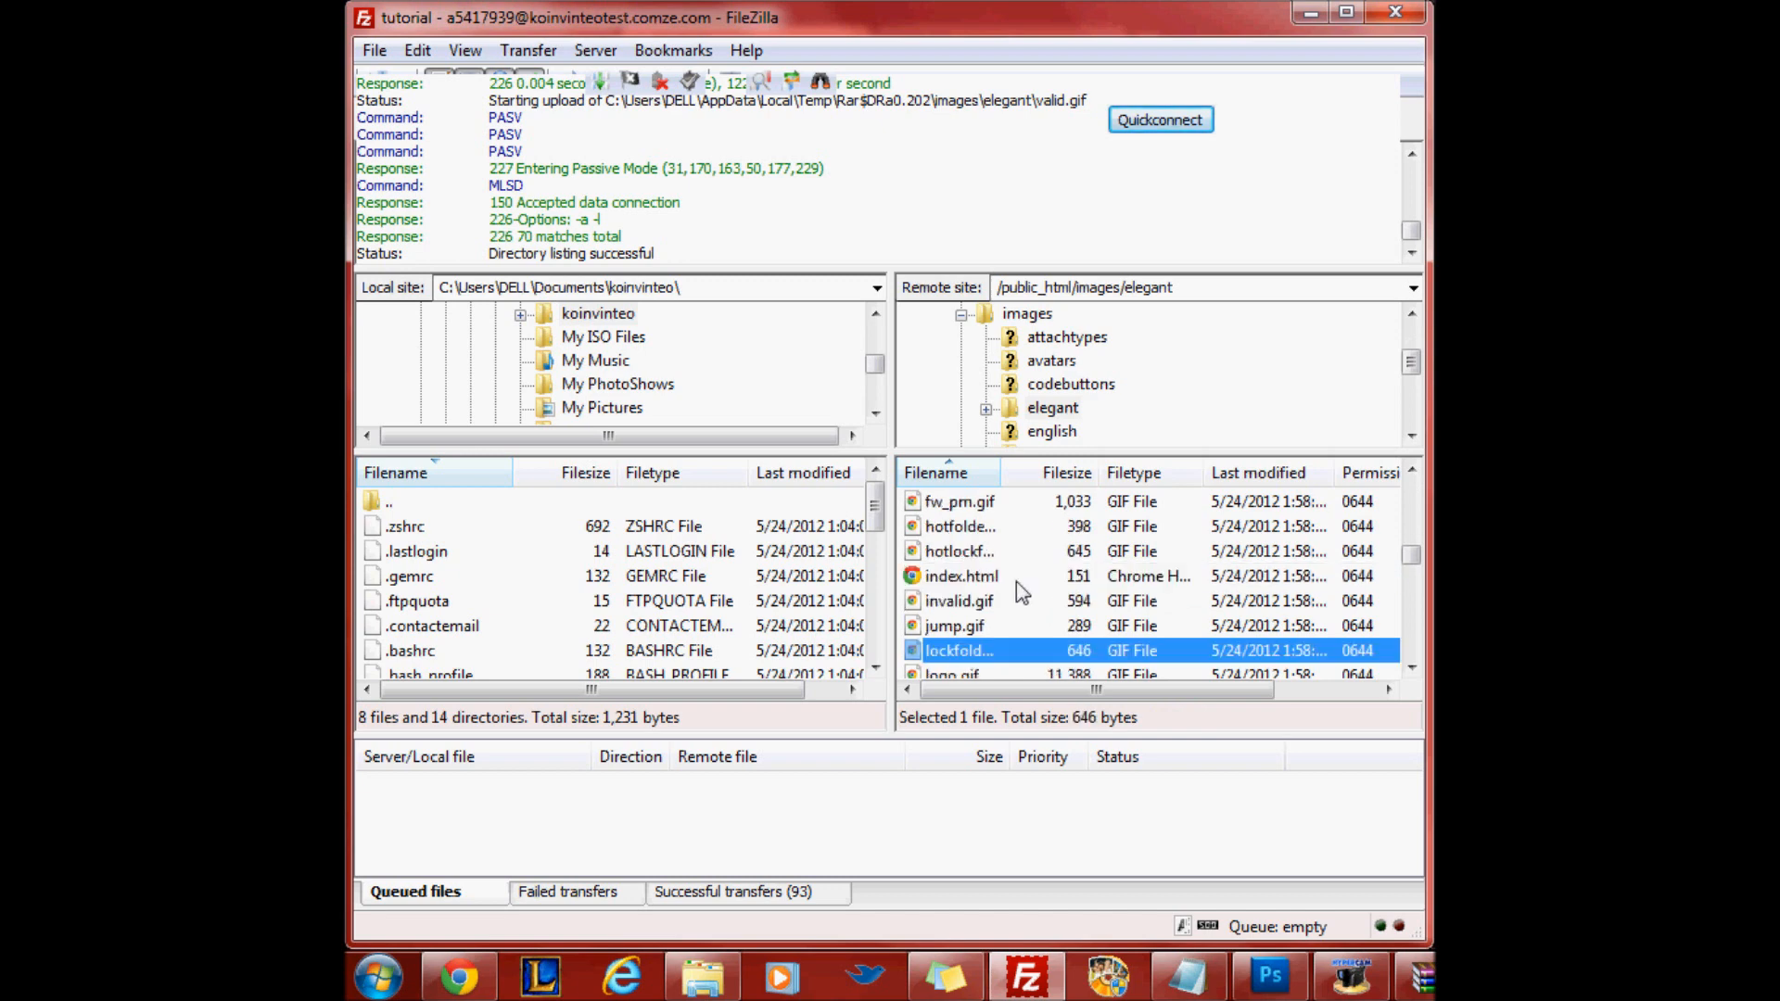
pyautogui.scroll(-3)
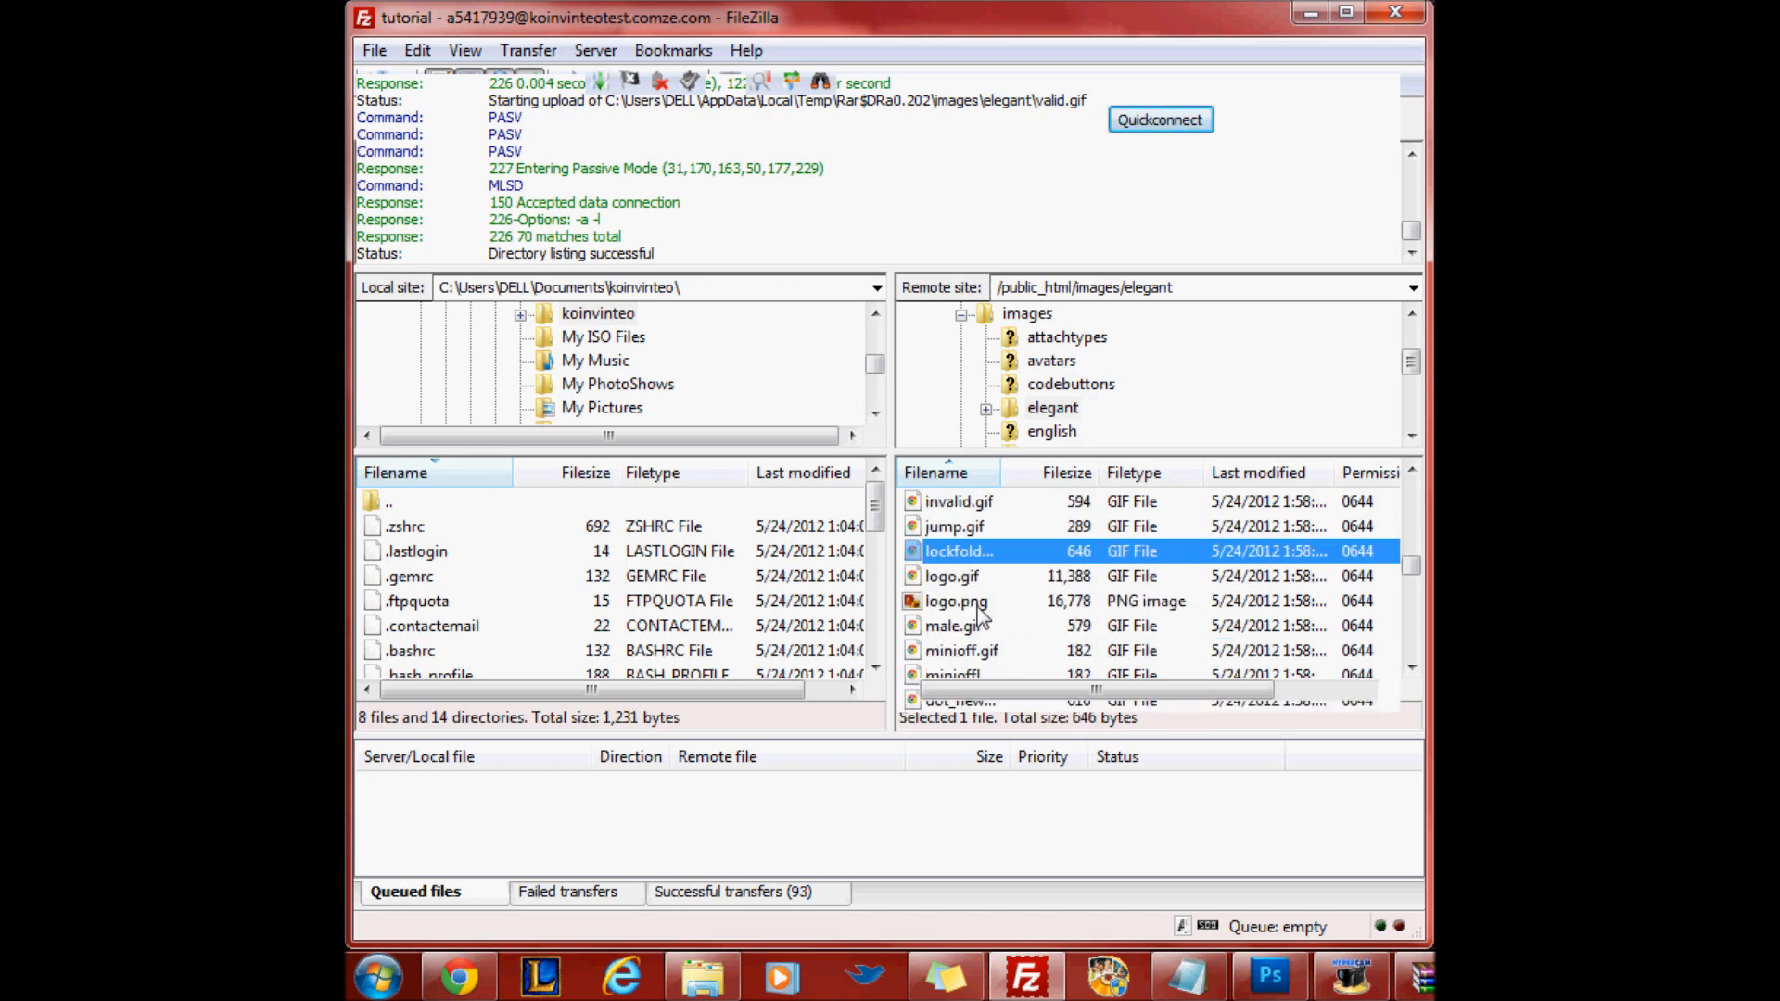
pyautogui.click(956, 600)
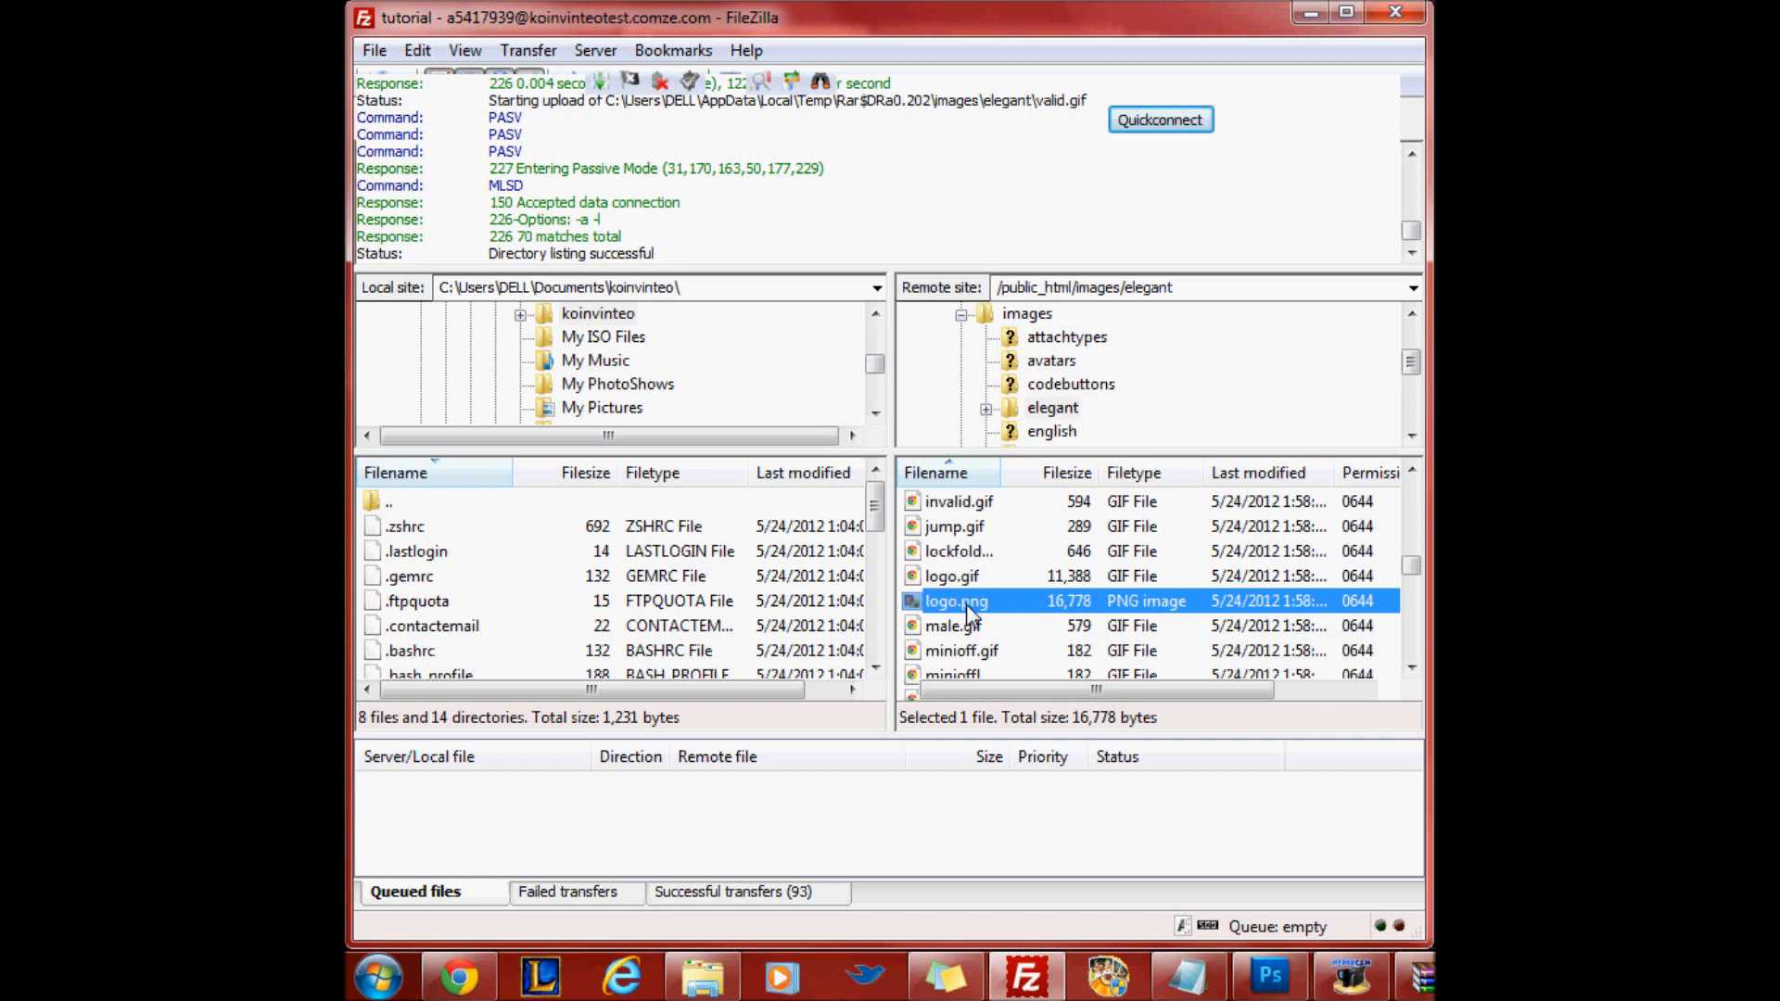
pyautogui.doubleClick(955, 600)
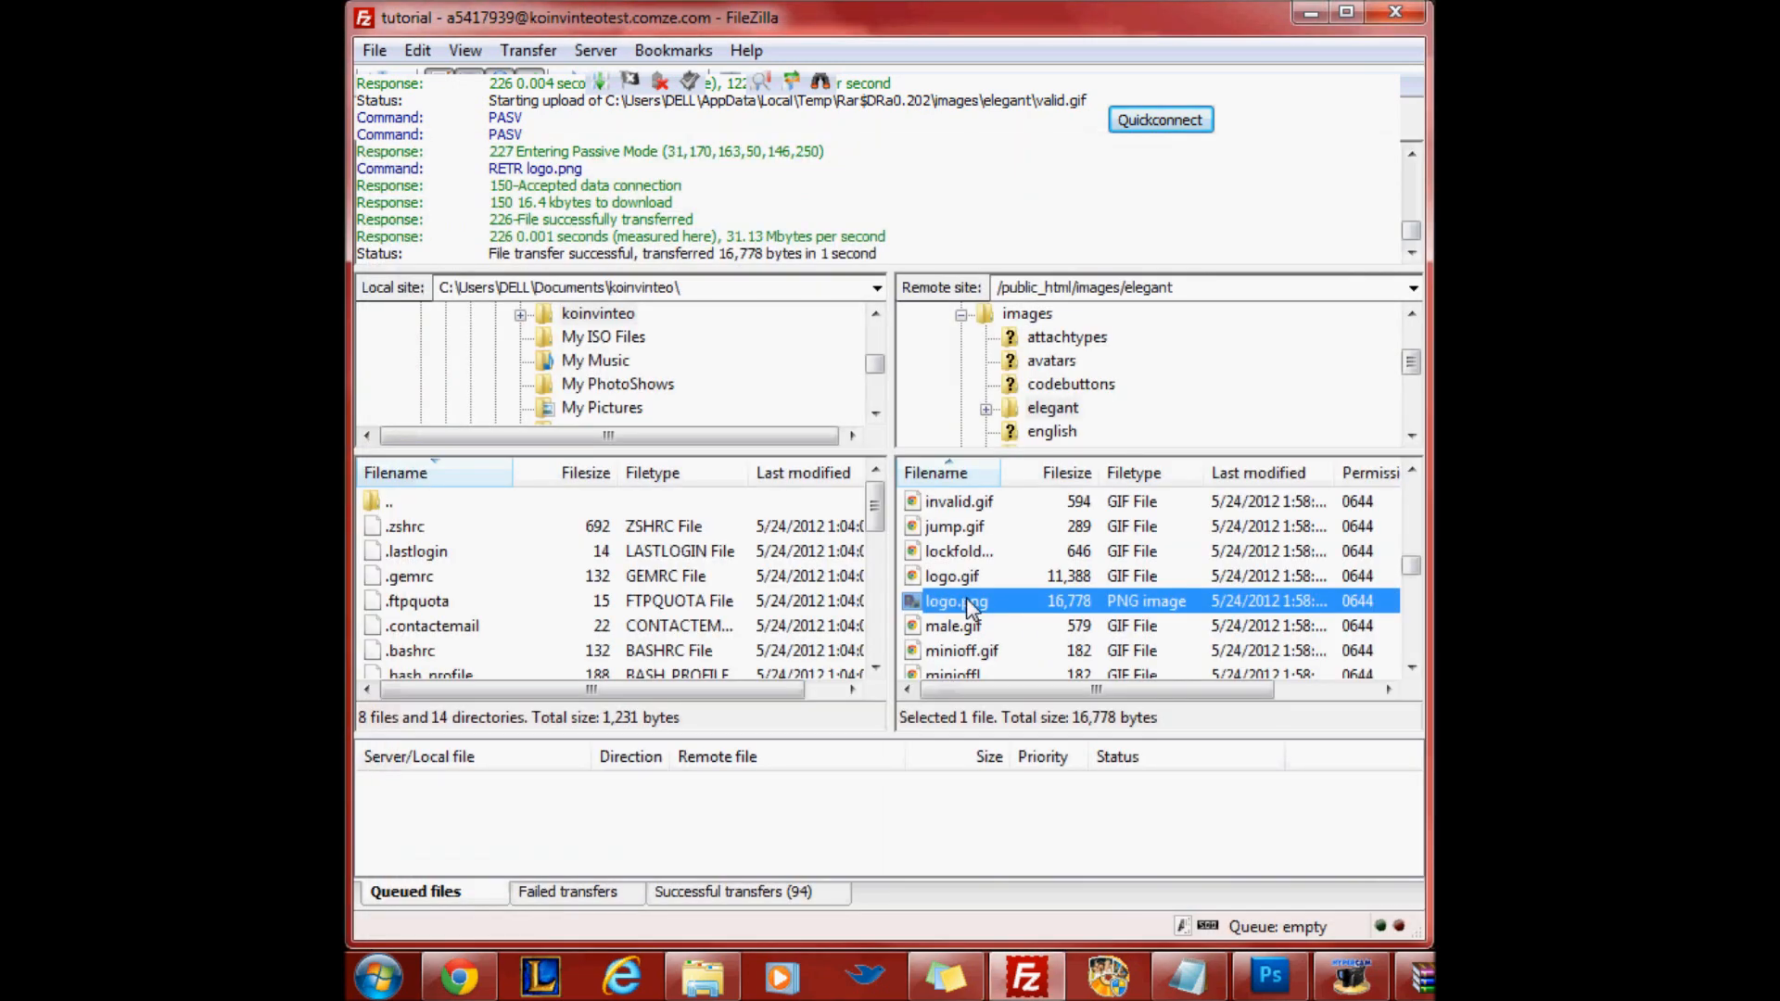
pyautogui.moveTo(403, 525)
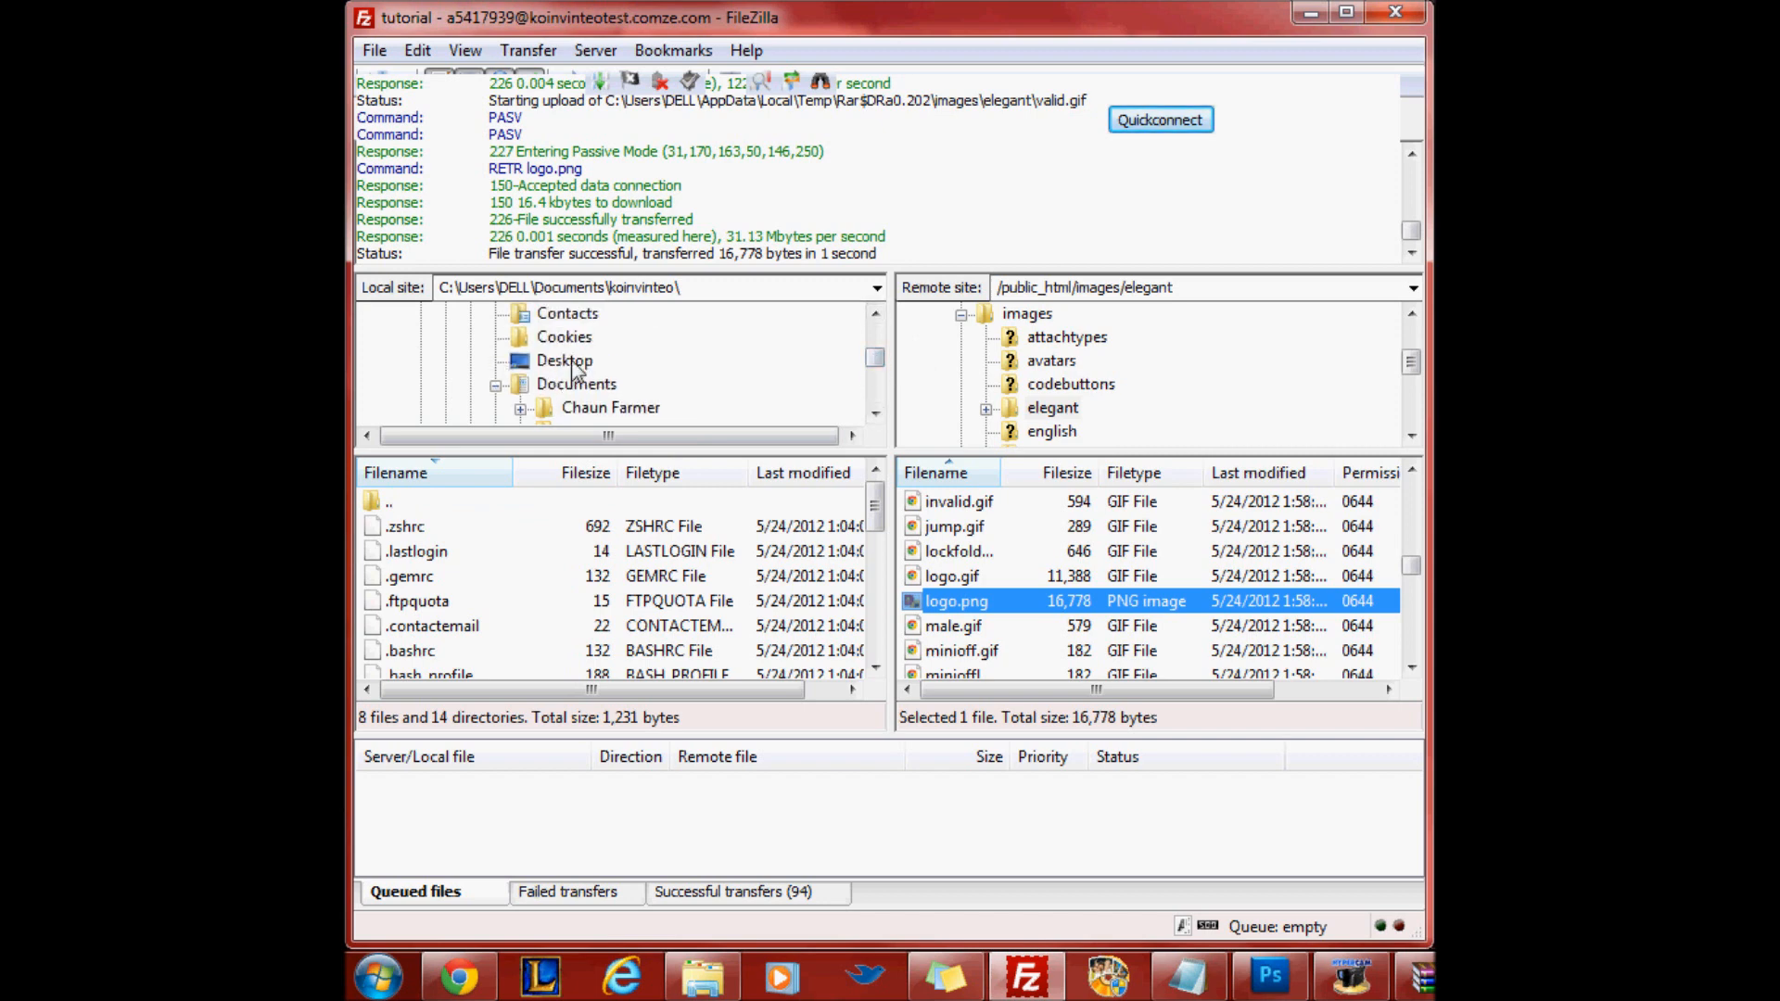
# Set the local folder to Desktop and download the server's logo.png into it
pyautogui.click(564, 360)
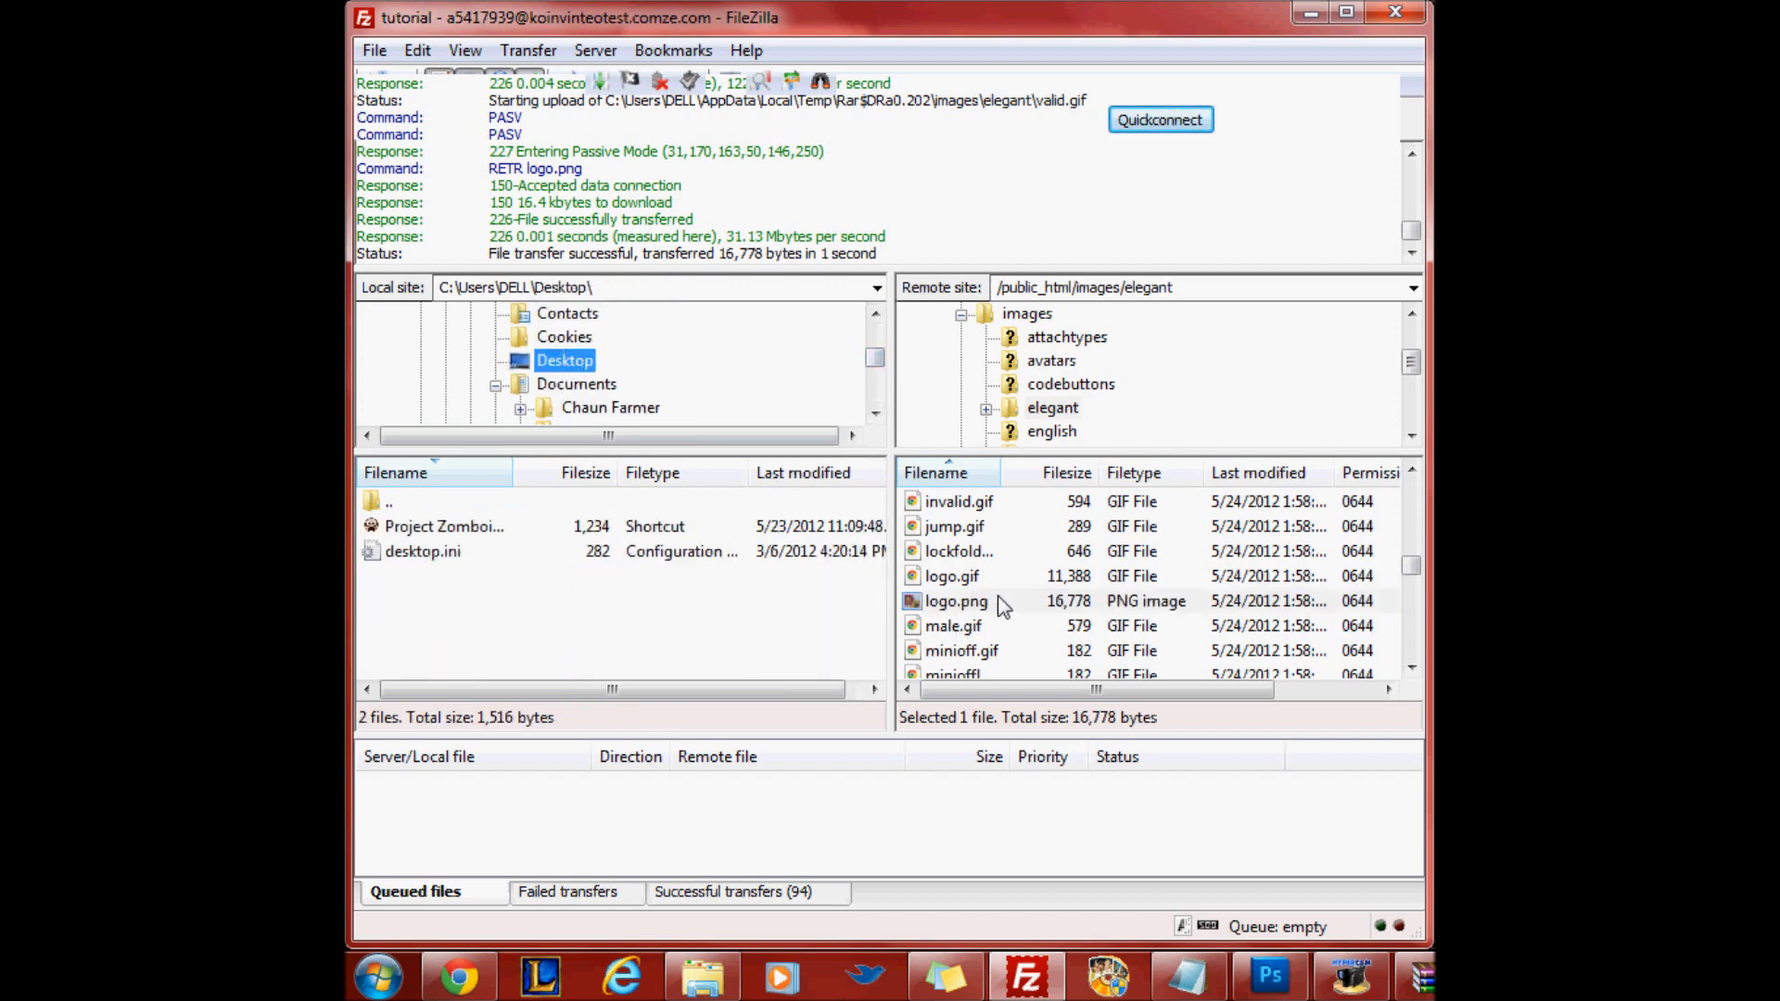
pyautogui.click(956, 601)
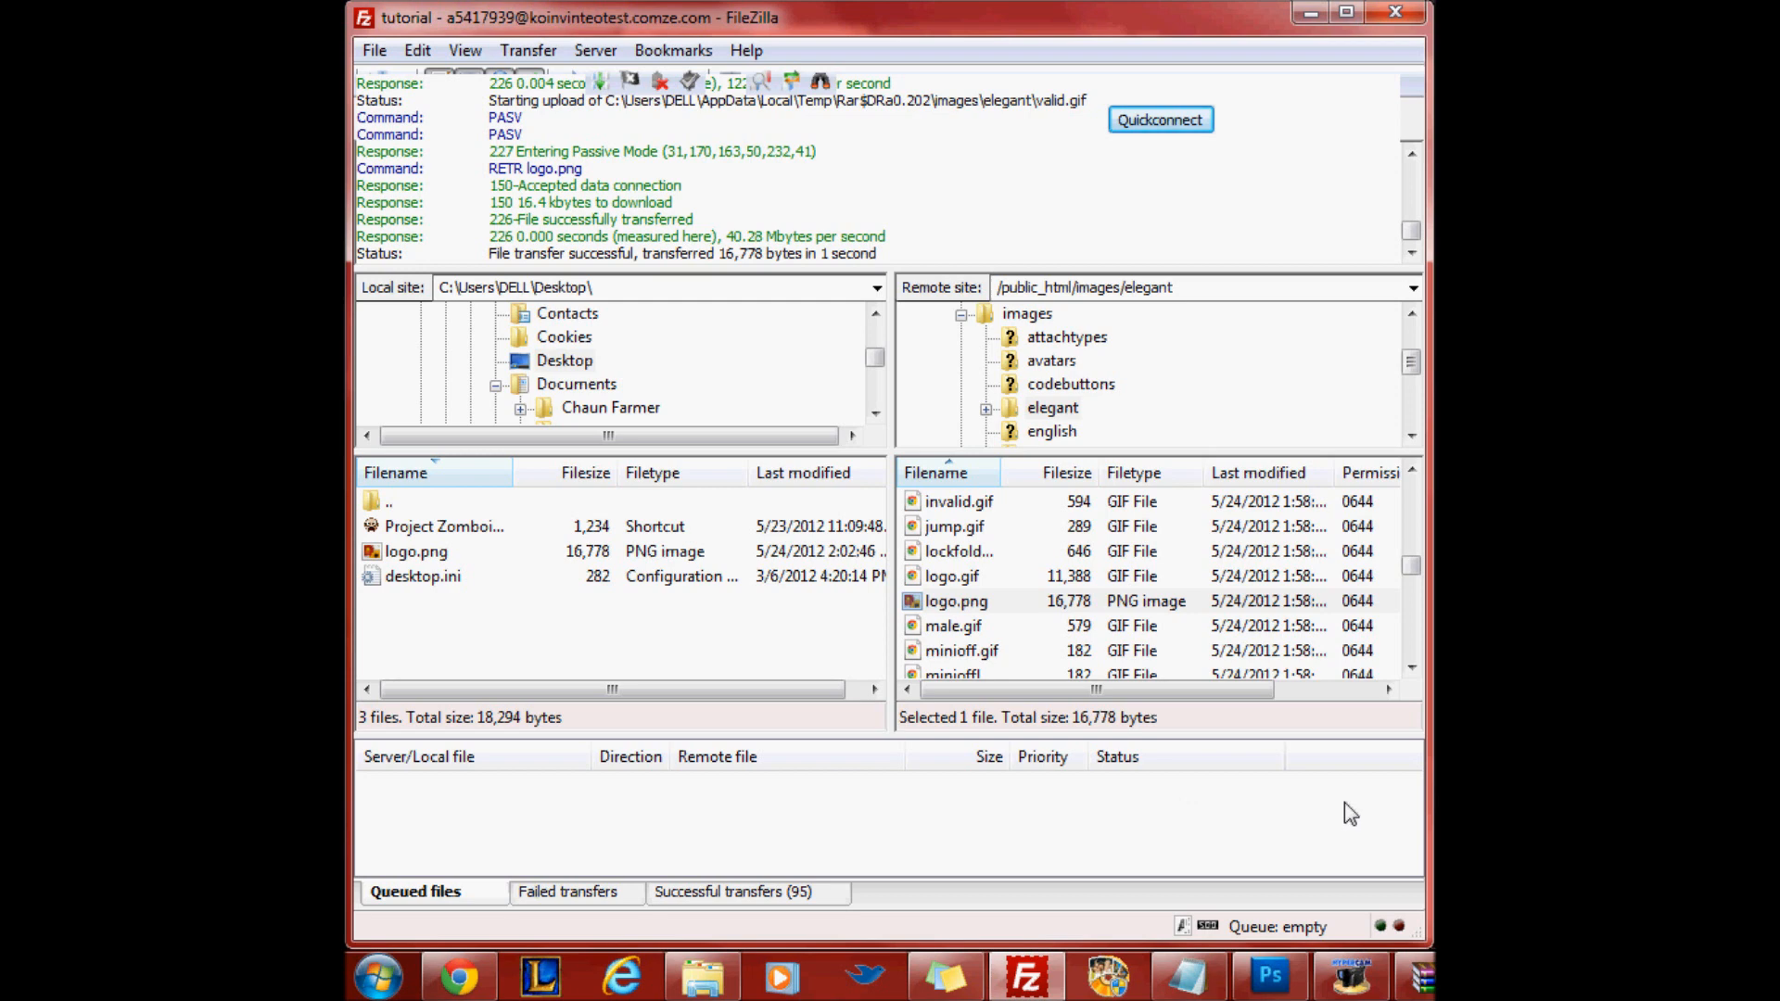
pyautogui.moveTo(1317, 817)
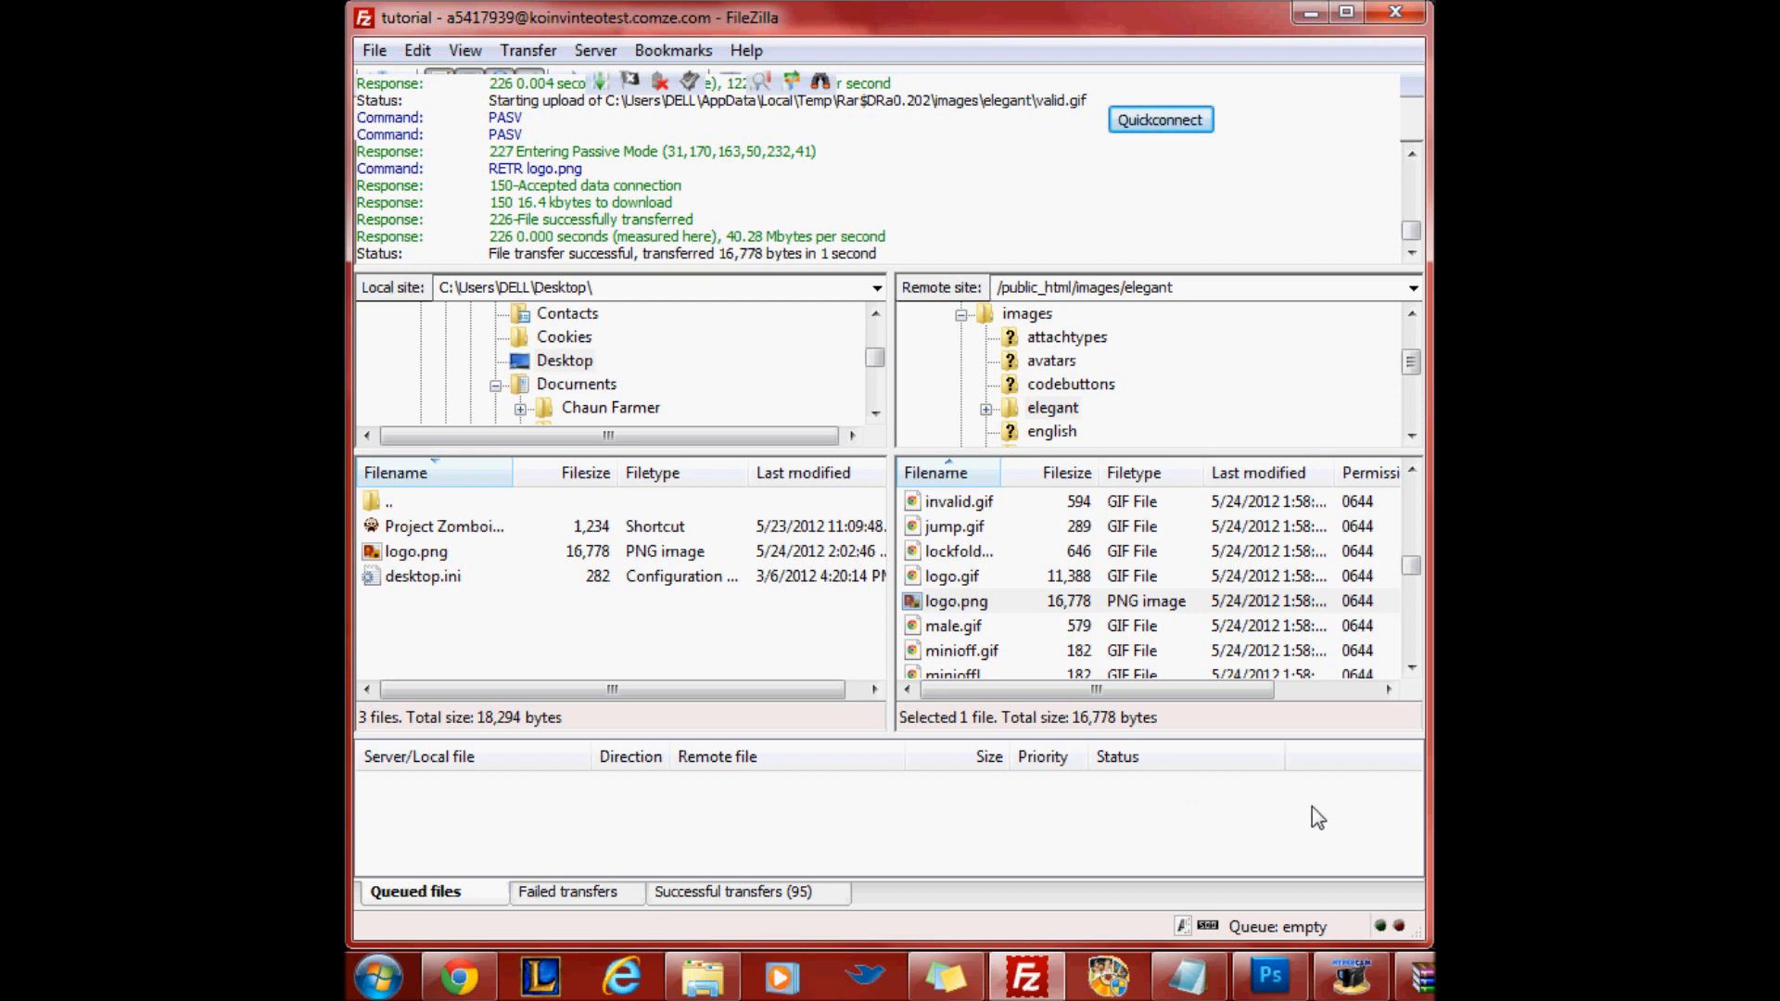
# Open logo.png from the Desktop in Photoshop CS5
pyautogui.click(1268, 975)
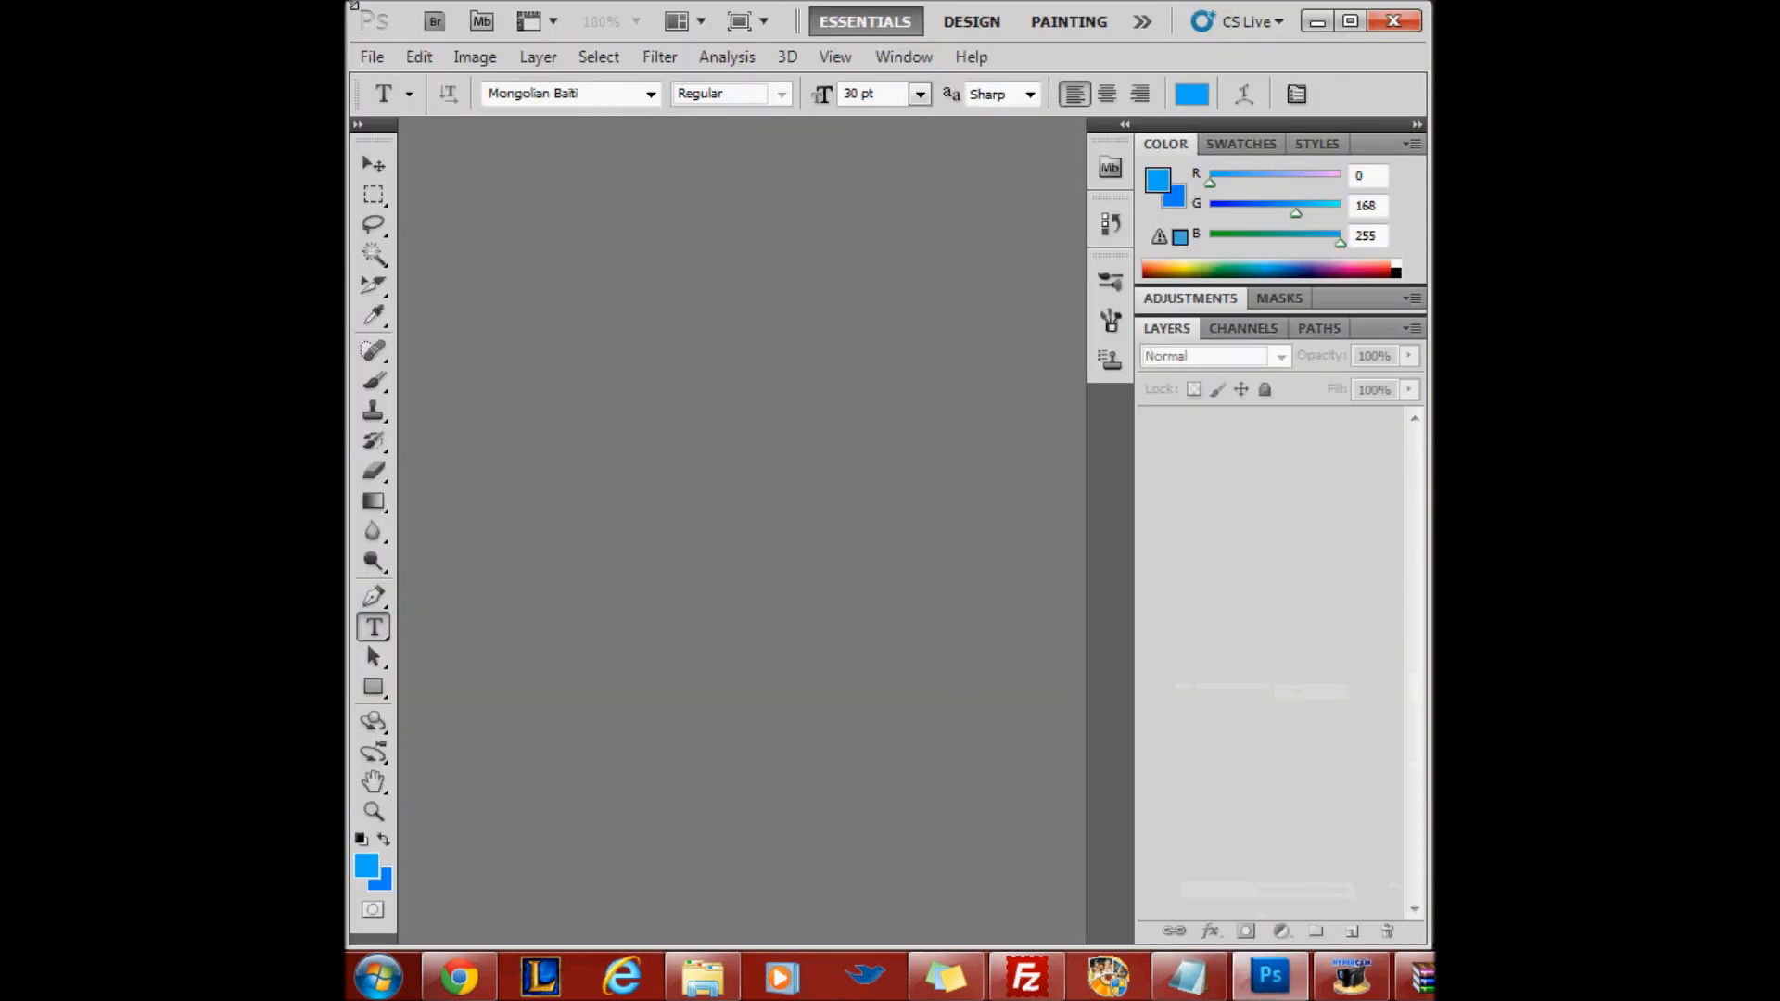
pyautogui.click(371, 56)
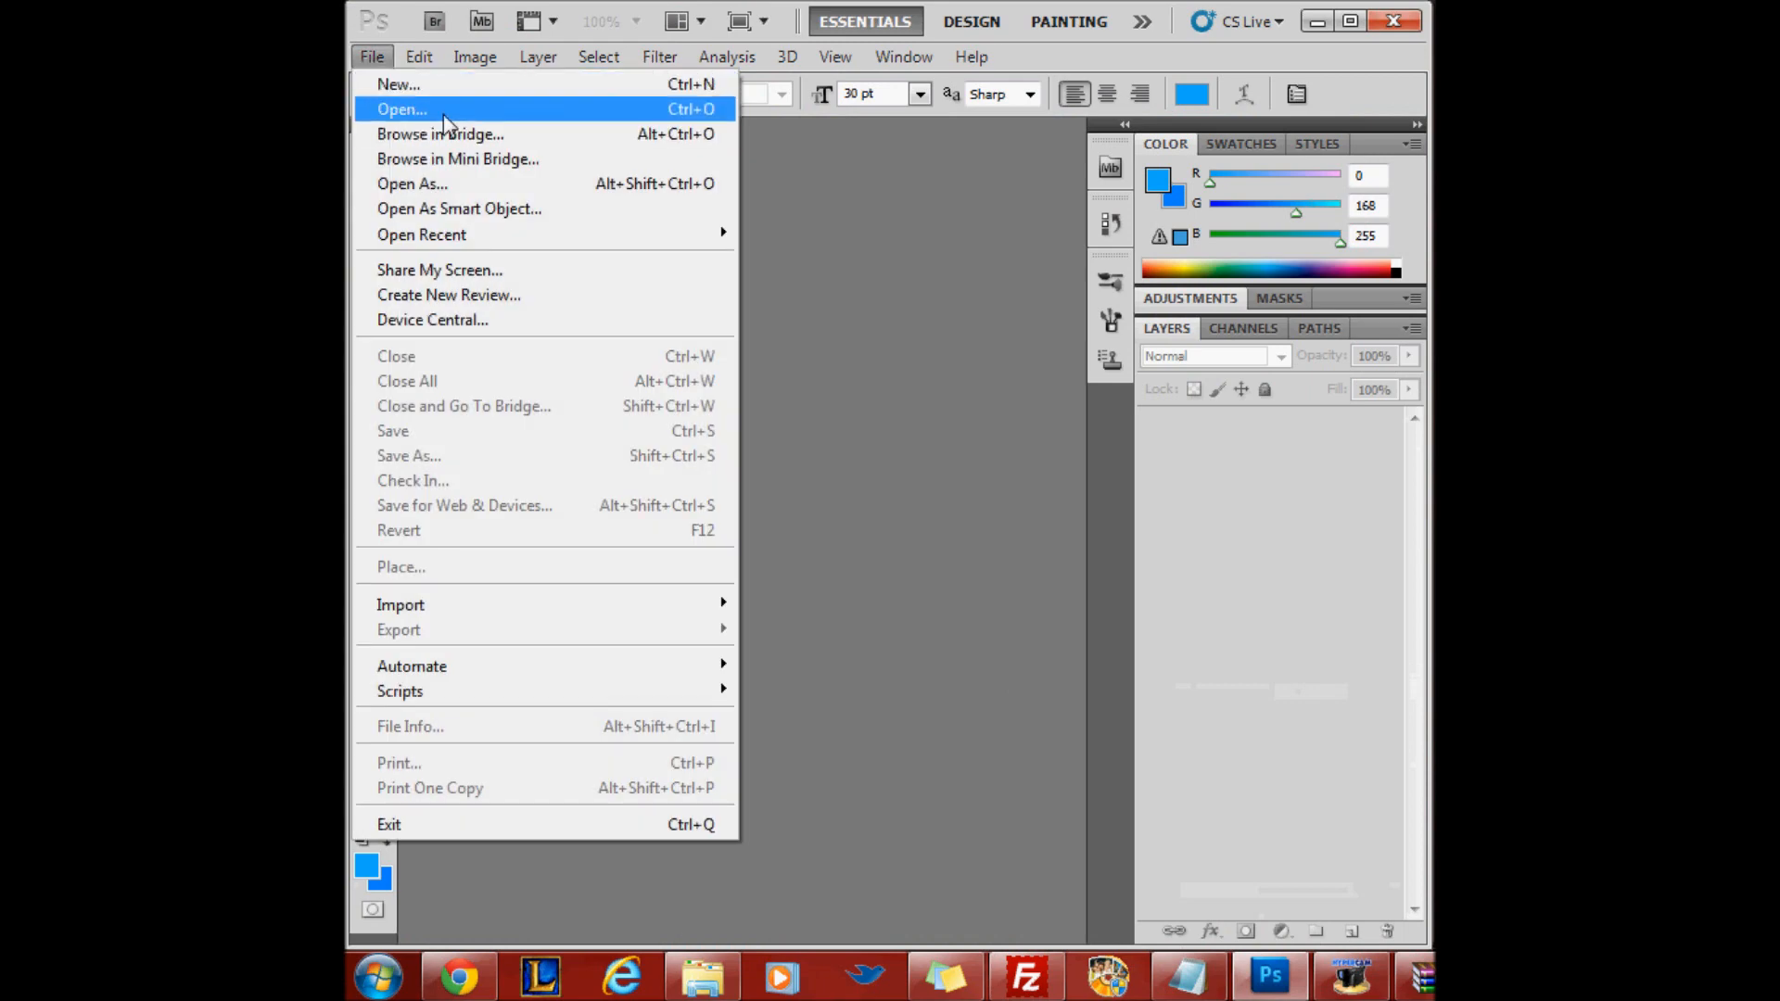
pyautogui.click(401, 109)
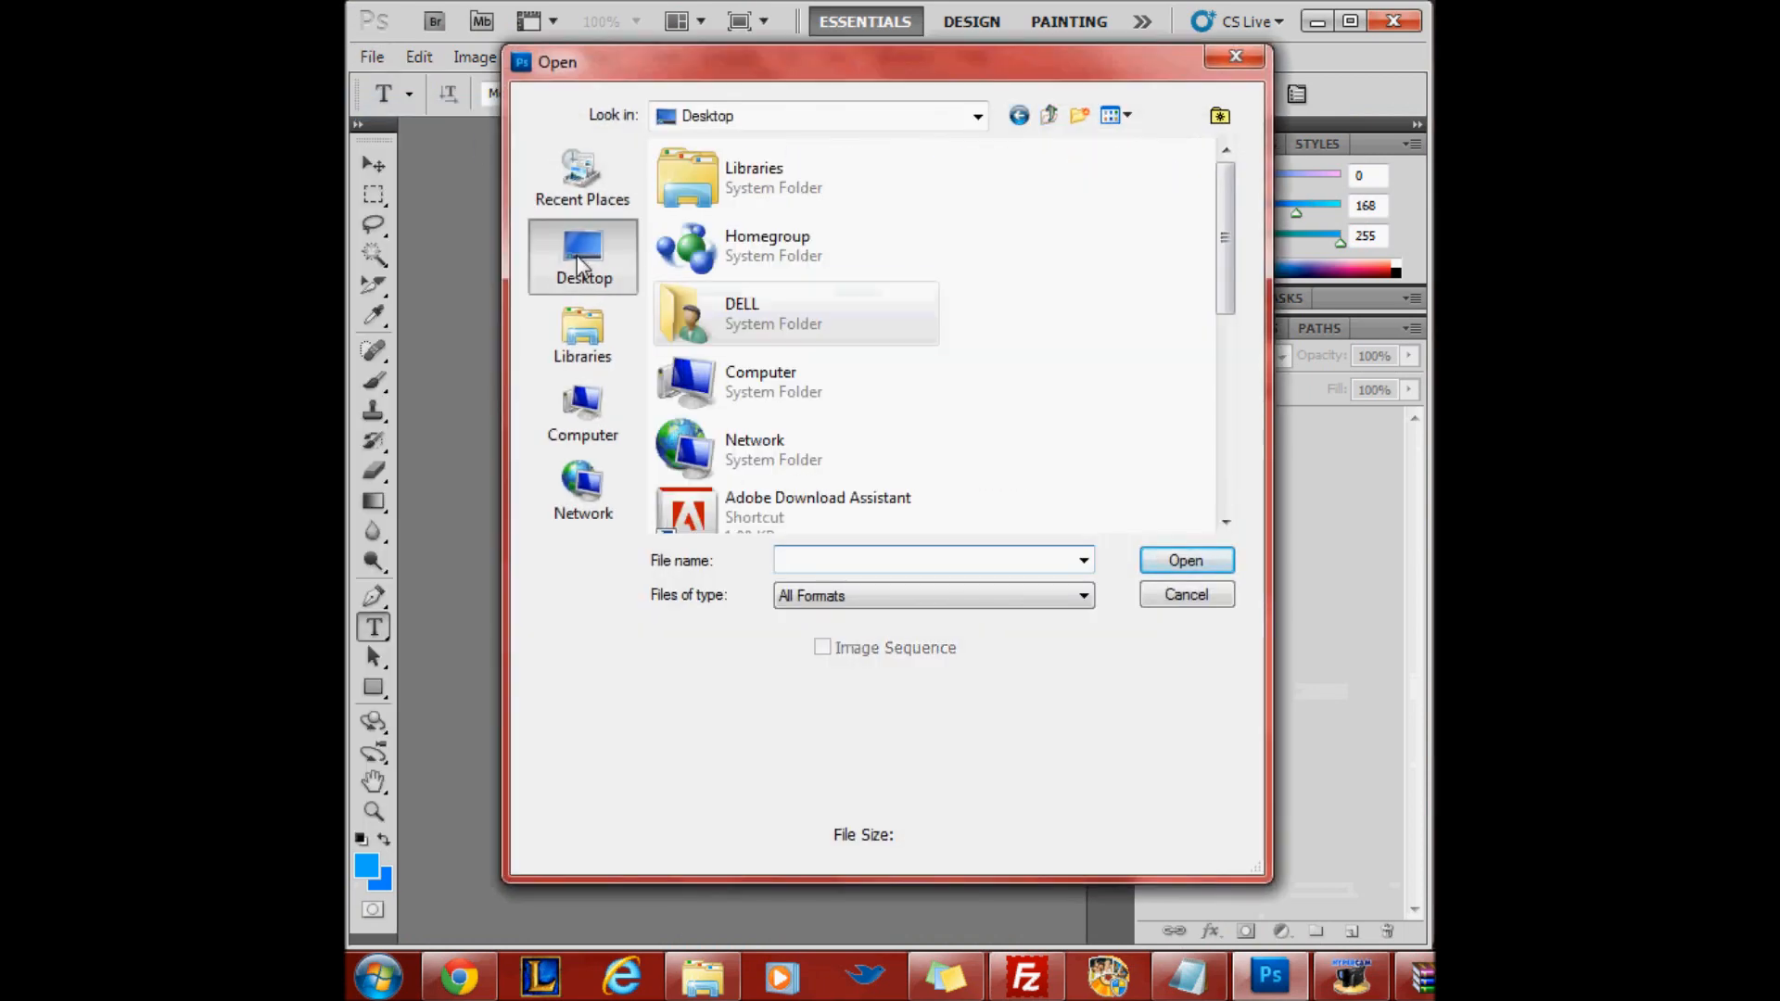
pyautogui.moveTo(1226, 227); pyautogui.dragTo(1225, 437)
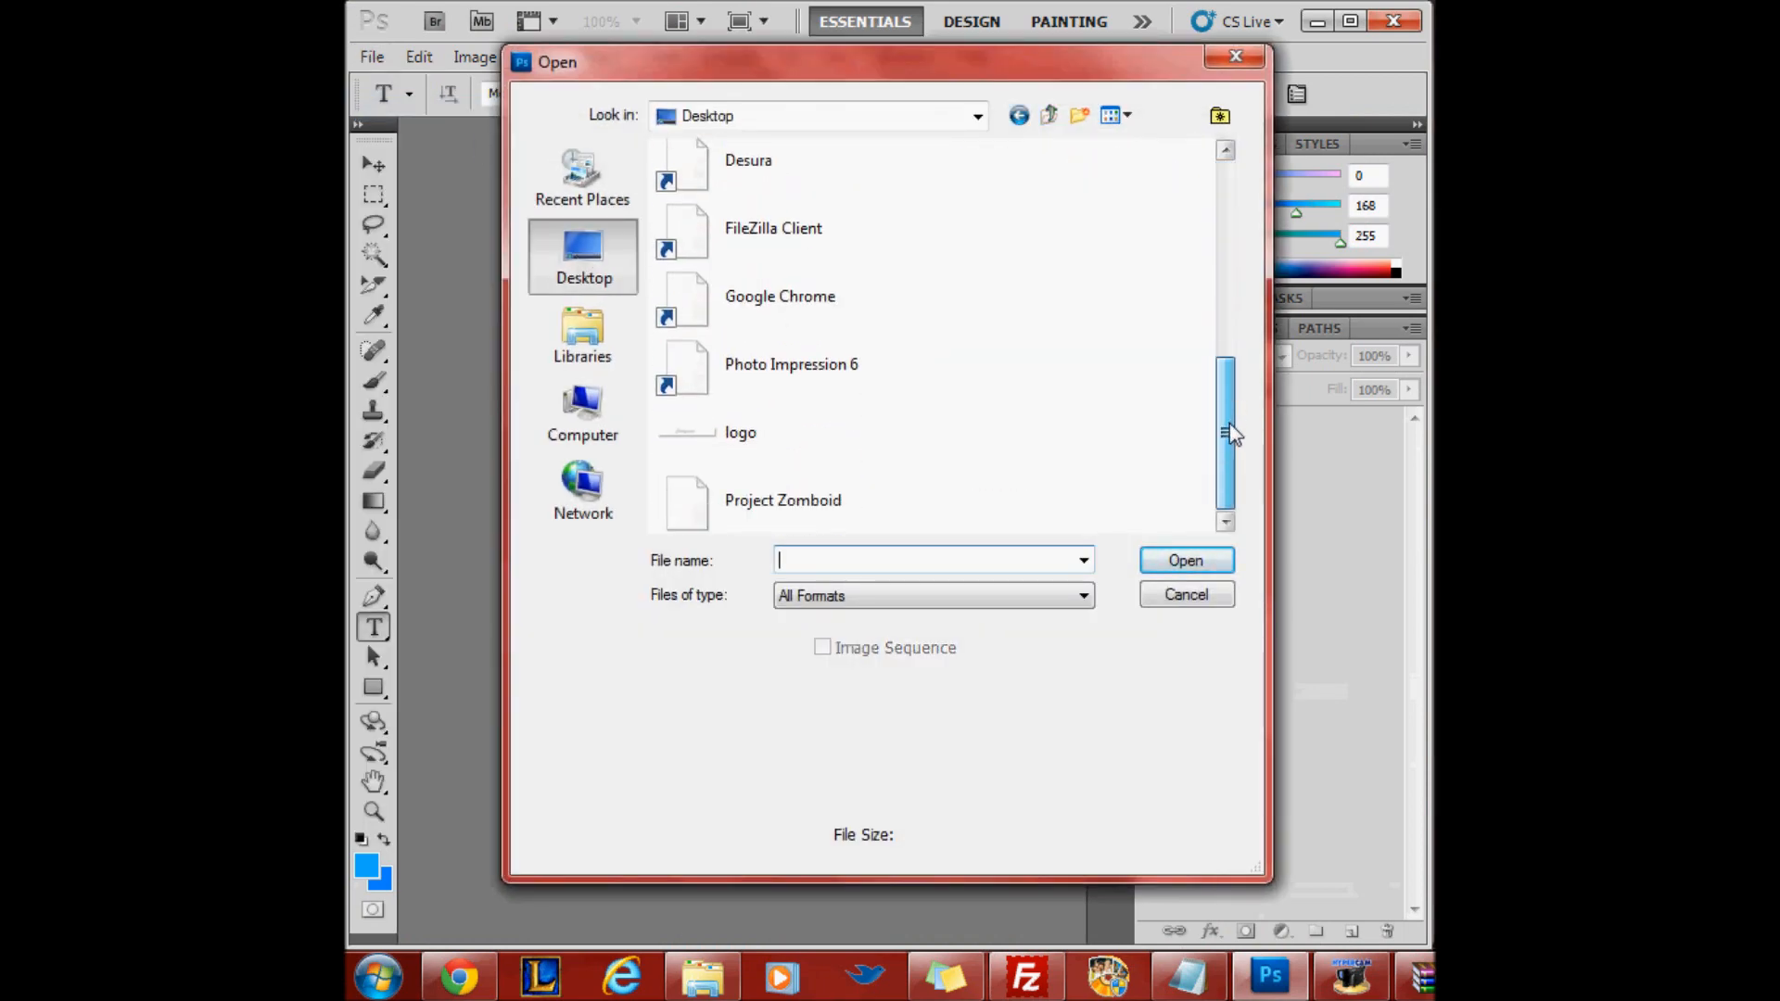
pyautogui.doubleClick(740, 433)
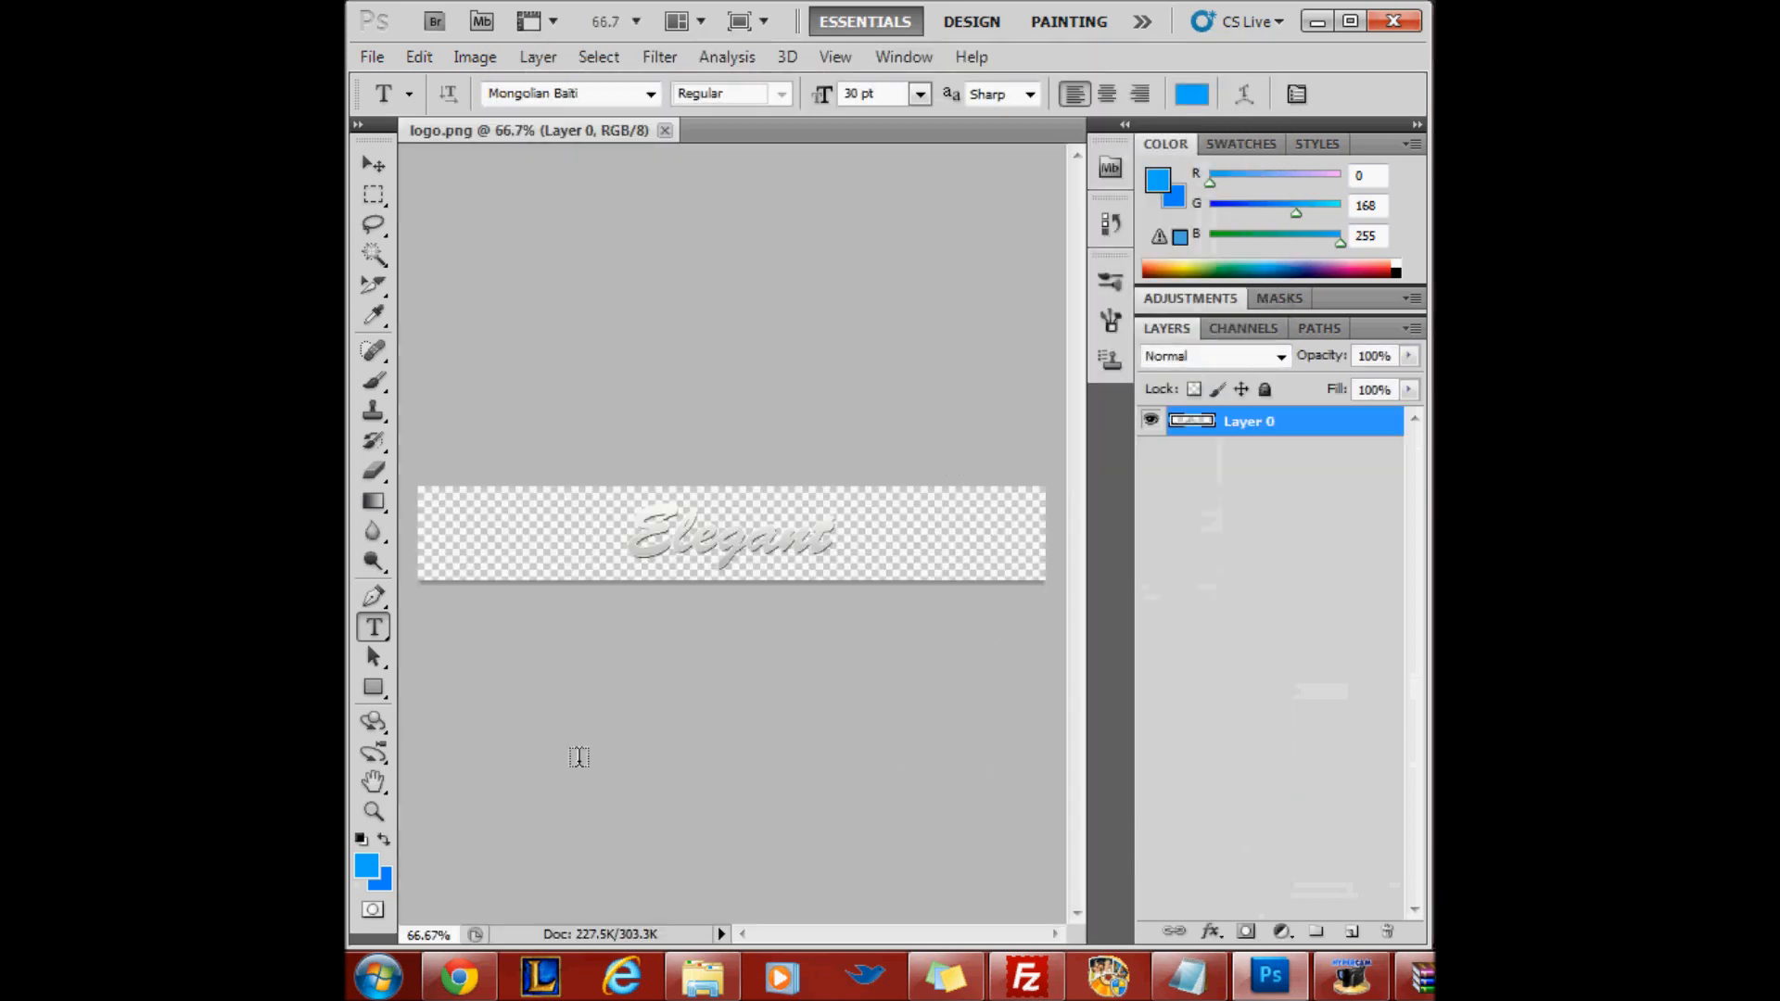
pyautogui.moveTo(617, 418)
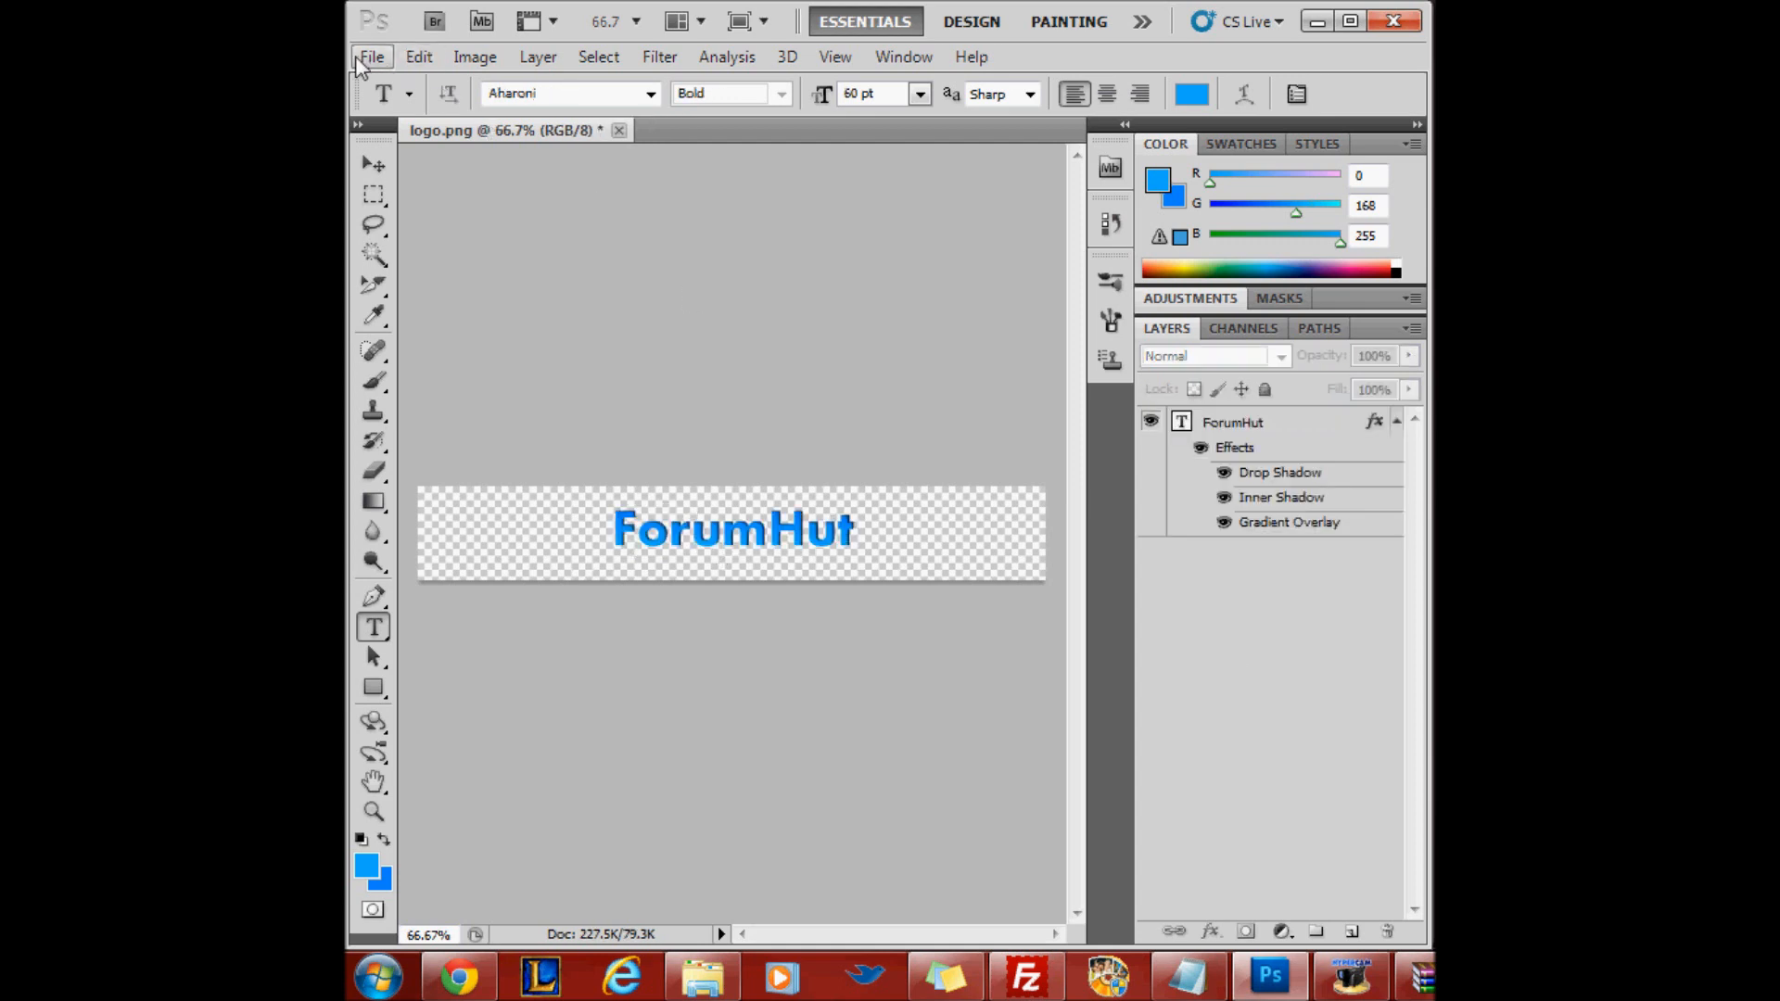
pyautogui.moveTo(1154, 510)
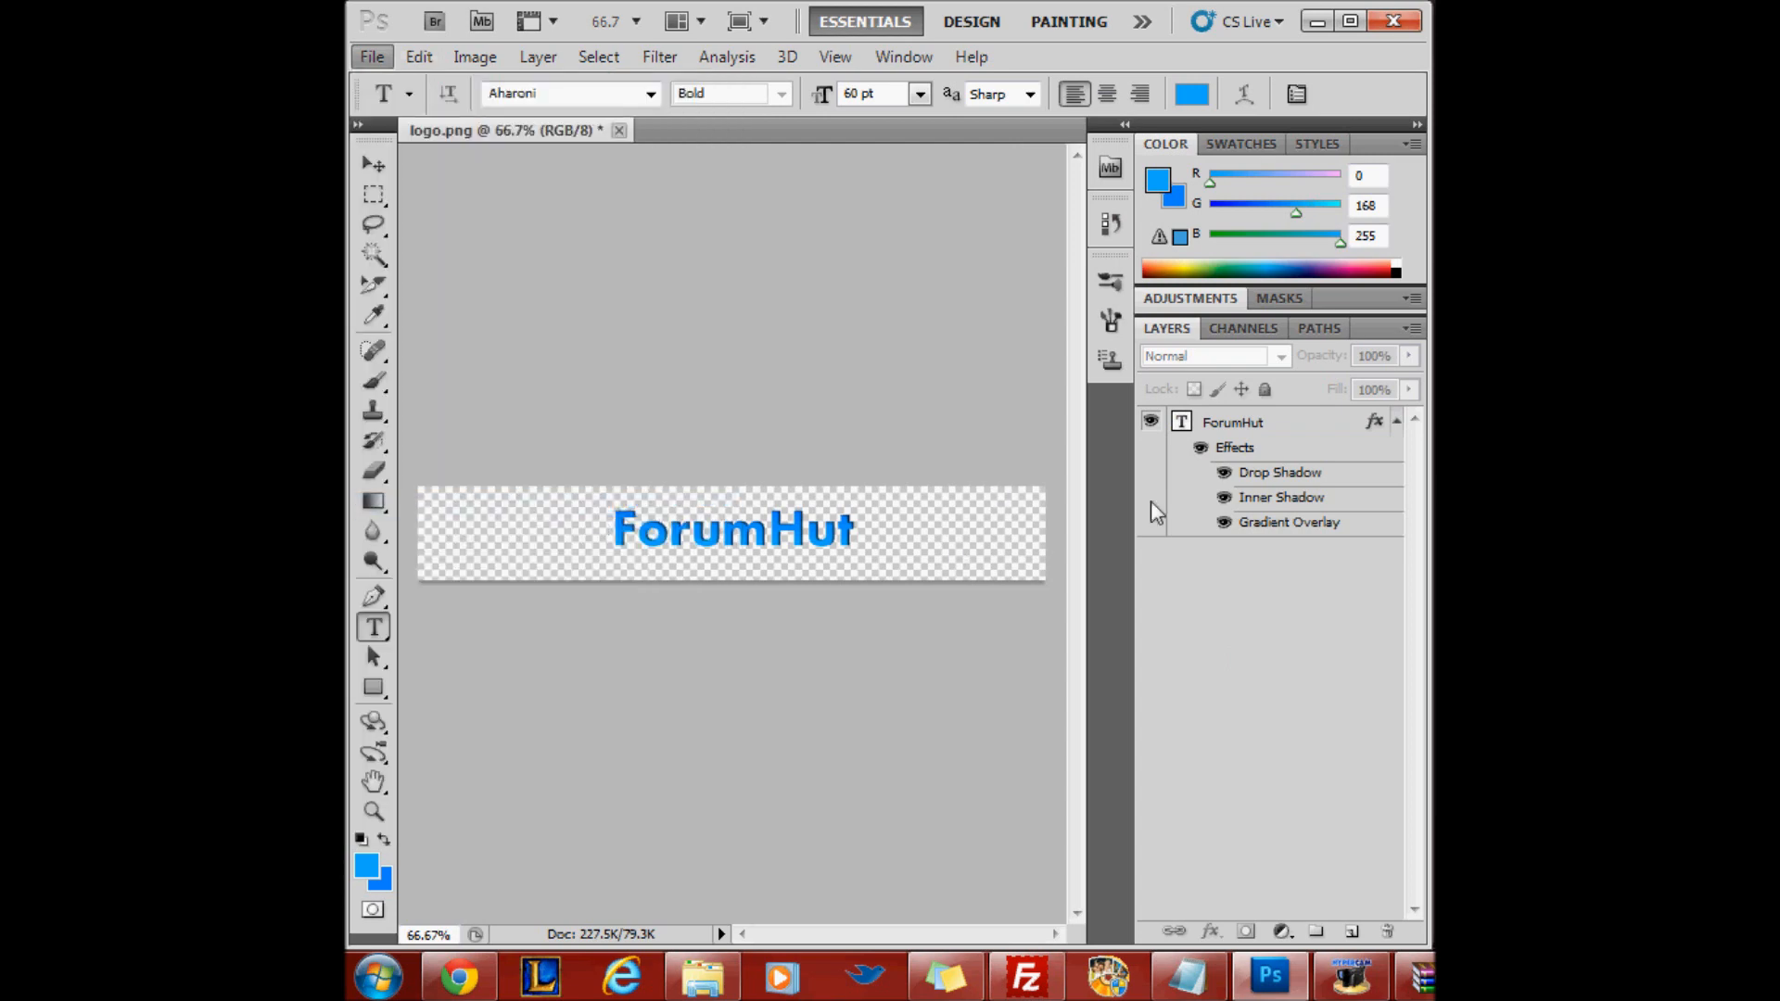
# Save the ForumHut logo via Save for Web & Devices, replacing the Desktop logo.png
pyautogui.click(370, 57)
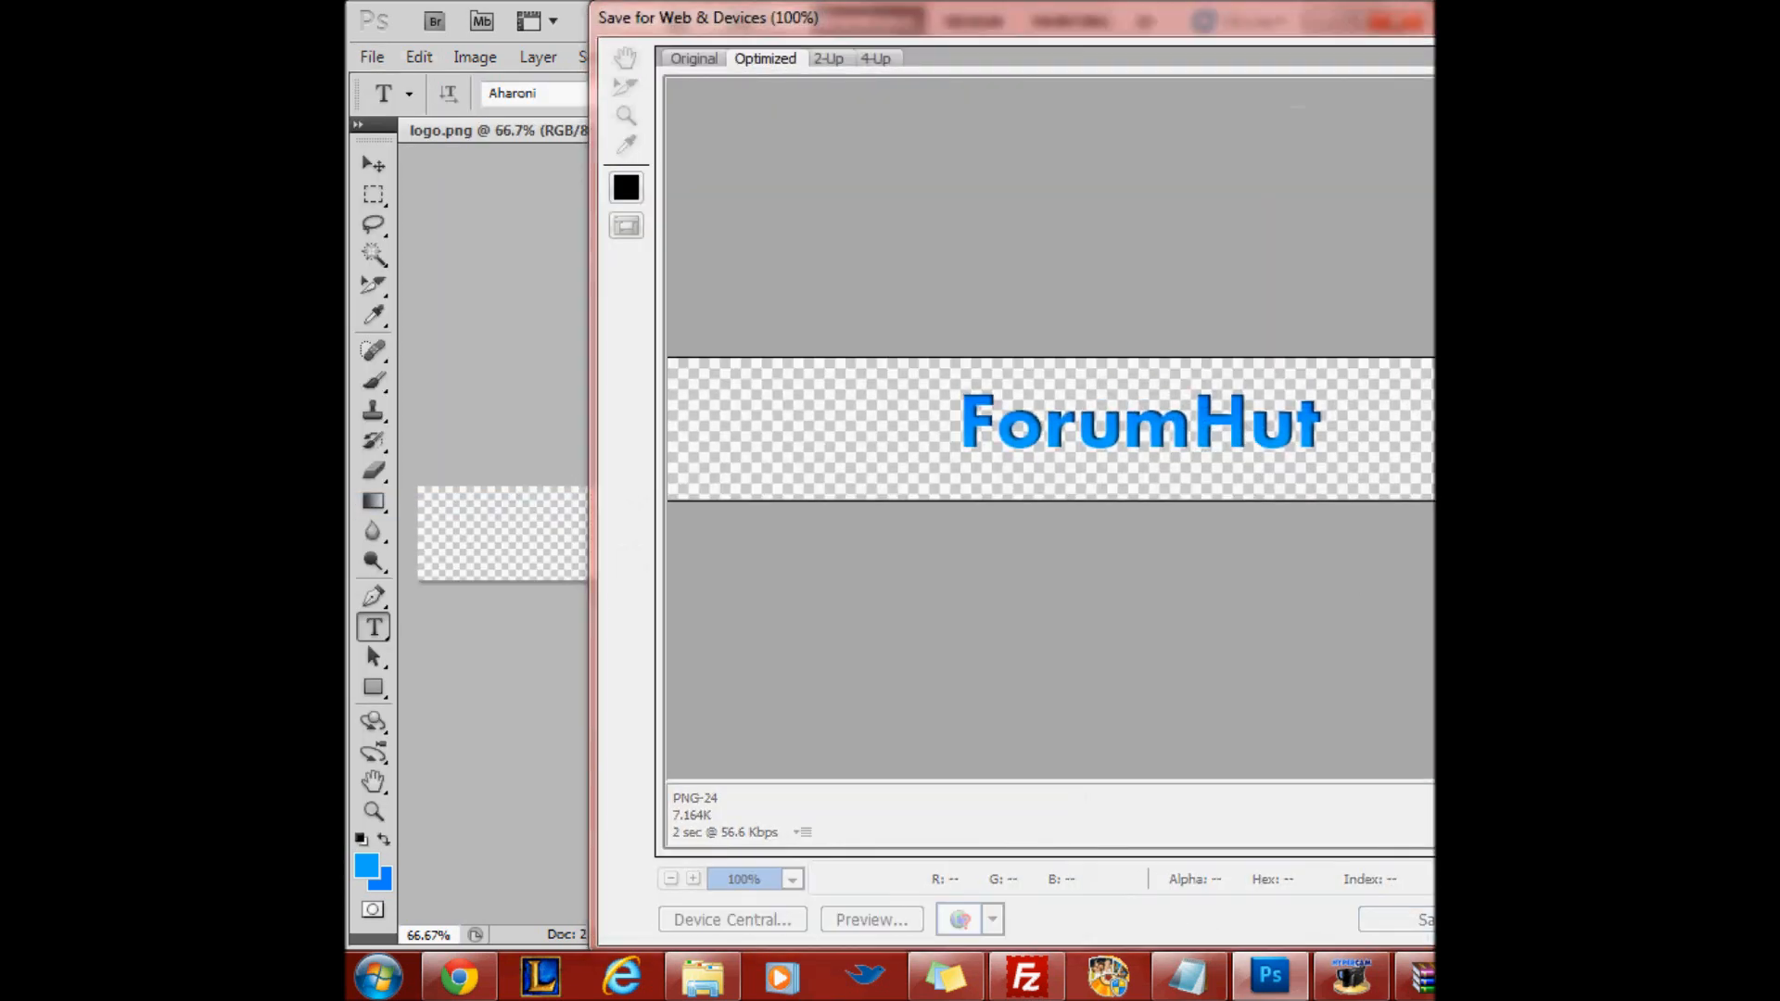
pyautogui.click(1425, 920)
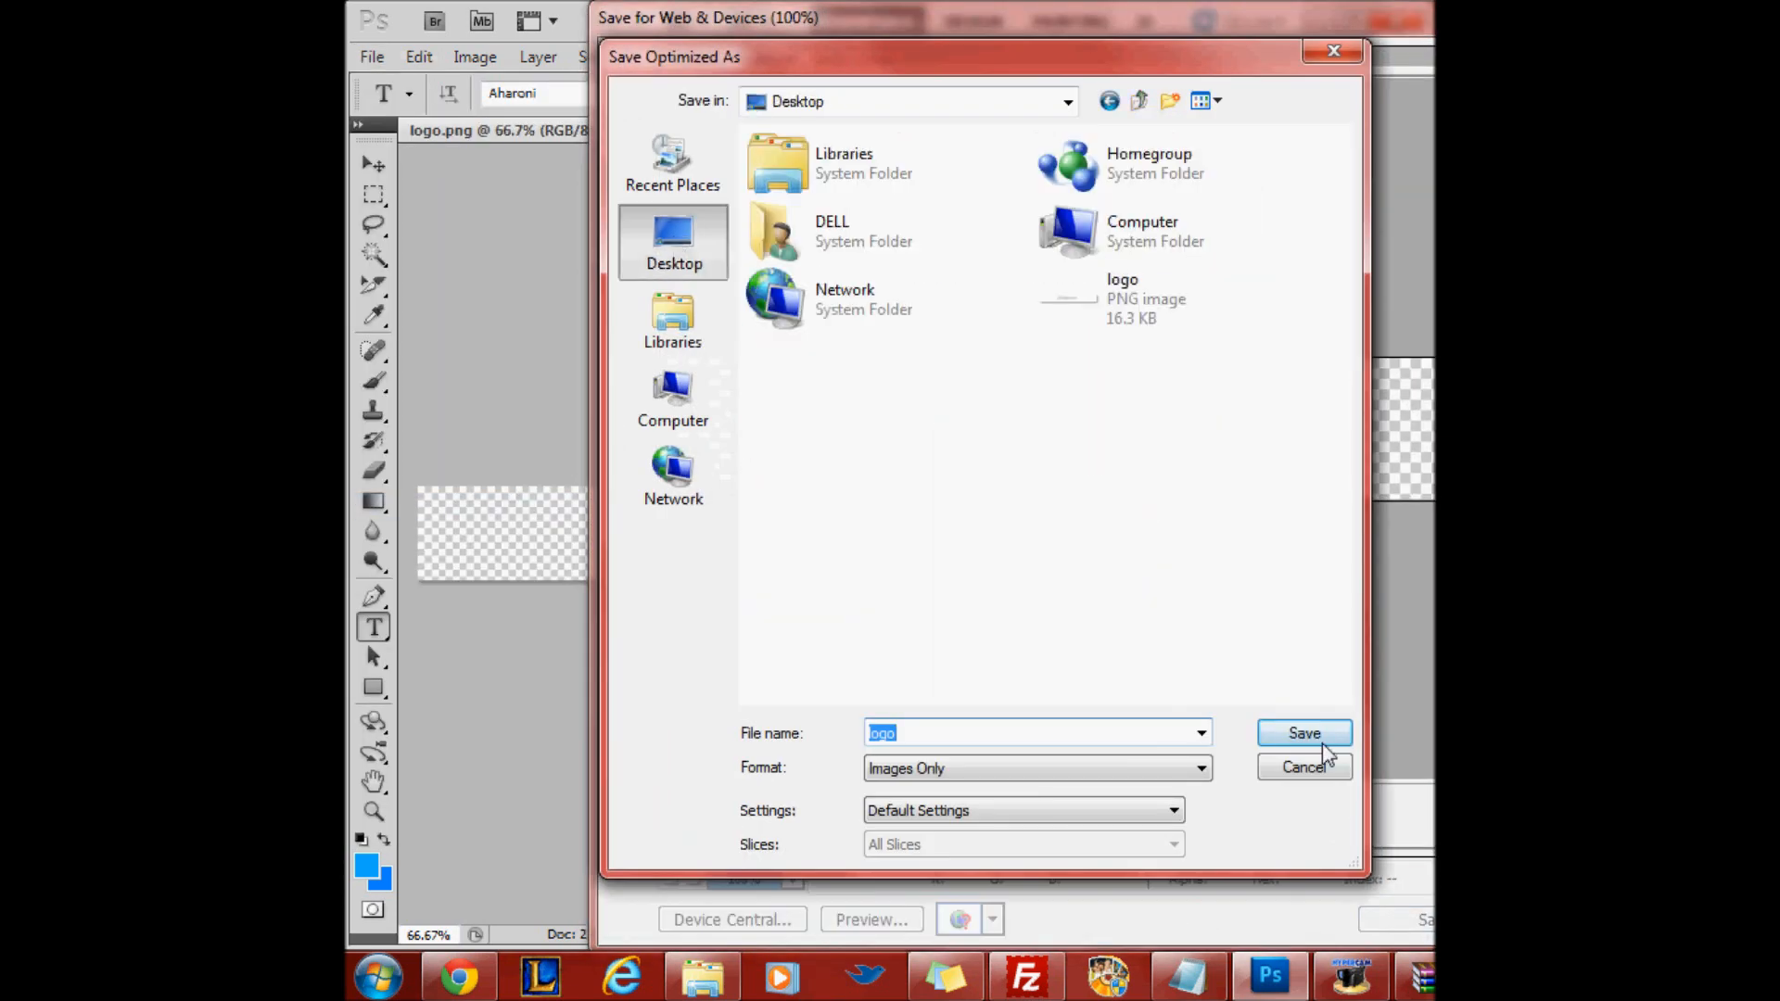
pyautogui.click(1303, 733)
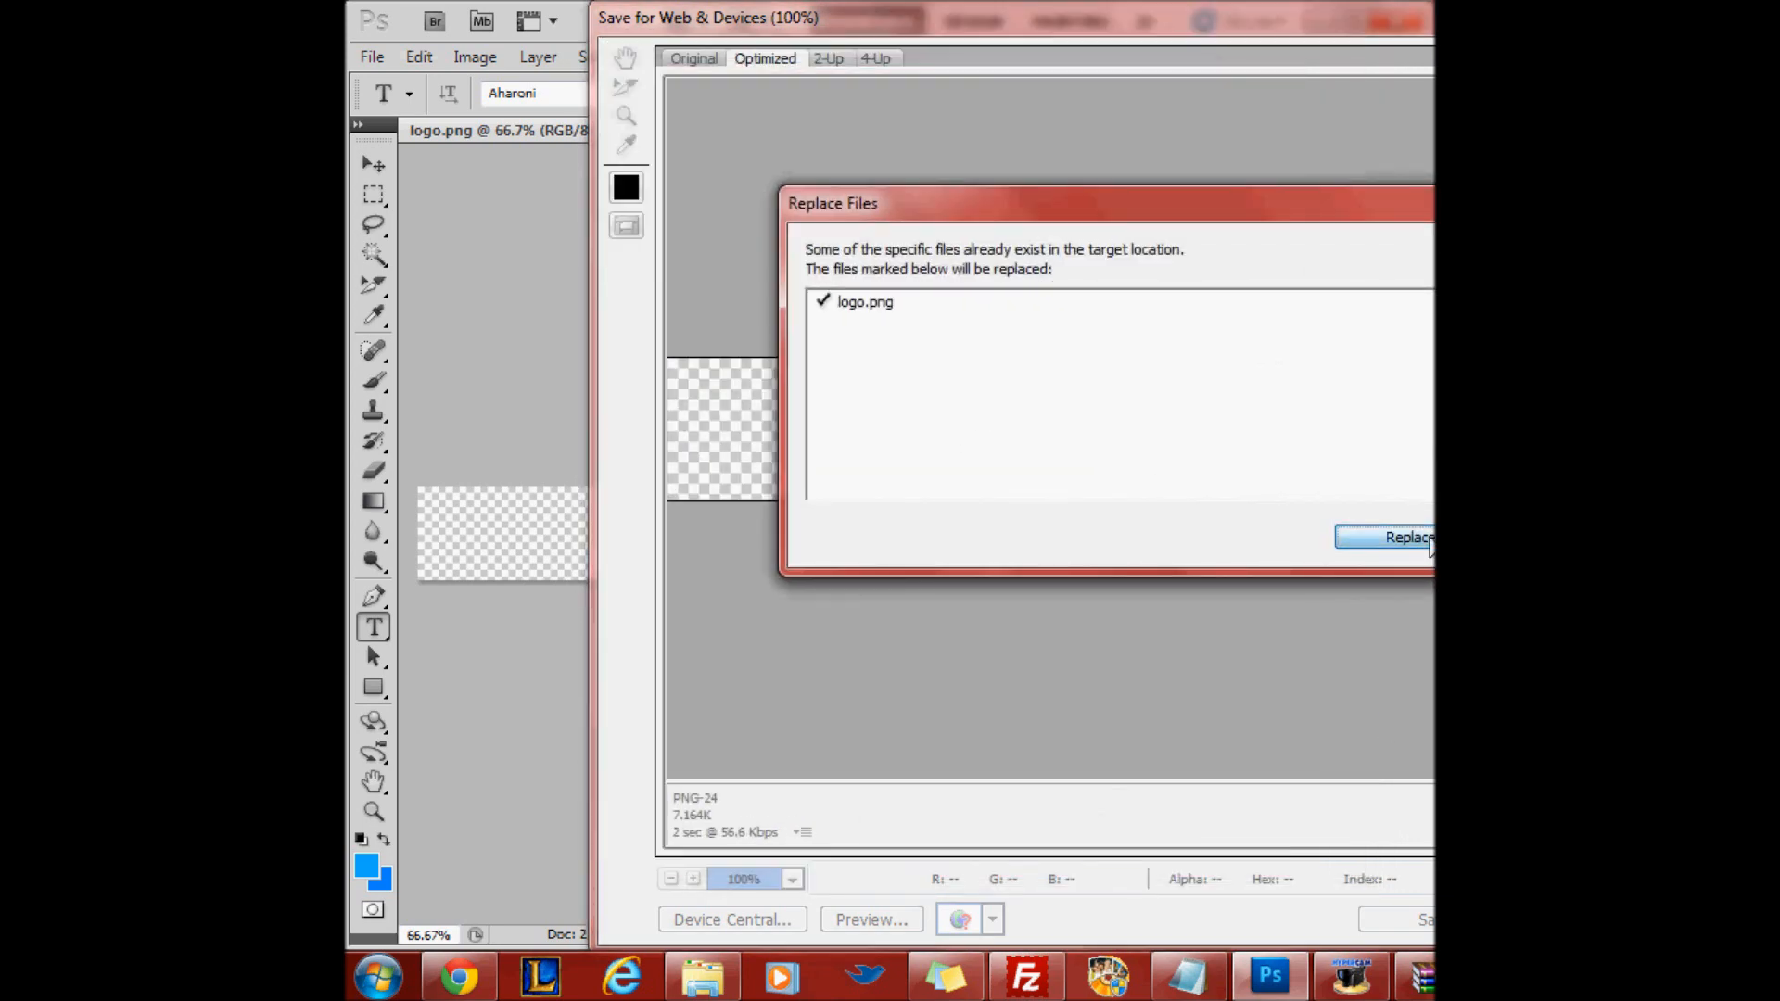
pyautogui.click(1408, 537)
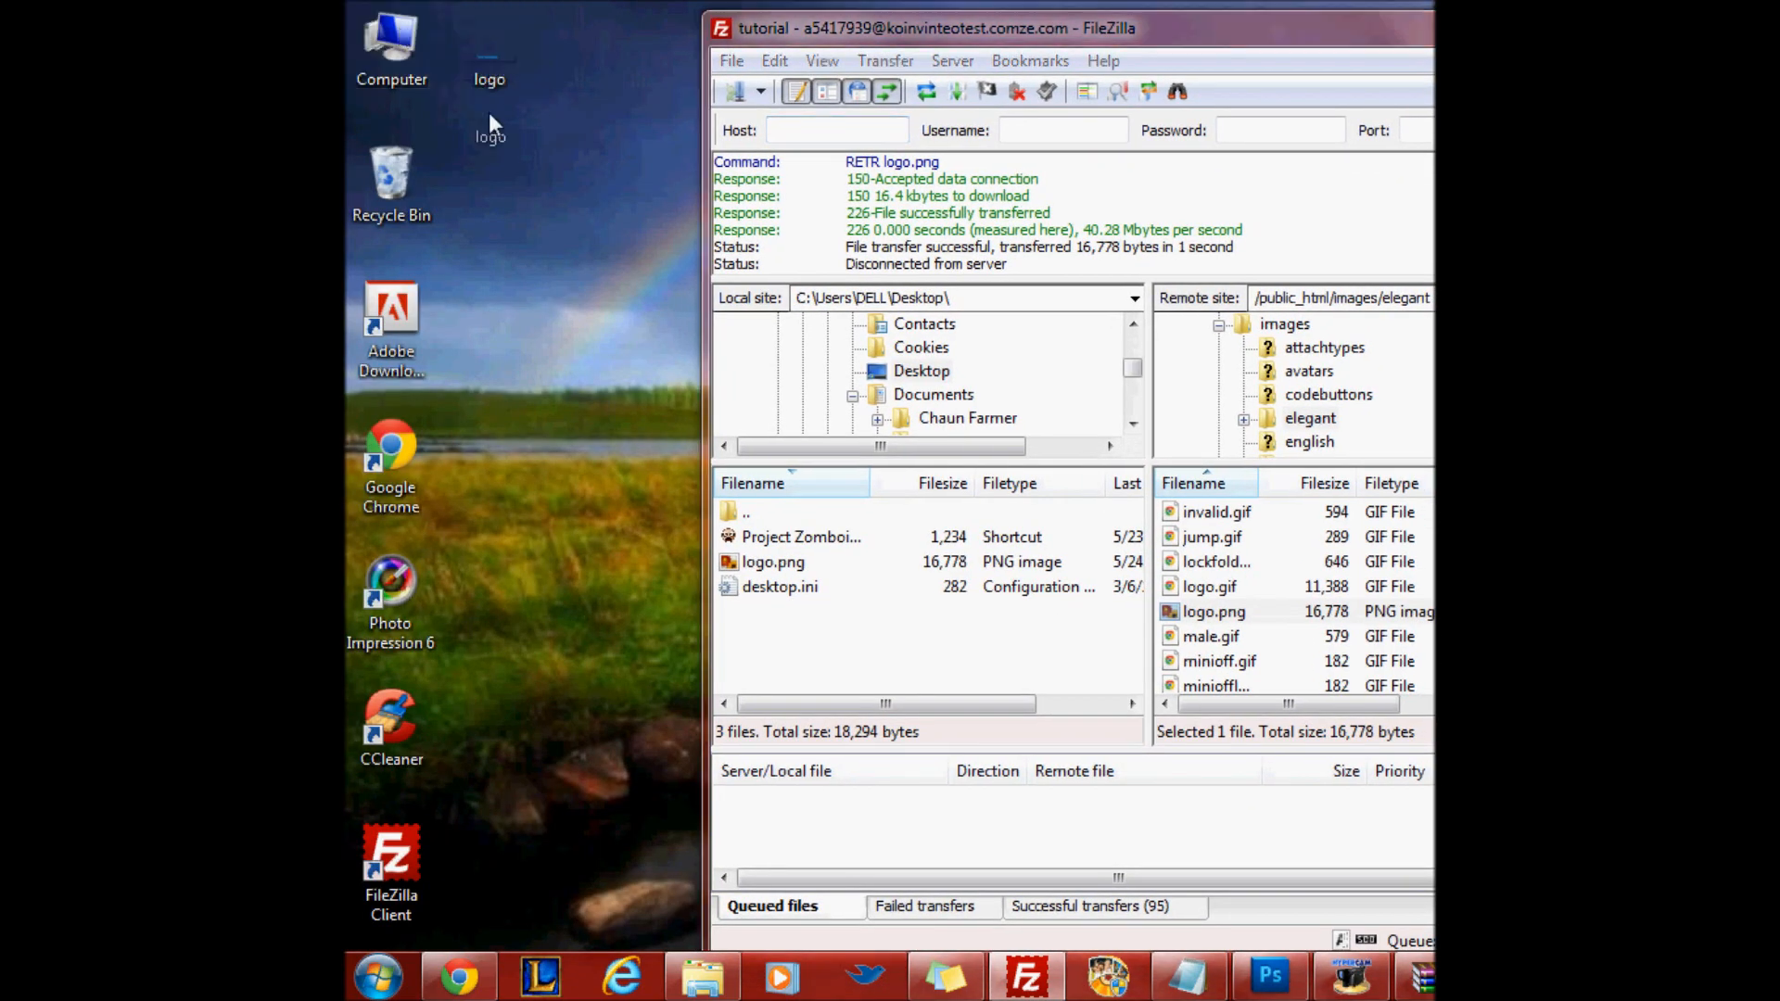
# Upload the new 8,132-byte logo.png to images/elegant, overwriting the existing file
pyautogui.click(836, 130)
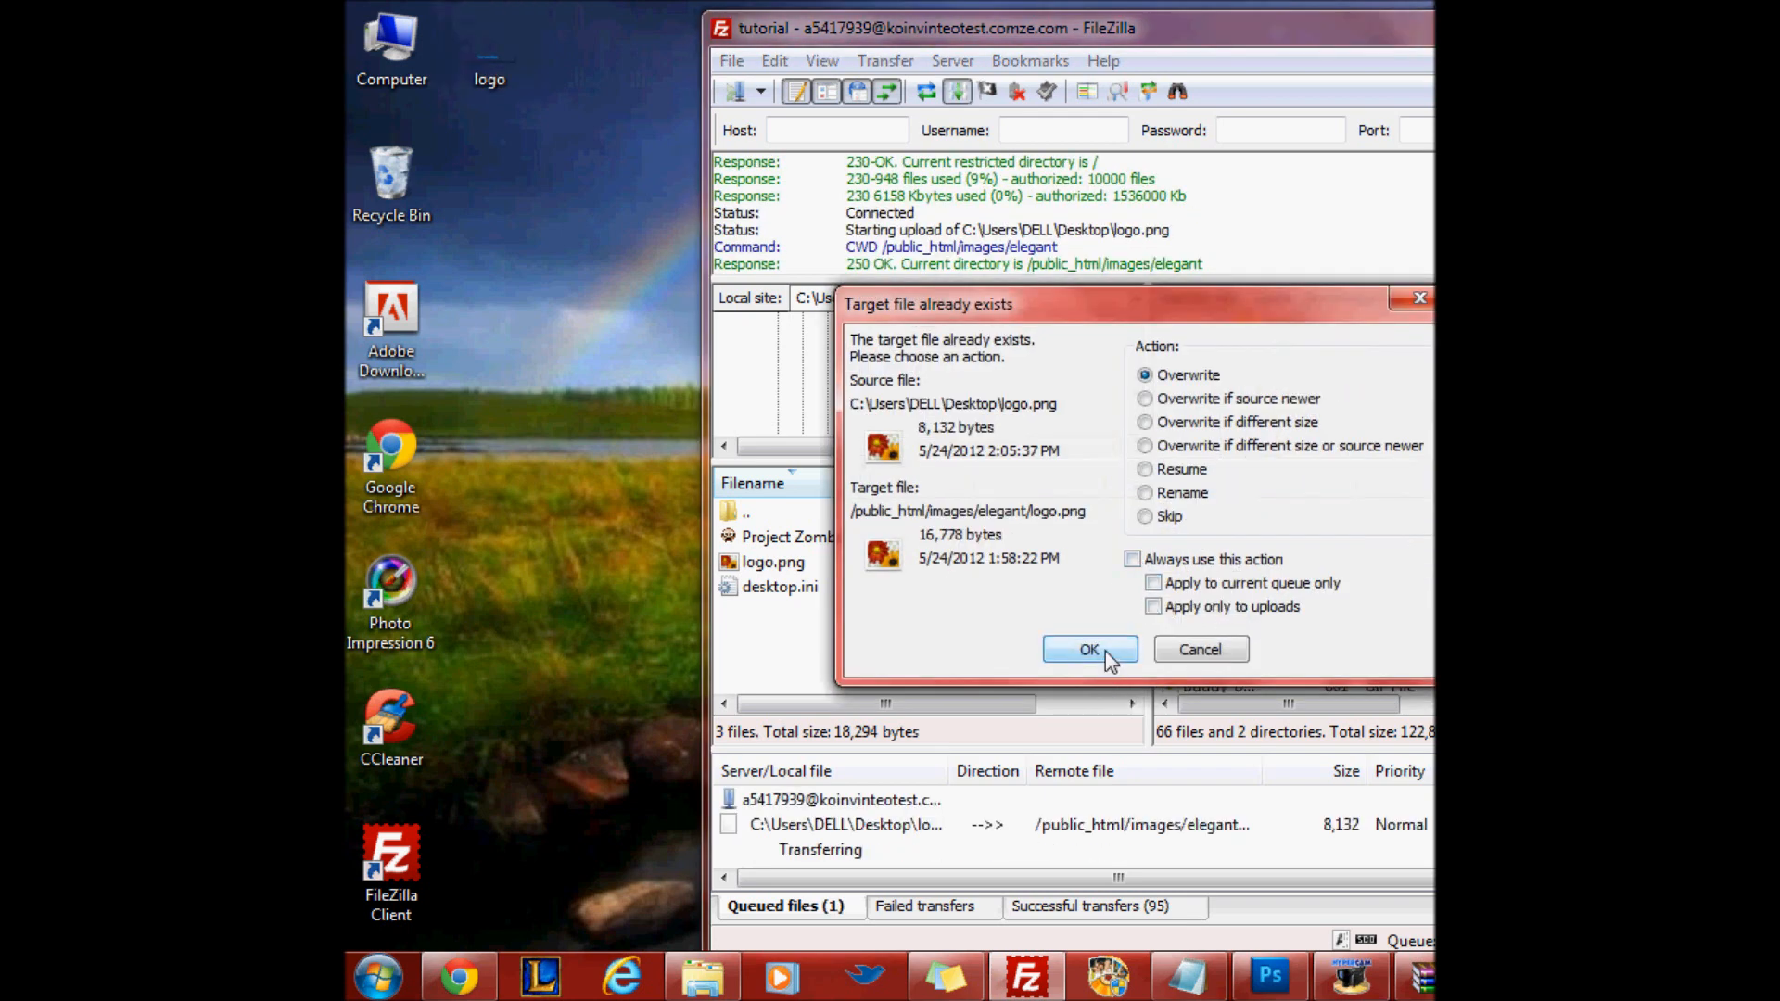
pyautogui.click(1087, 648)
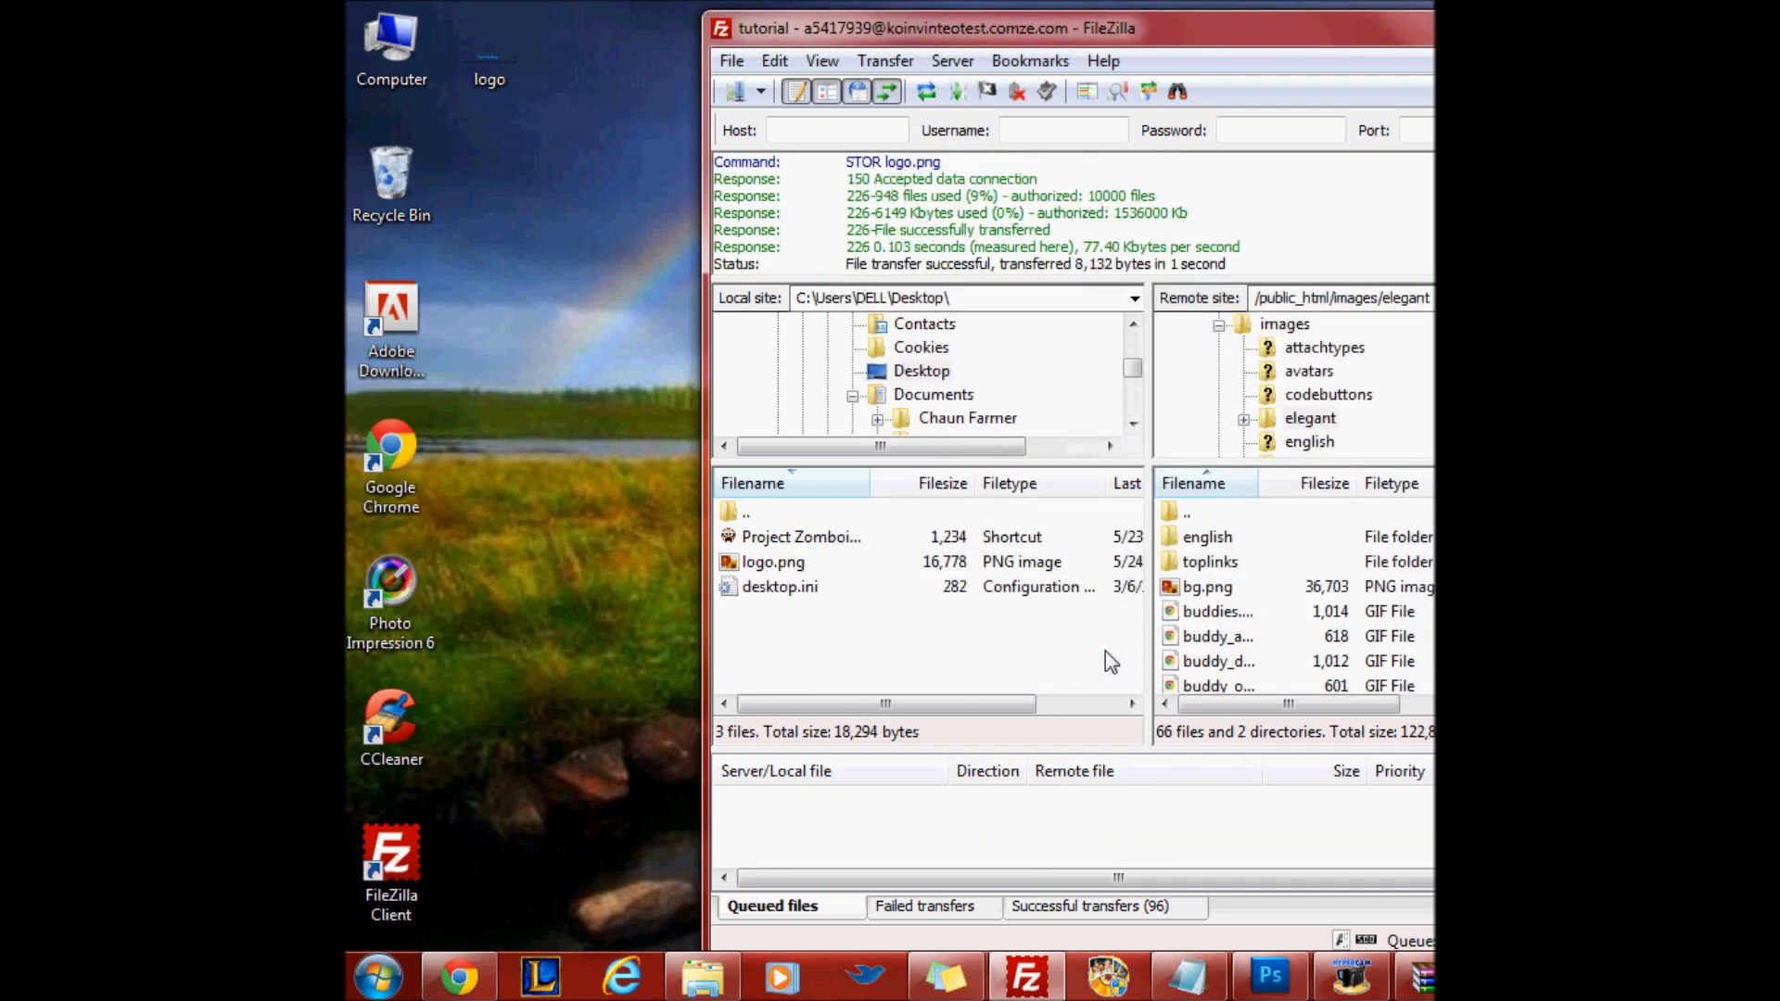